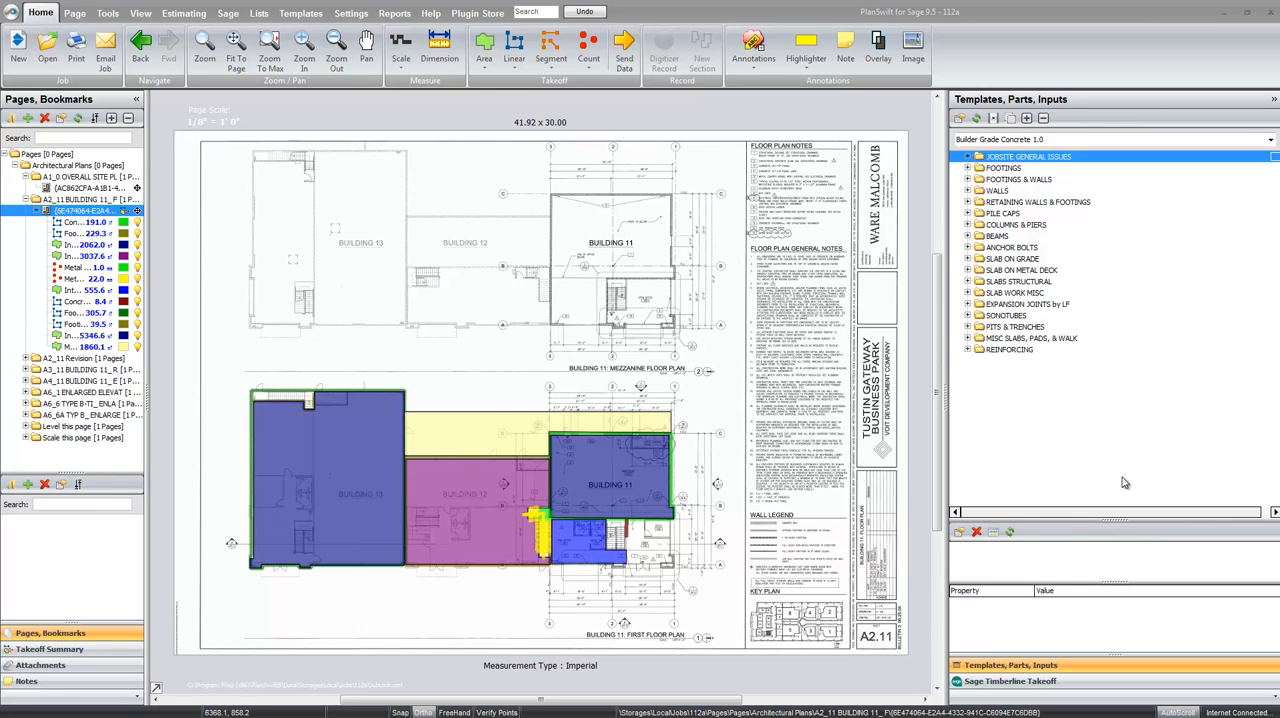
{"action": "mouse_move", "coordinate": [884, 476]}
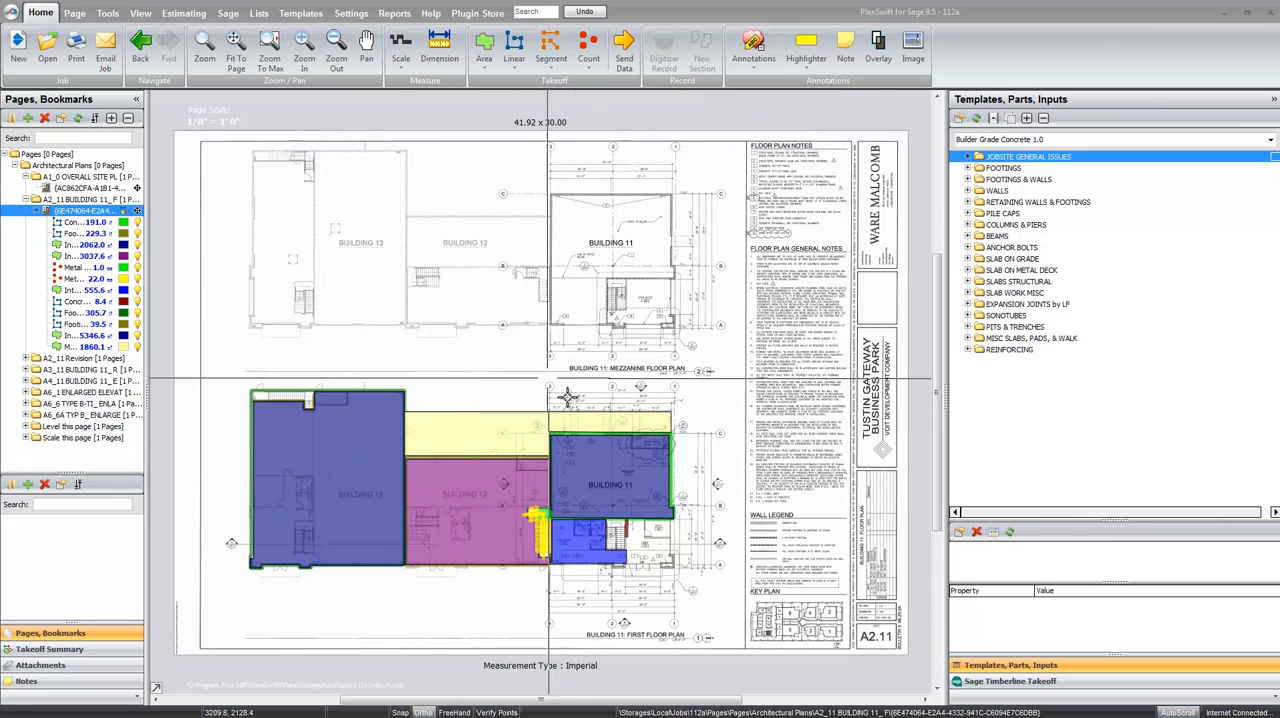
Show the Builder Grade Concrete 1.0 templates and expand the FOOTINGS folder.
{"action": "left_click", "coordinate": [1020, 292]}
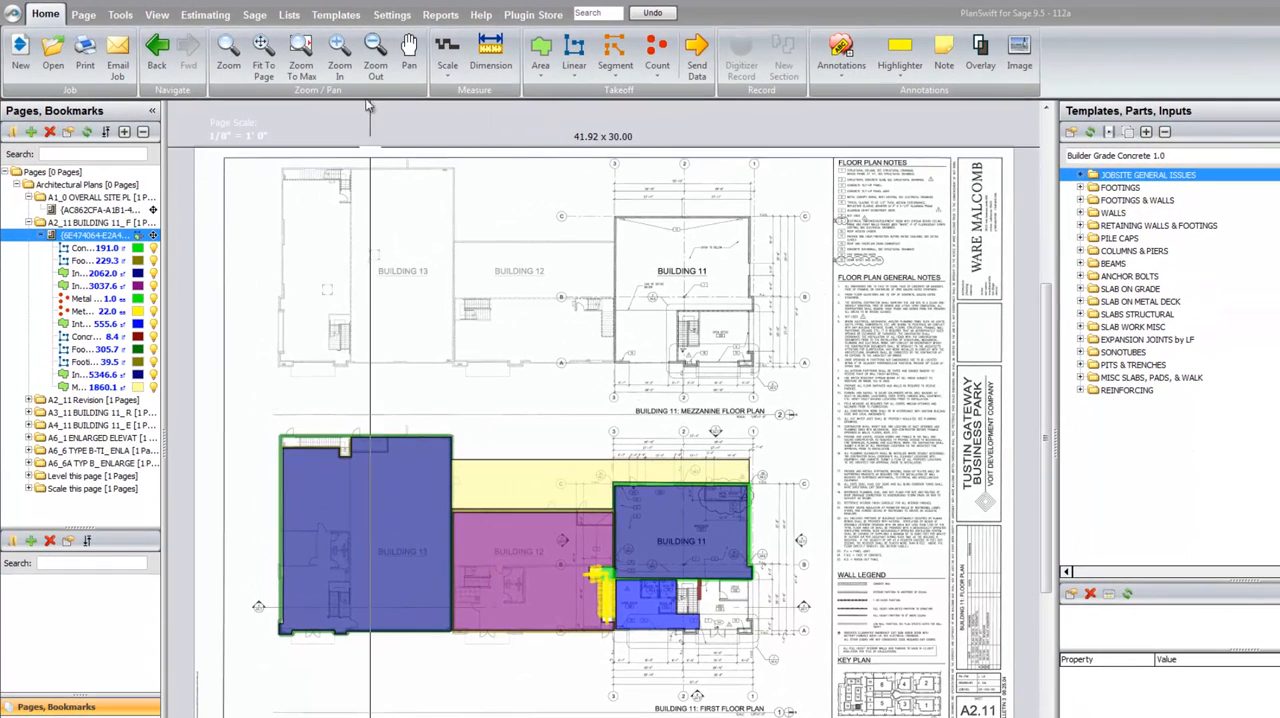
{"action": "left_click", "coordinate": [336, 12]}
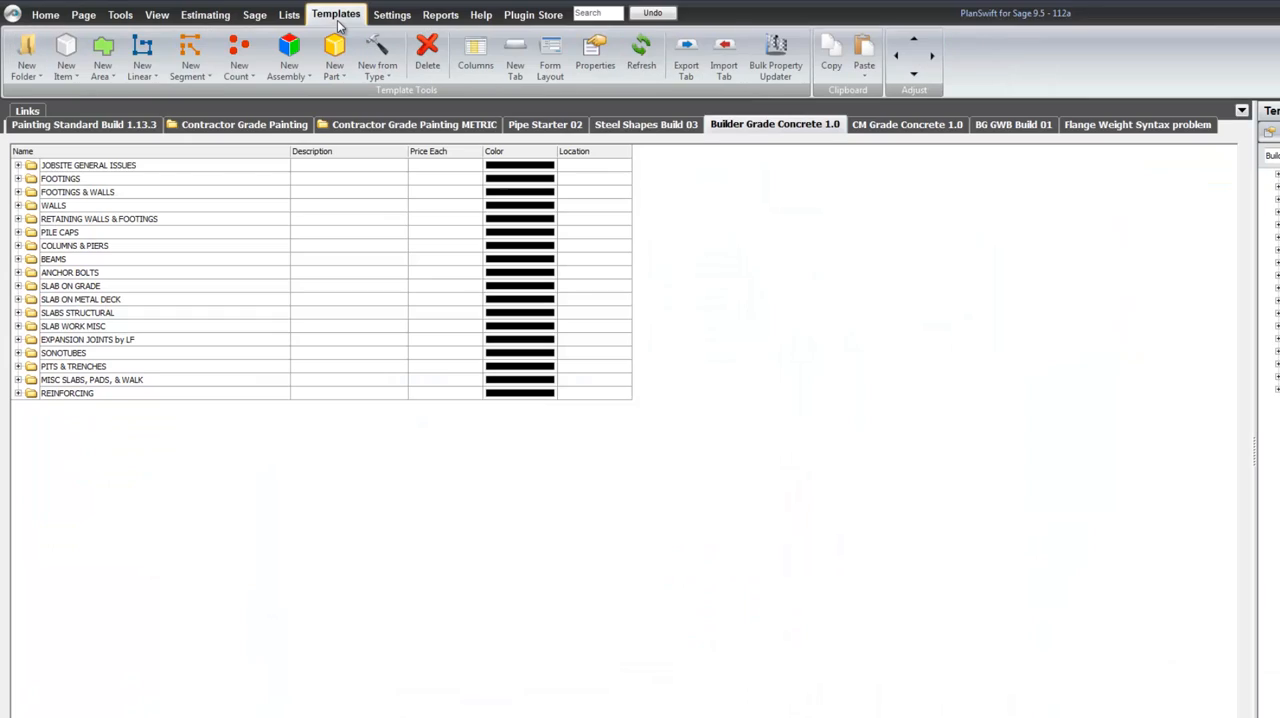
{"action": "left_click", "coordinate": [60, 178]}
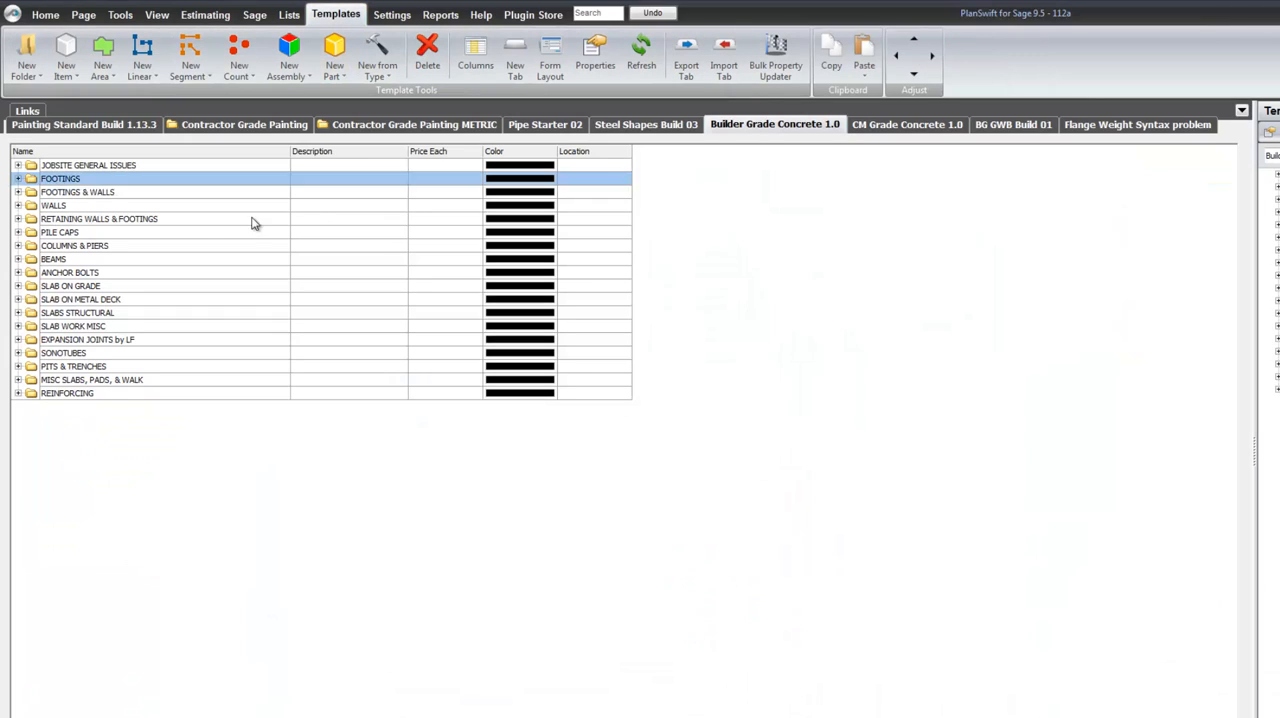
{"action": "left_click", "coordinate": [52, 204]}
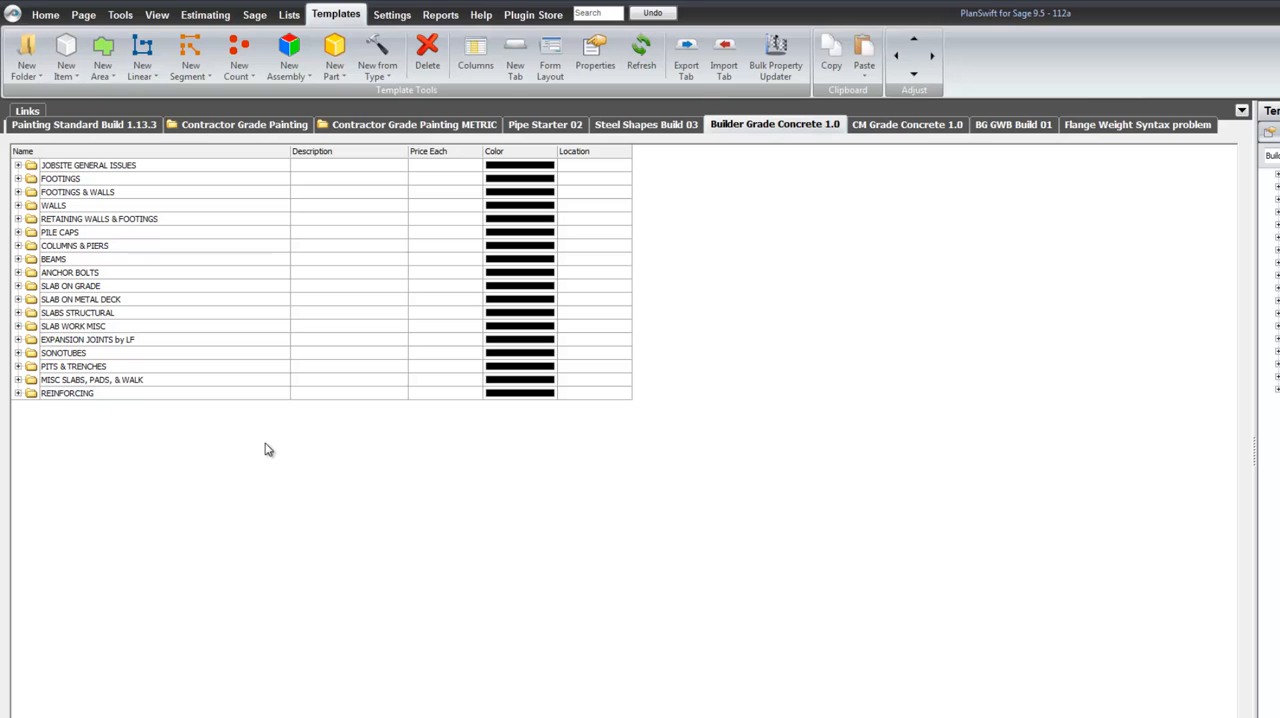
{"action": "left_click", "coordinate": [60, 232]}
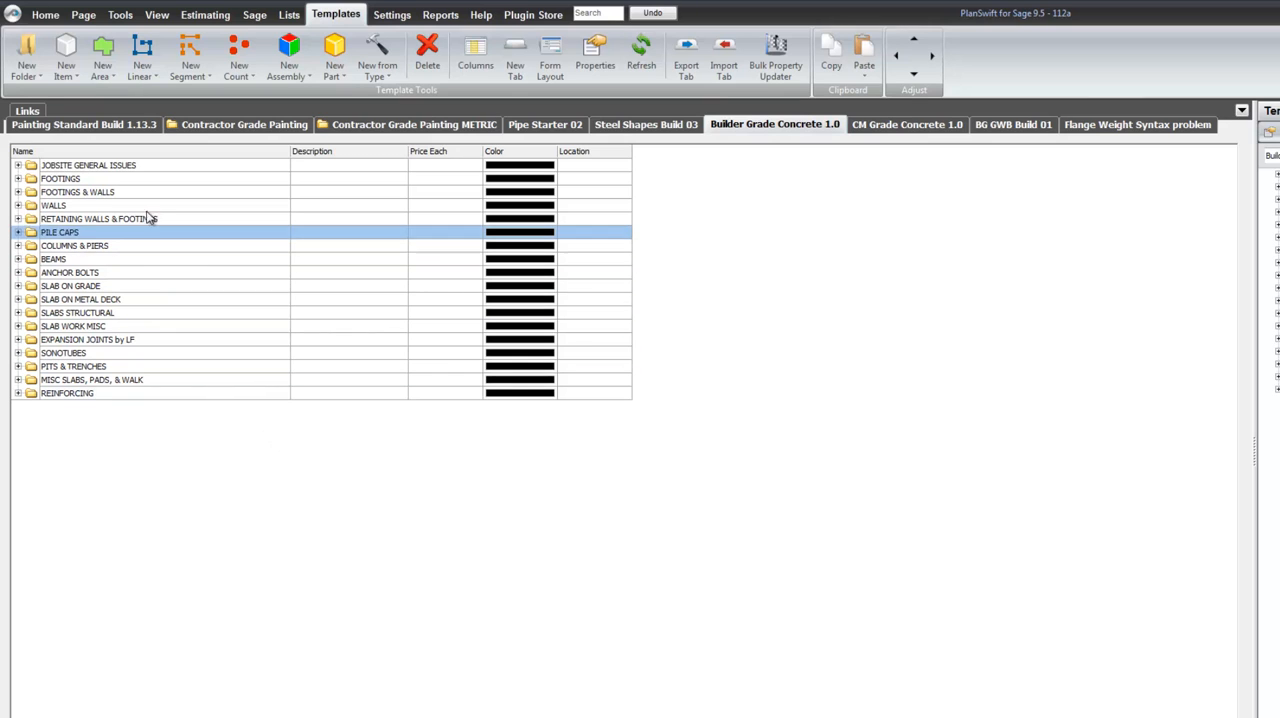
{"action": "left_click", "coordinate": [60, 178]}
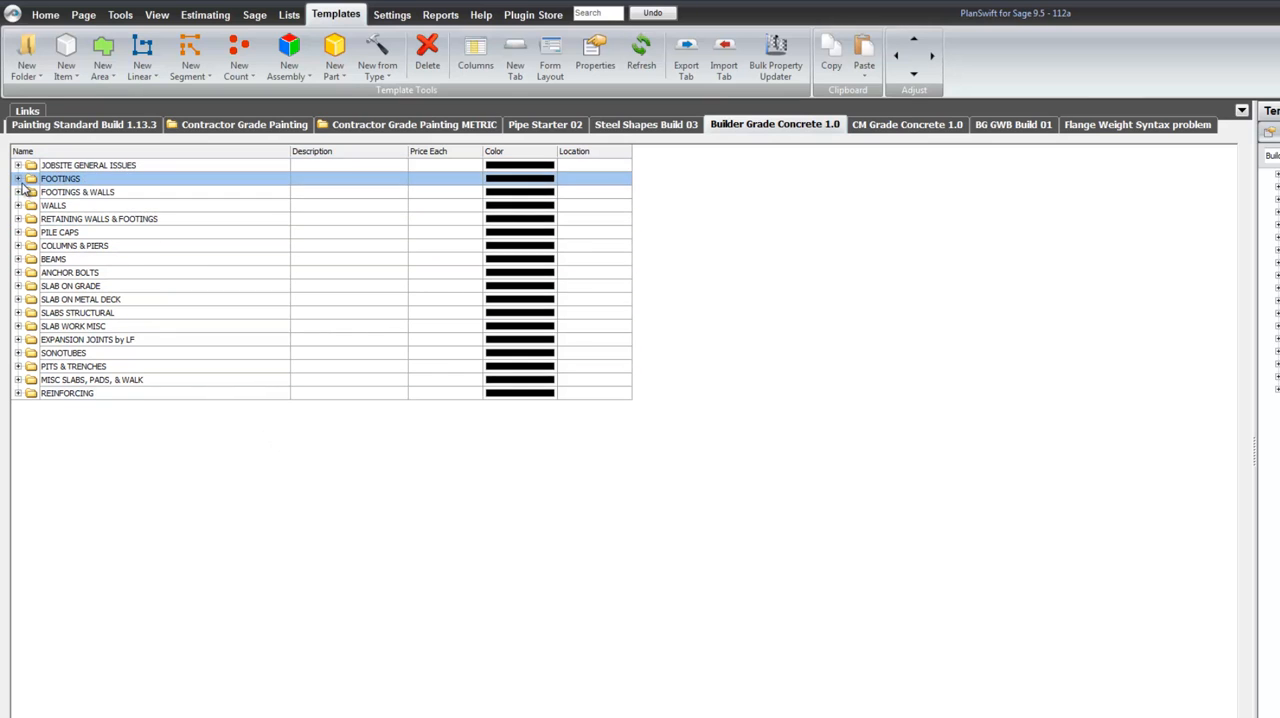
{"action": "left_click", "coordinate": [18, 178]}
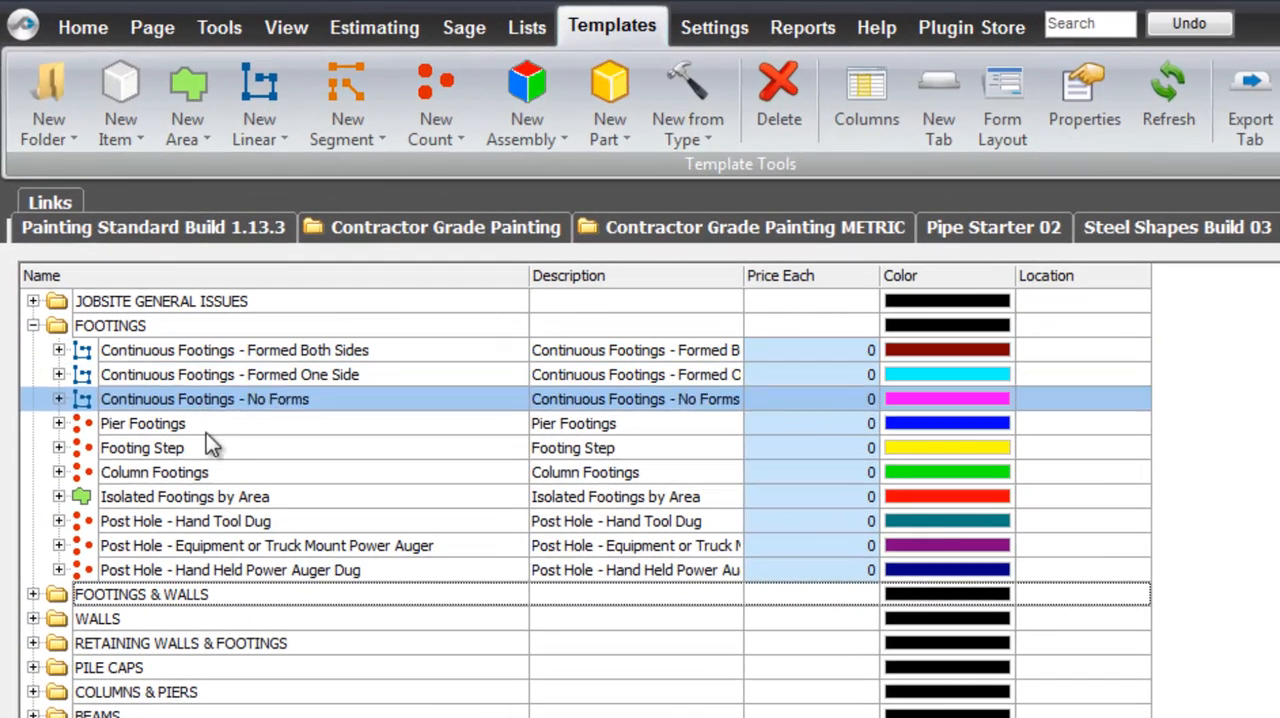
Expand Continuous Footings - Formed Both Sides into its Forms, Finish and Shape & Grade parts.
{"action": "left_click", "coordinate": [144, 424]}
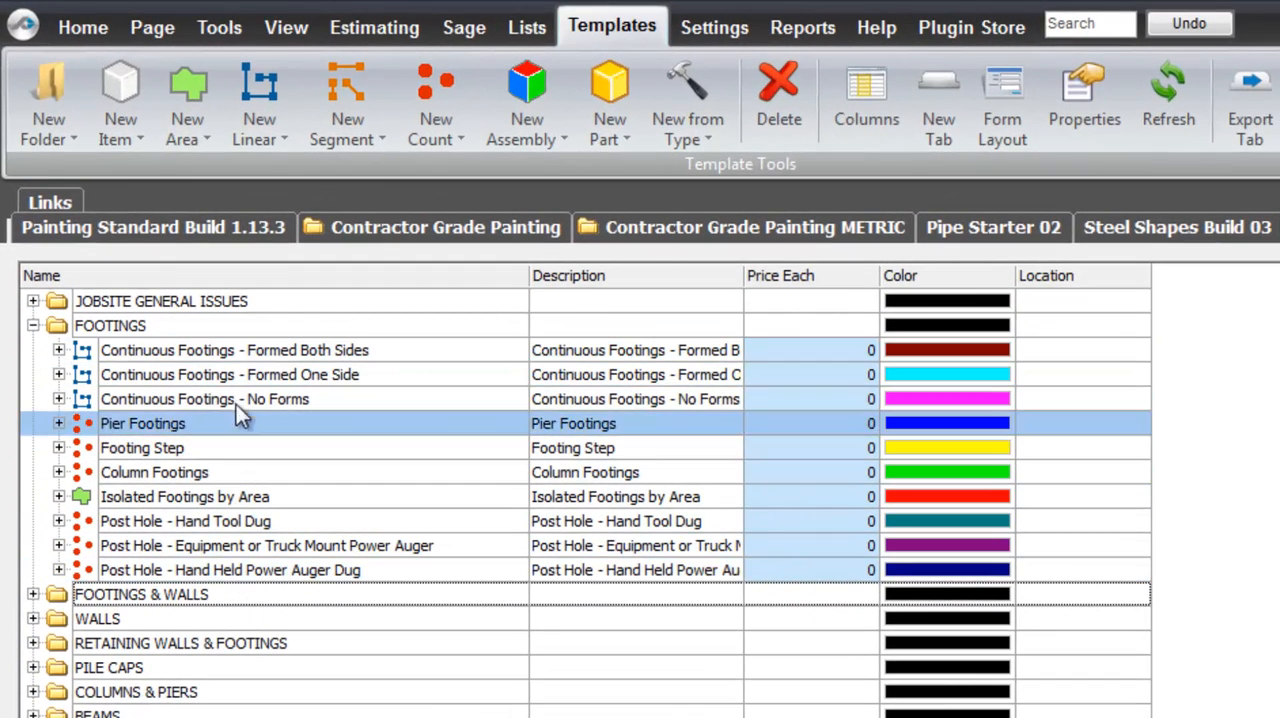
{"action": "left_click", "coordinate": [234, 350]}
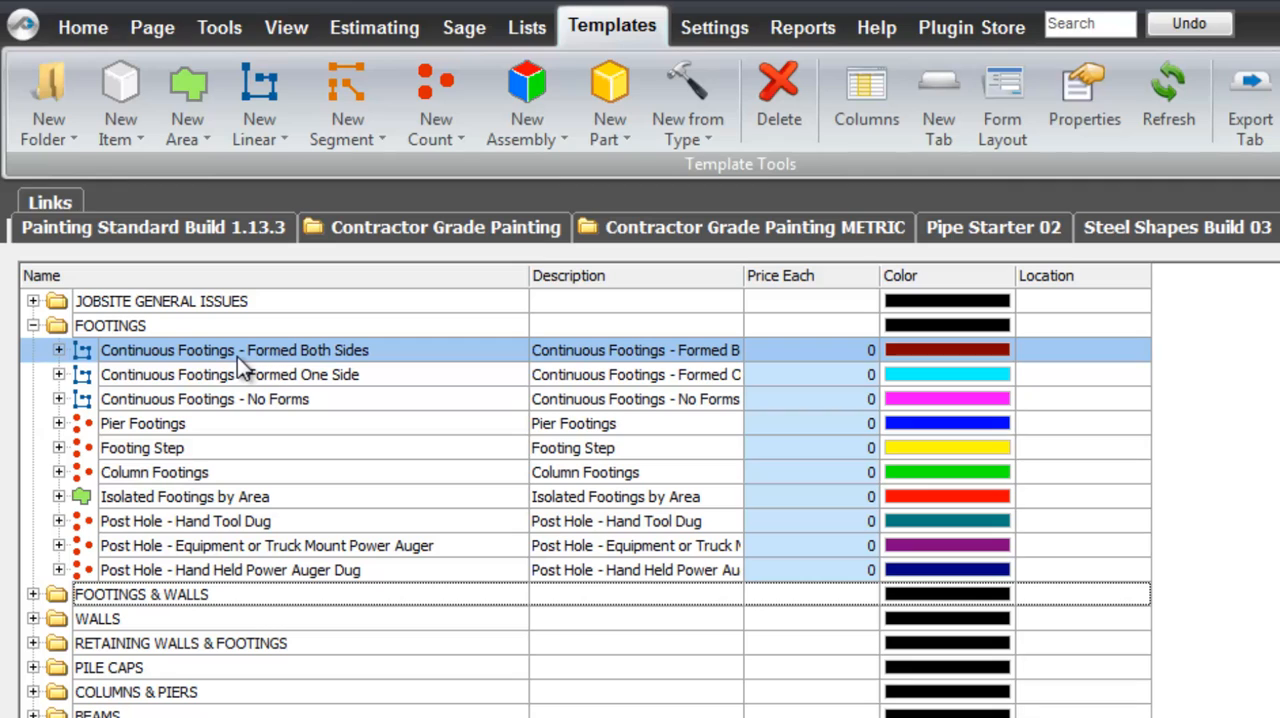
{"action": "mouse_move", "coordinate": [222, 368]}
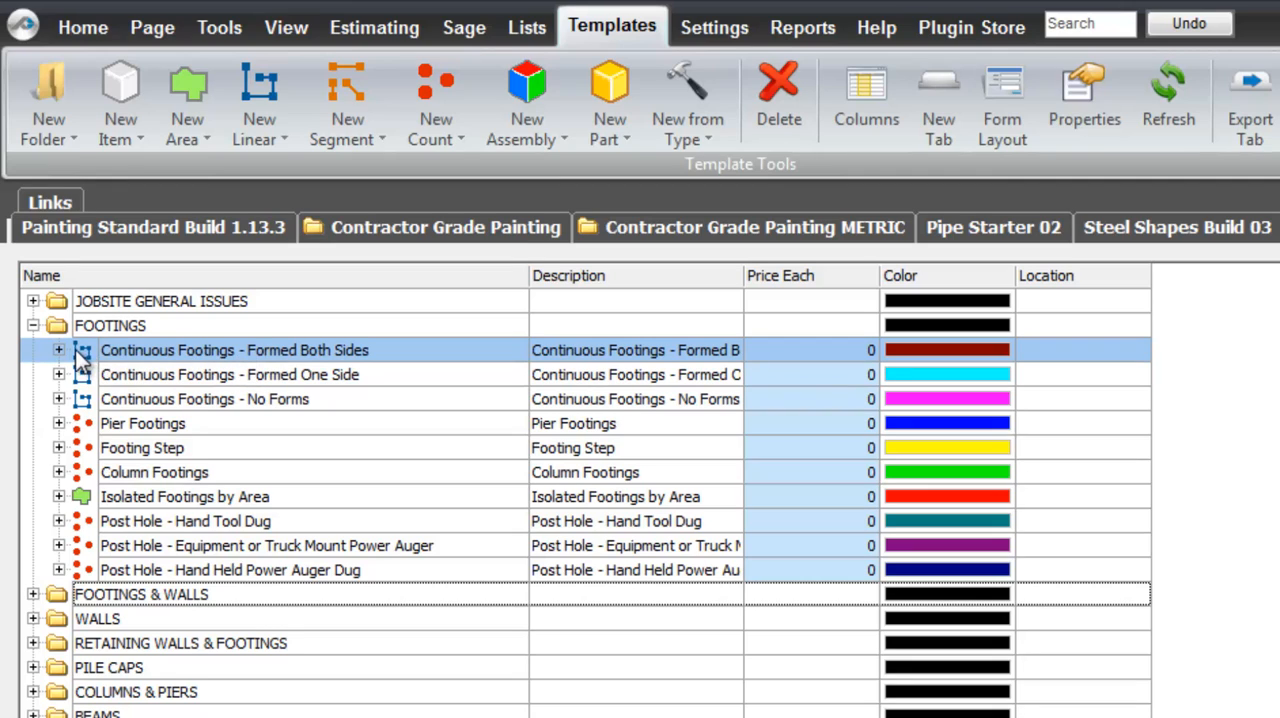
{"action": "left_click", "coordinate": [58, 350]}
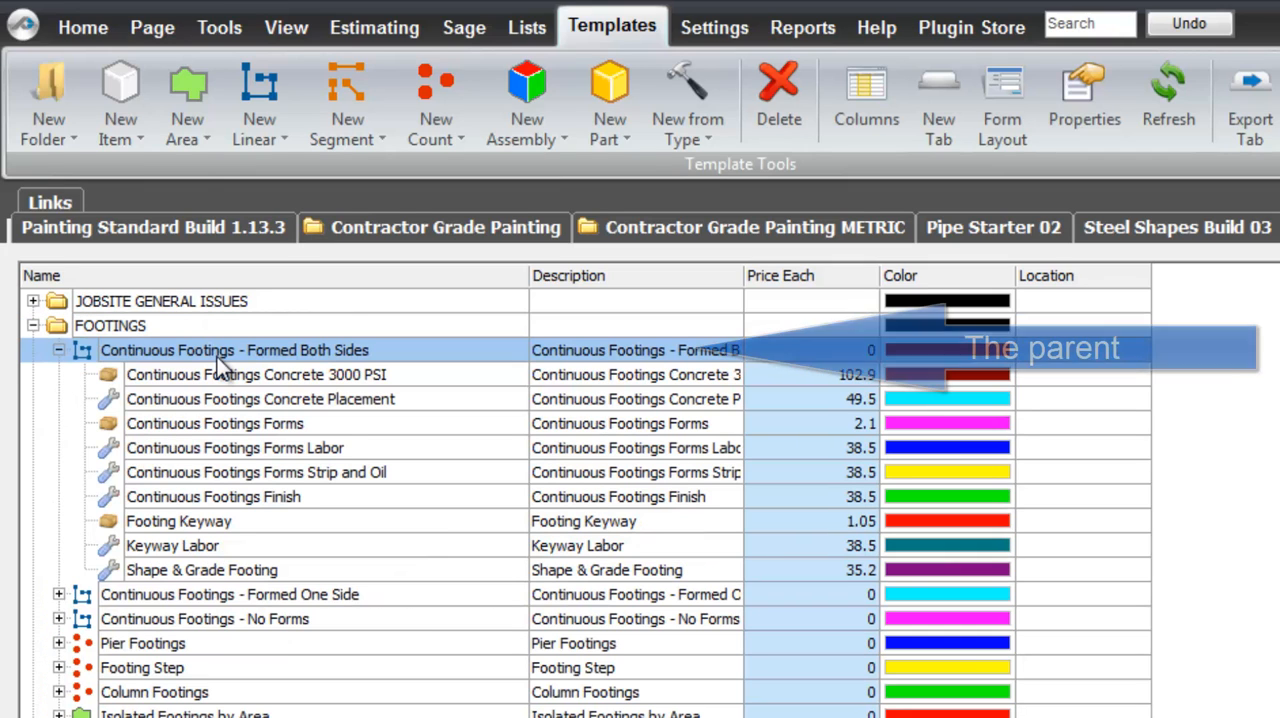
{"action": "left_click", "coordinate": [256, 472]}
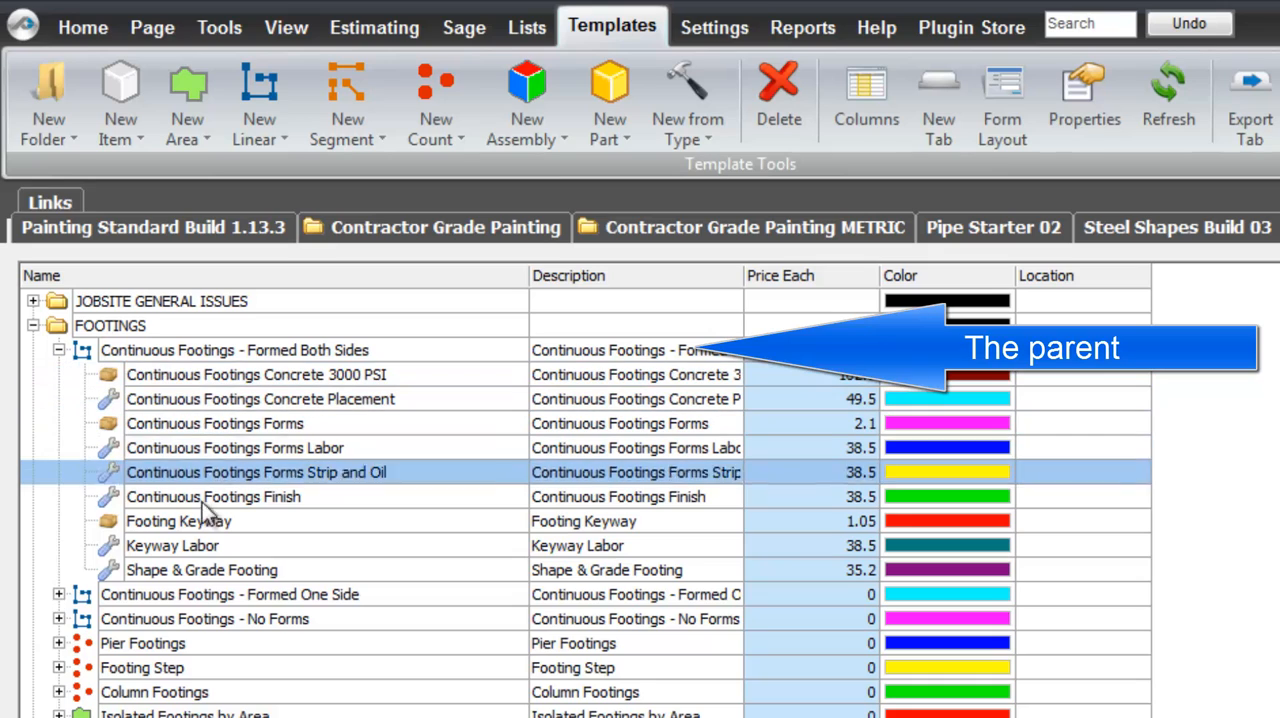
{"action": "left_click", "coordinate": [200, 568]}
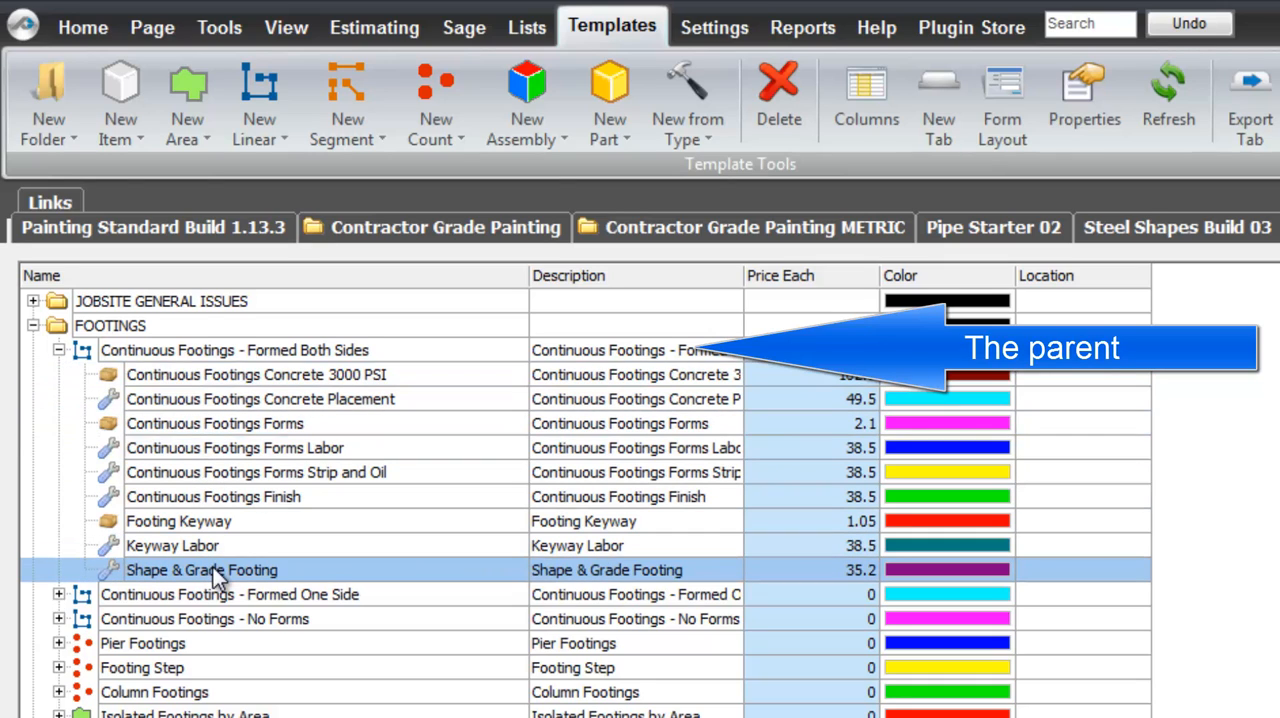
{"action": "left_click", "coordinate": [212, 496]}
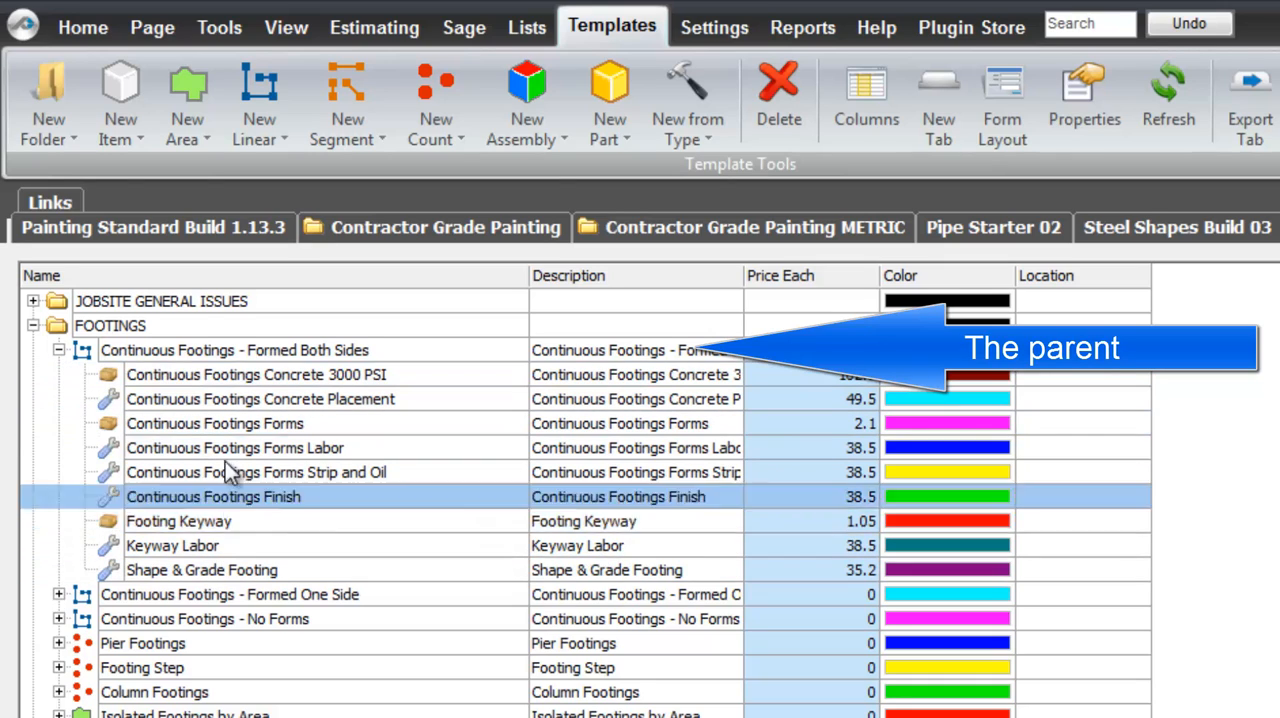
{"action": "left_click", "coordinate": [256, 374]}
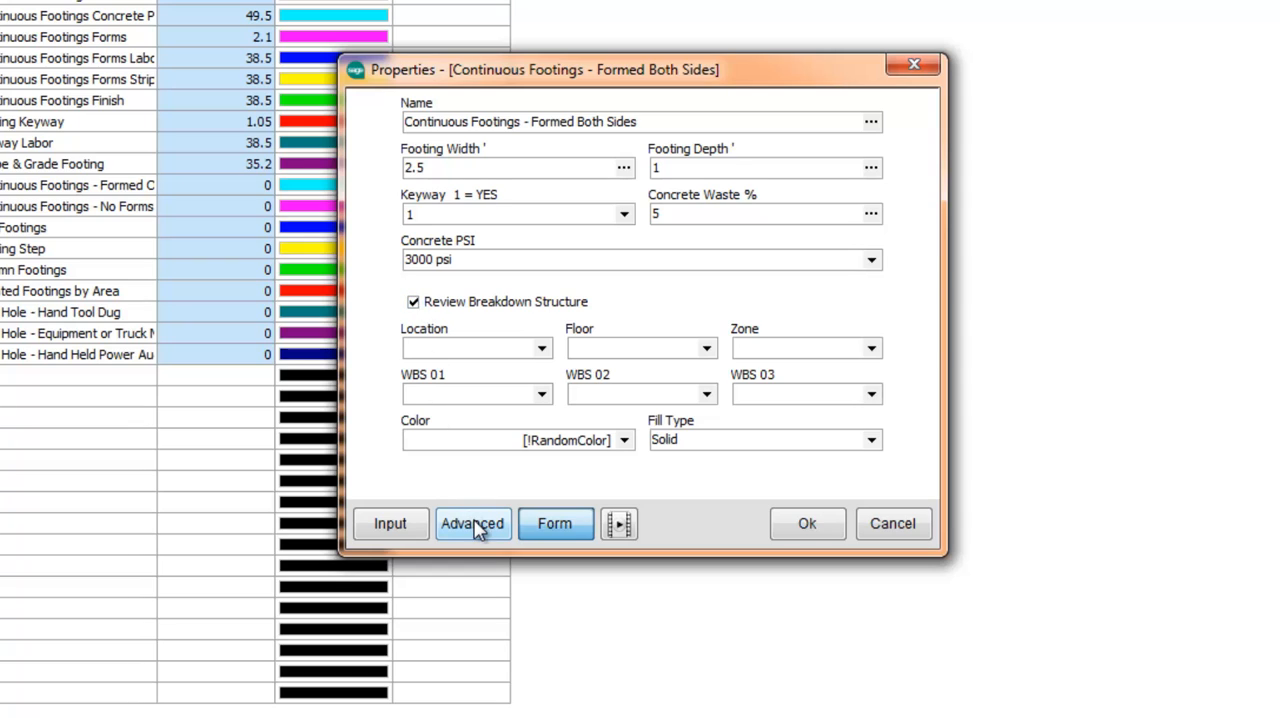
Show the Formed Both Sides assembly's Advanced Properties grid with its variables and formulas.
{"action": "left_click", "coordinate": [472, 524]}
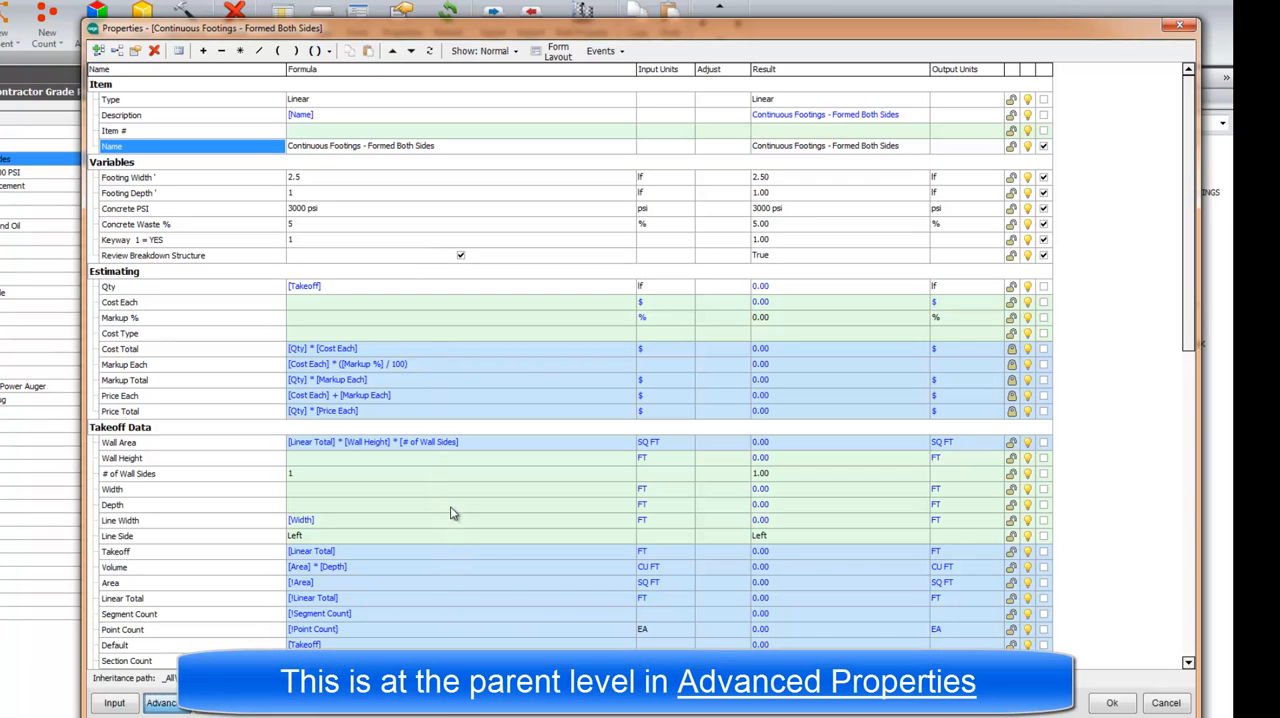
{"action": "mouse_move", "coordinate": [144, 186]}
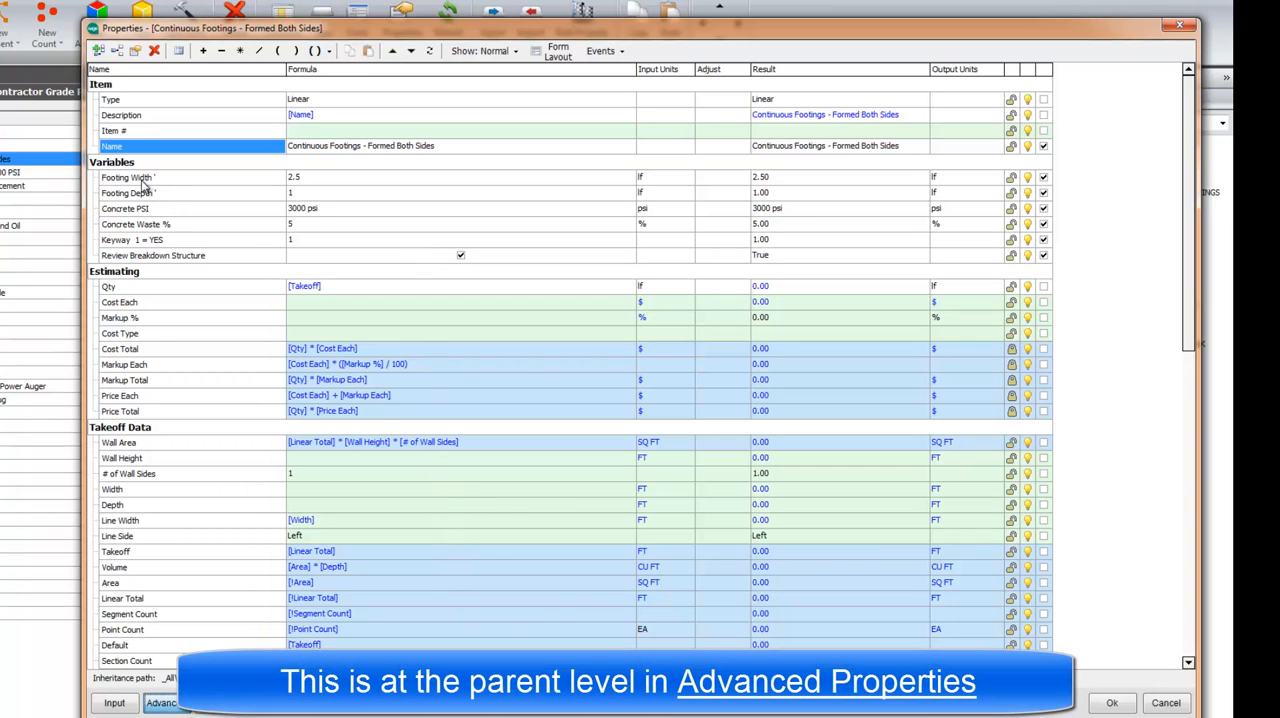
{"action": "mouse_move", "coordinate": [316, 176]}
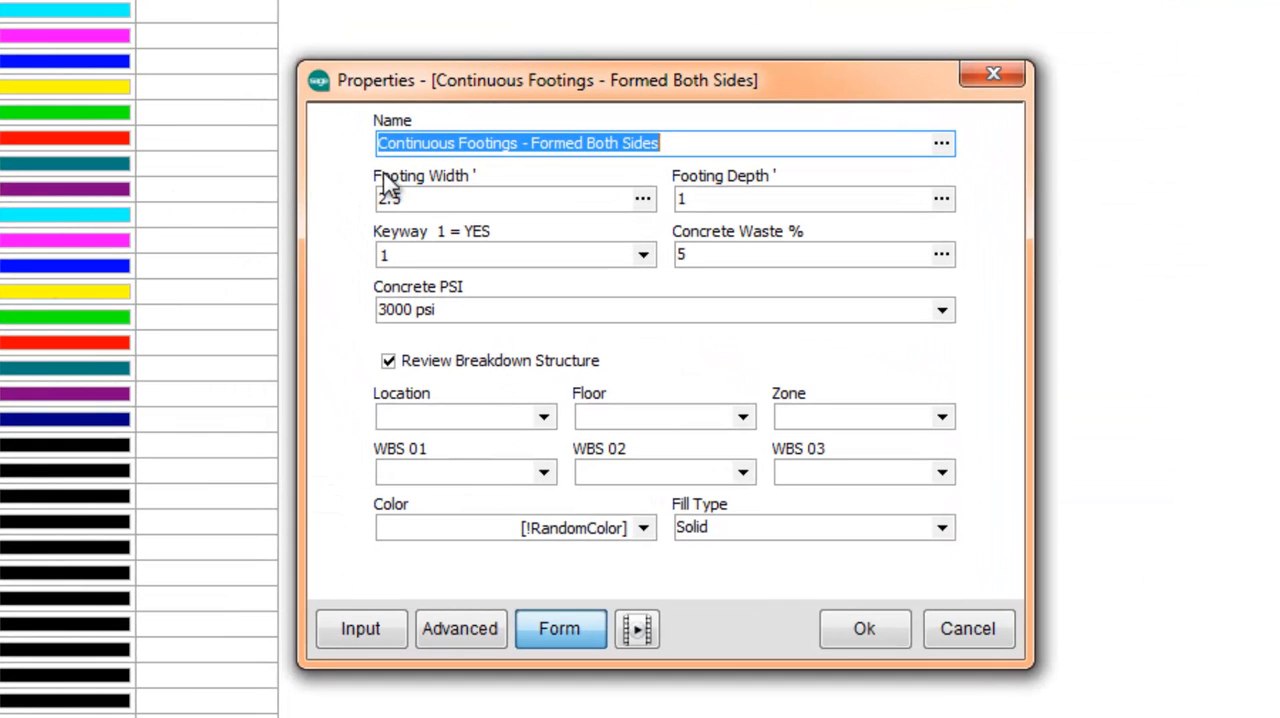
Set Footing Width 3.5 and Footing Depth 2 as defaults, then return to the Building 11 takeoff.
{"action": "left_click", "coordinate": [516, 198]}
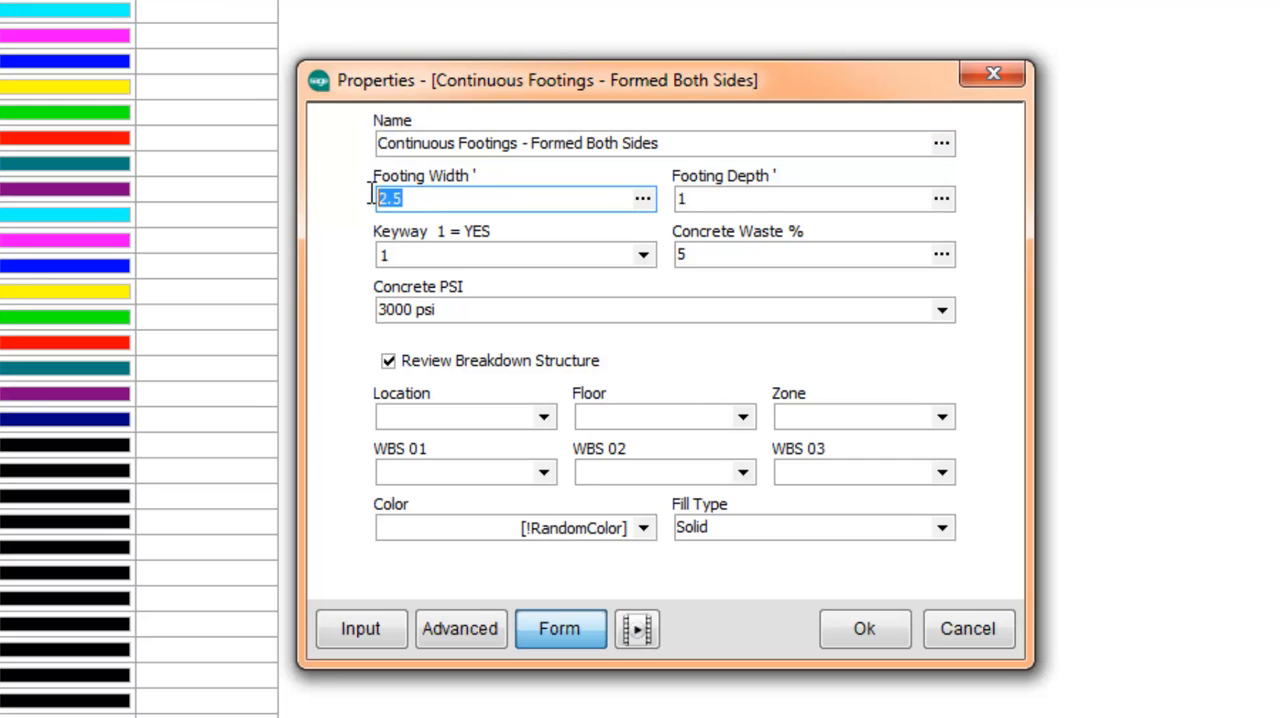
{"action": "type", "text": "3."}
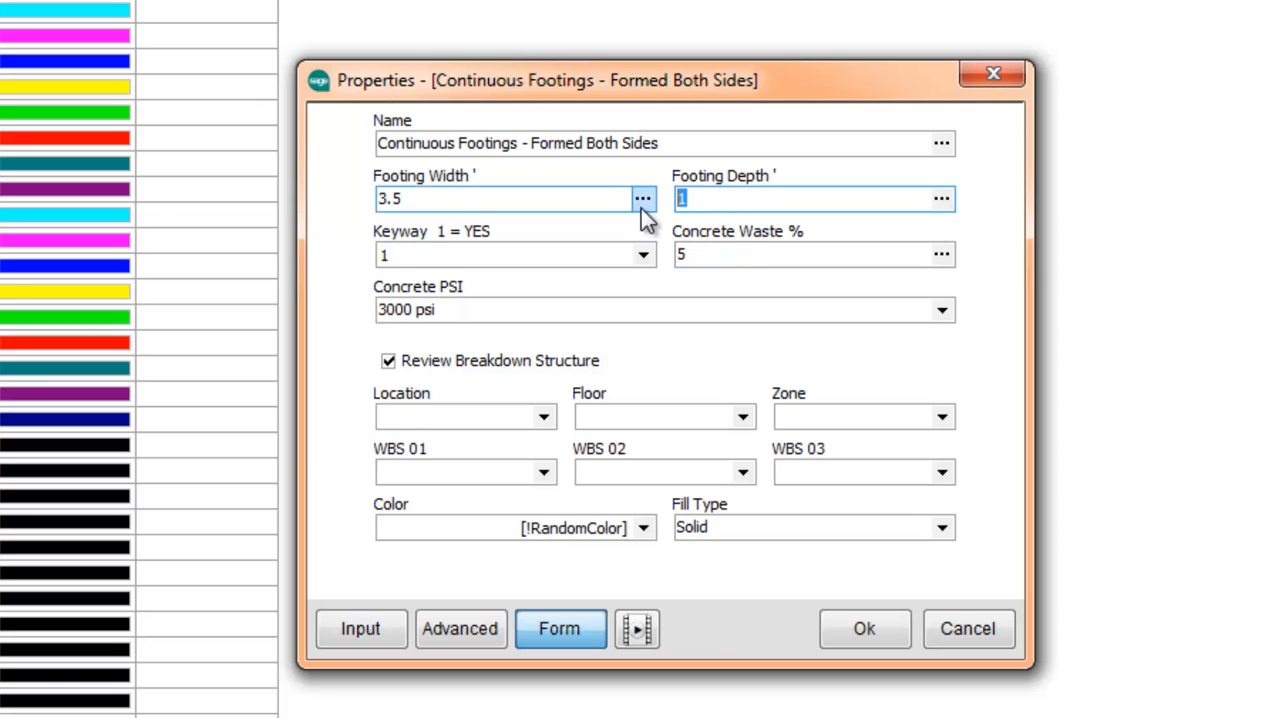
{"action": "type", "text": "2"}
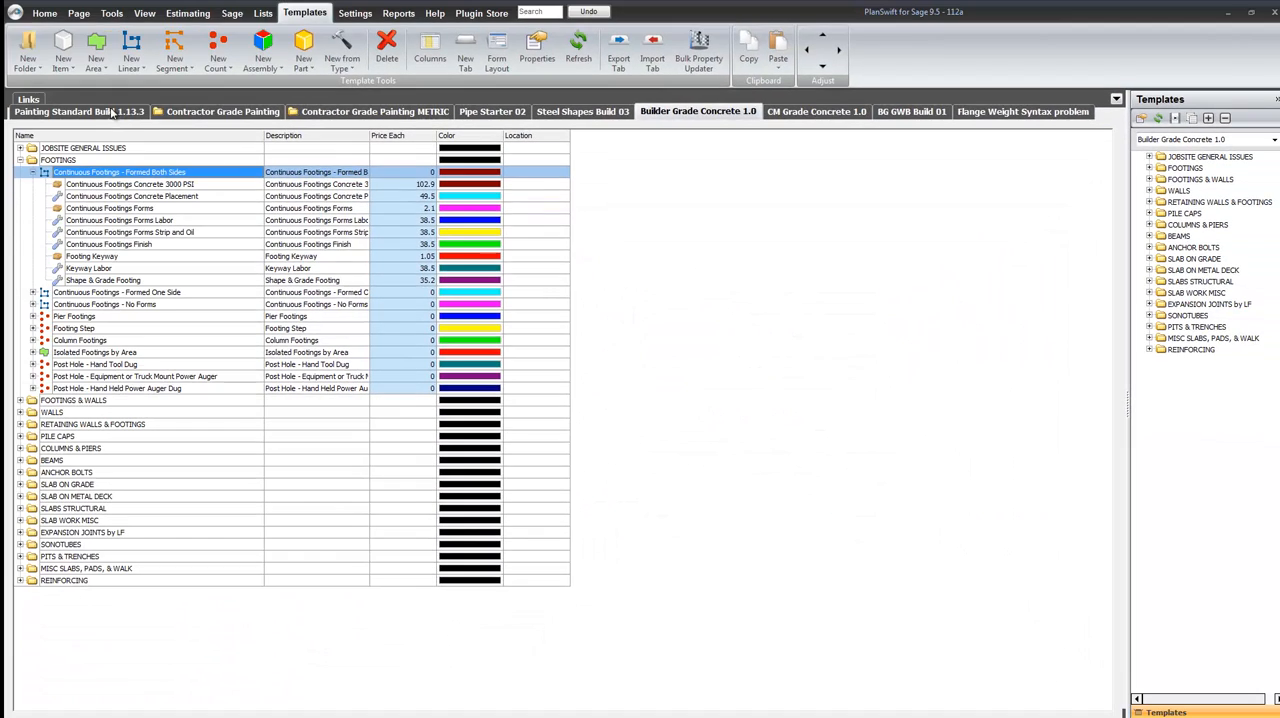
{"action": "left_click", "coordinate": [44, 12]}
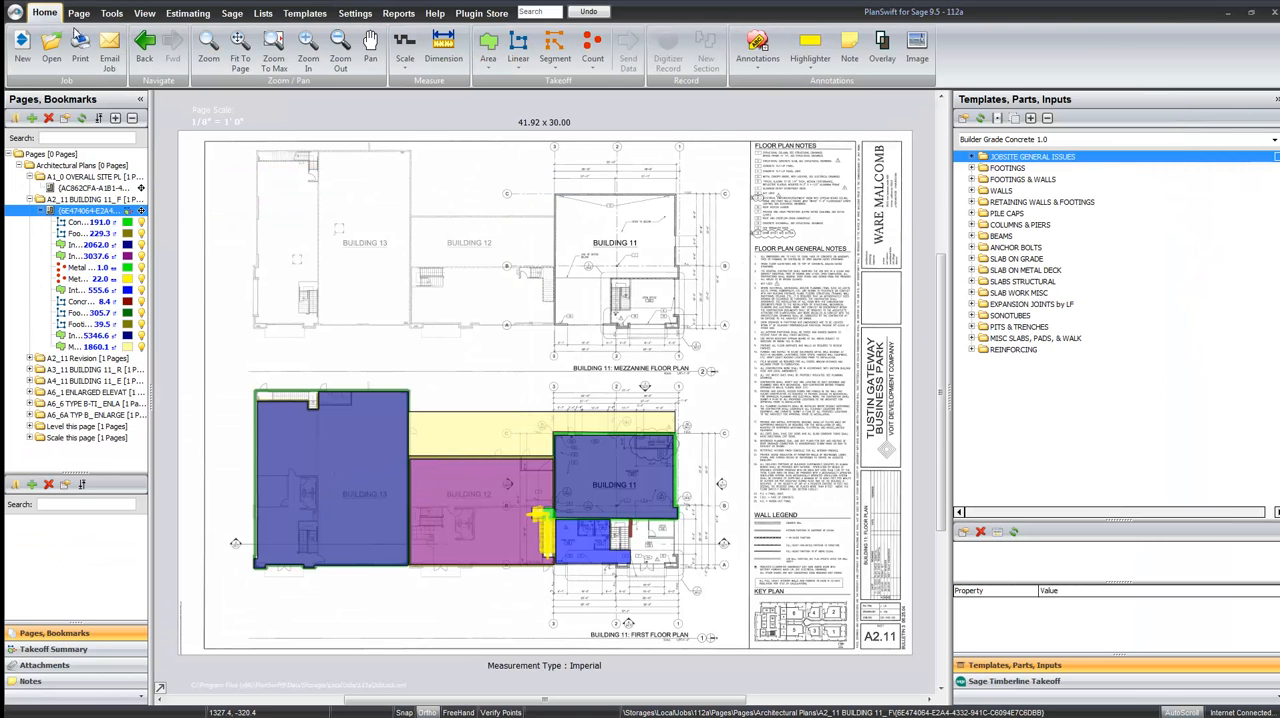
Expand Footings in the takeoff and enter width 3.5 on a new Formed Both Sides footing.
{"action": "left_click", "coordinate": [1008, 168]}
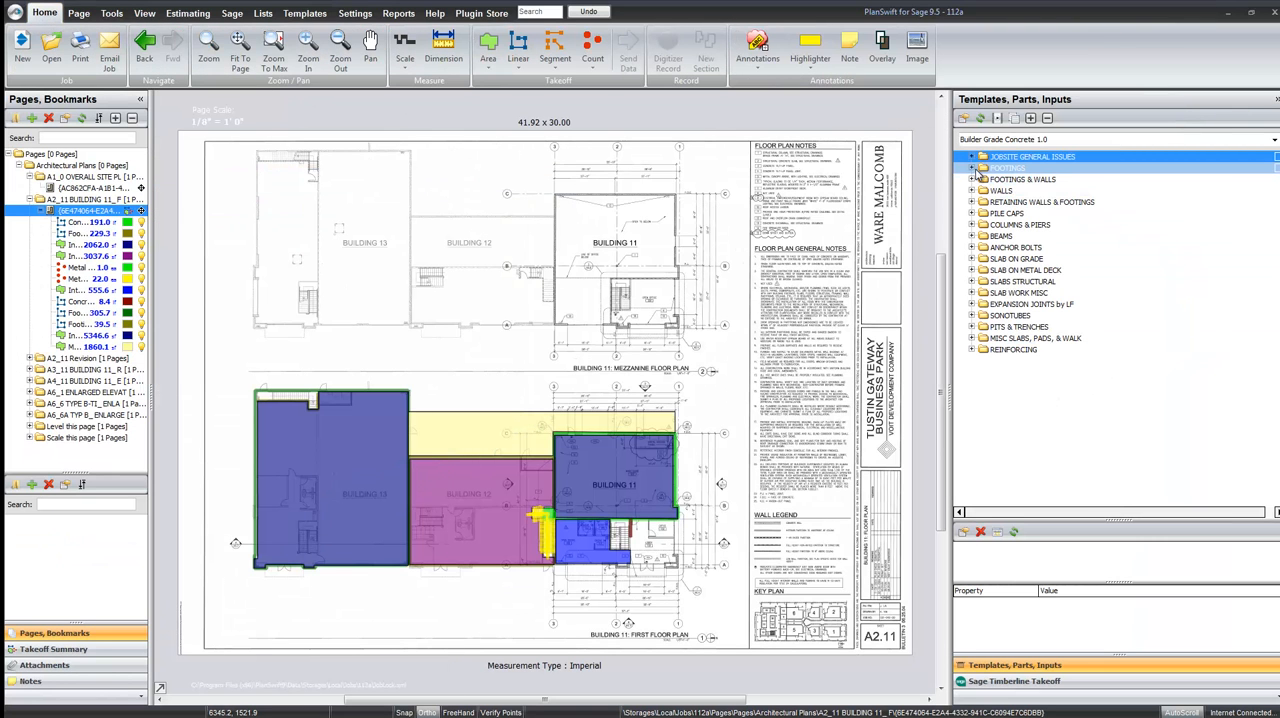
{"action": "left_click", "coordinate": [972, 168]}
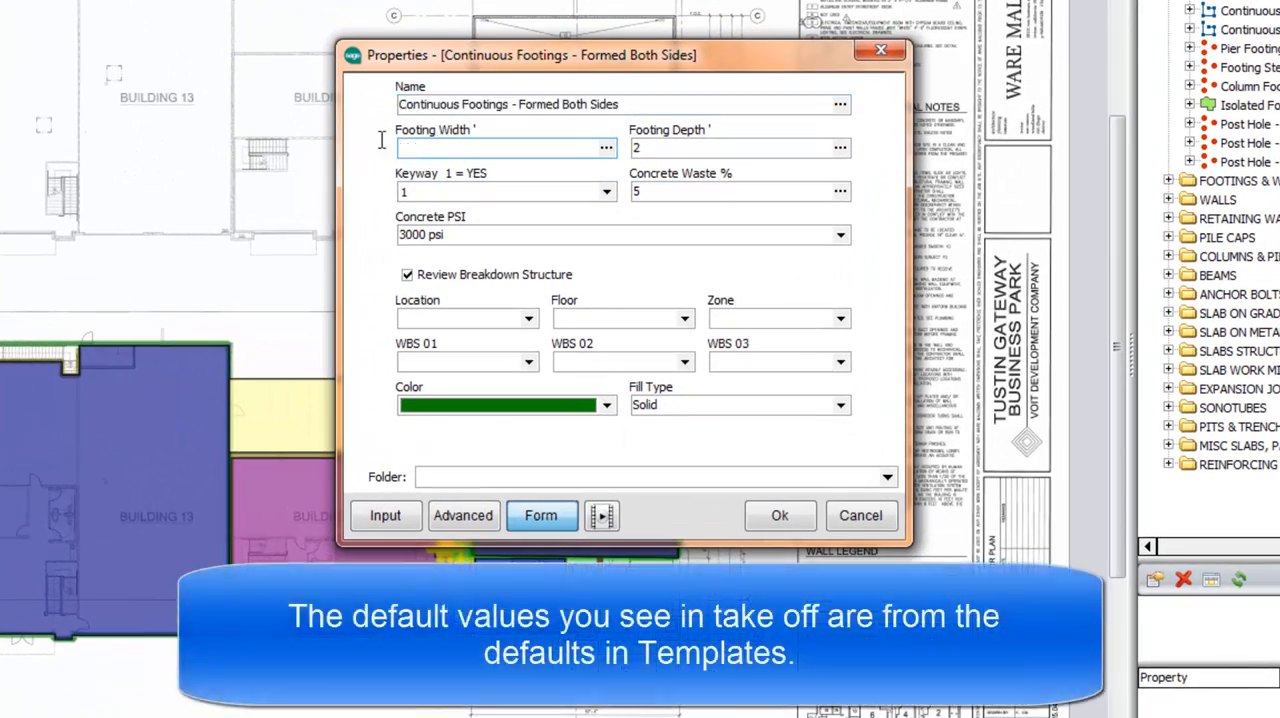
{"action": "type", "text": "3.5"}
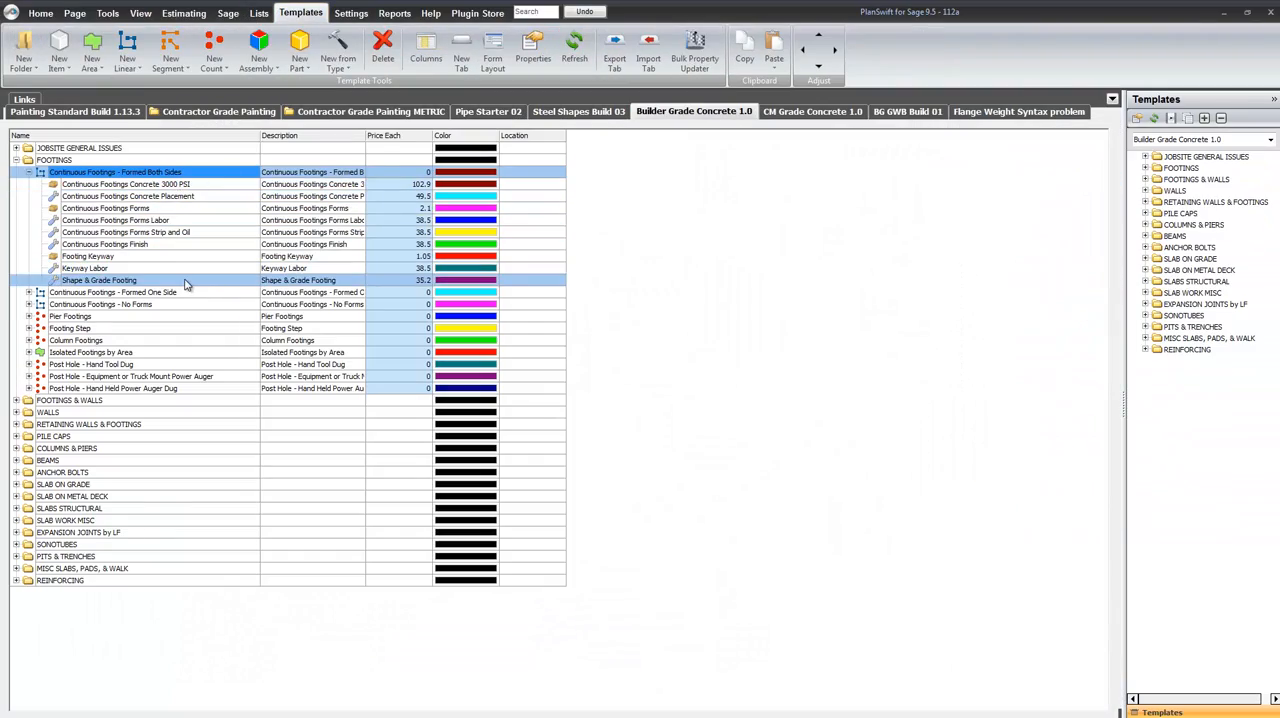
{"action": "left_click", "coordinate": [116, 172]}
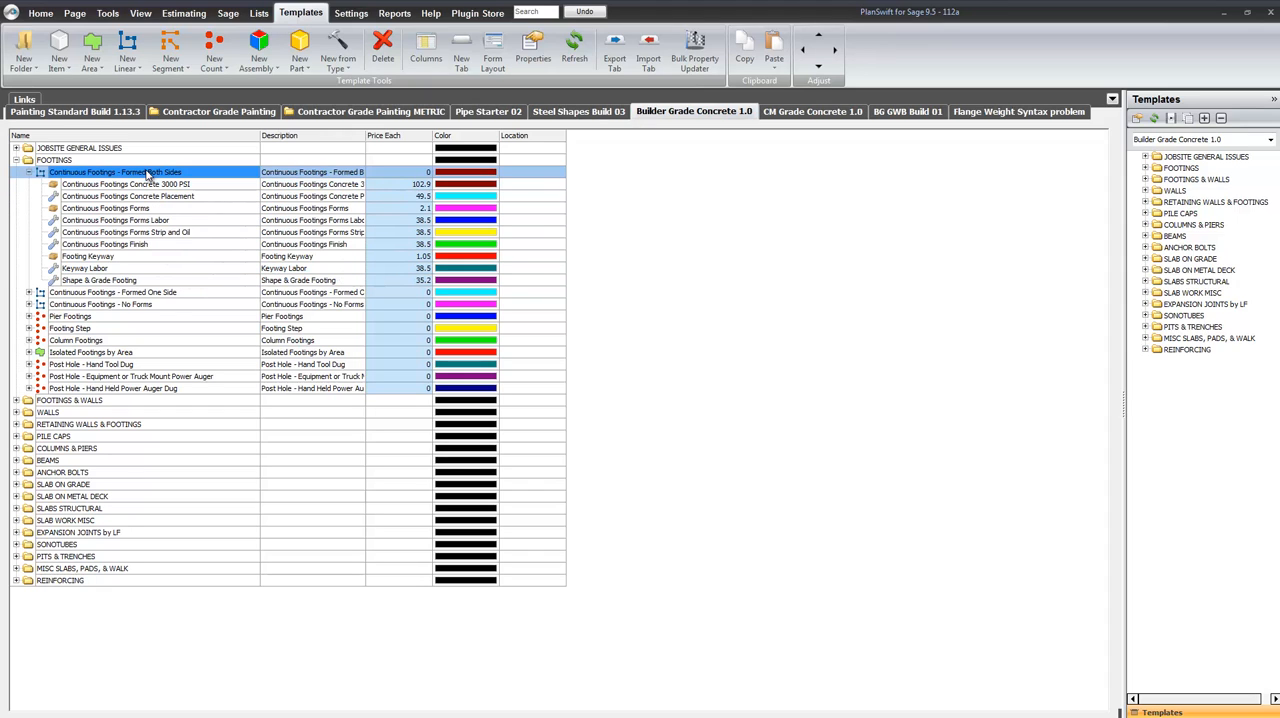
{"action": "left_click", "coordinate": [72, 496]}
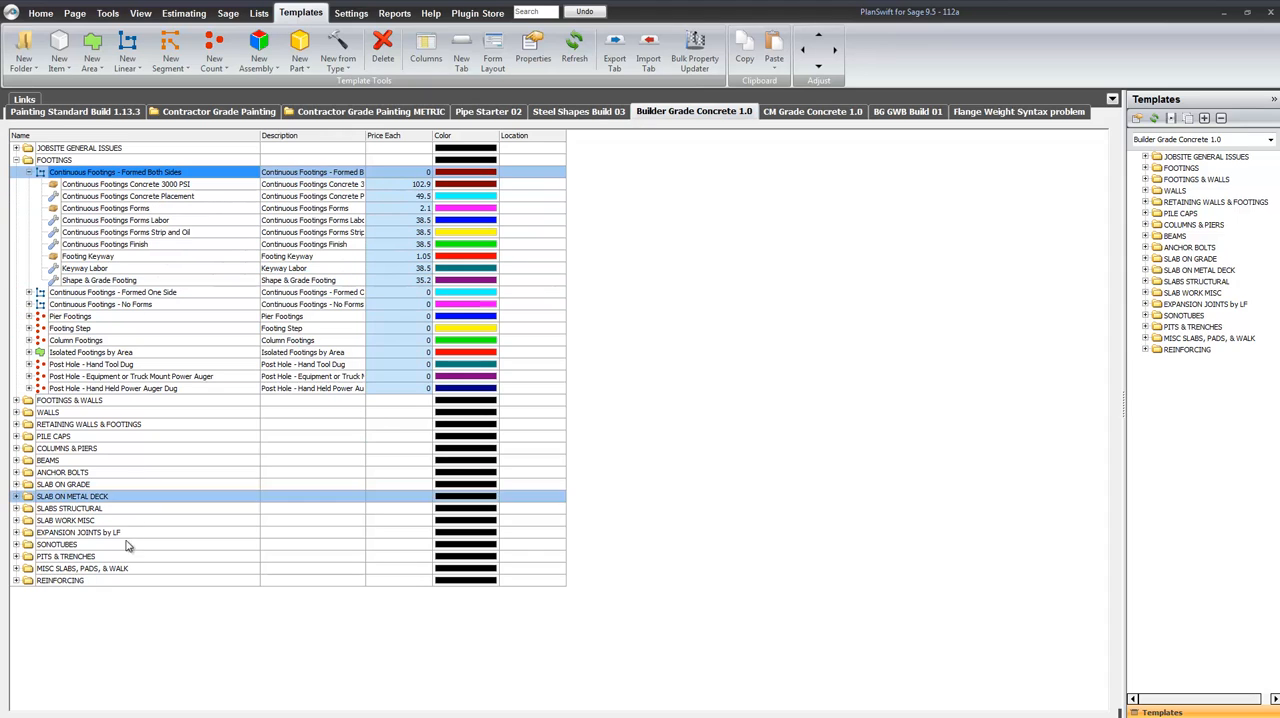
{"action": "left_click", "coordinate": [54, 436]}
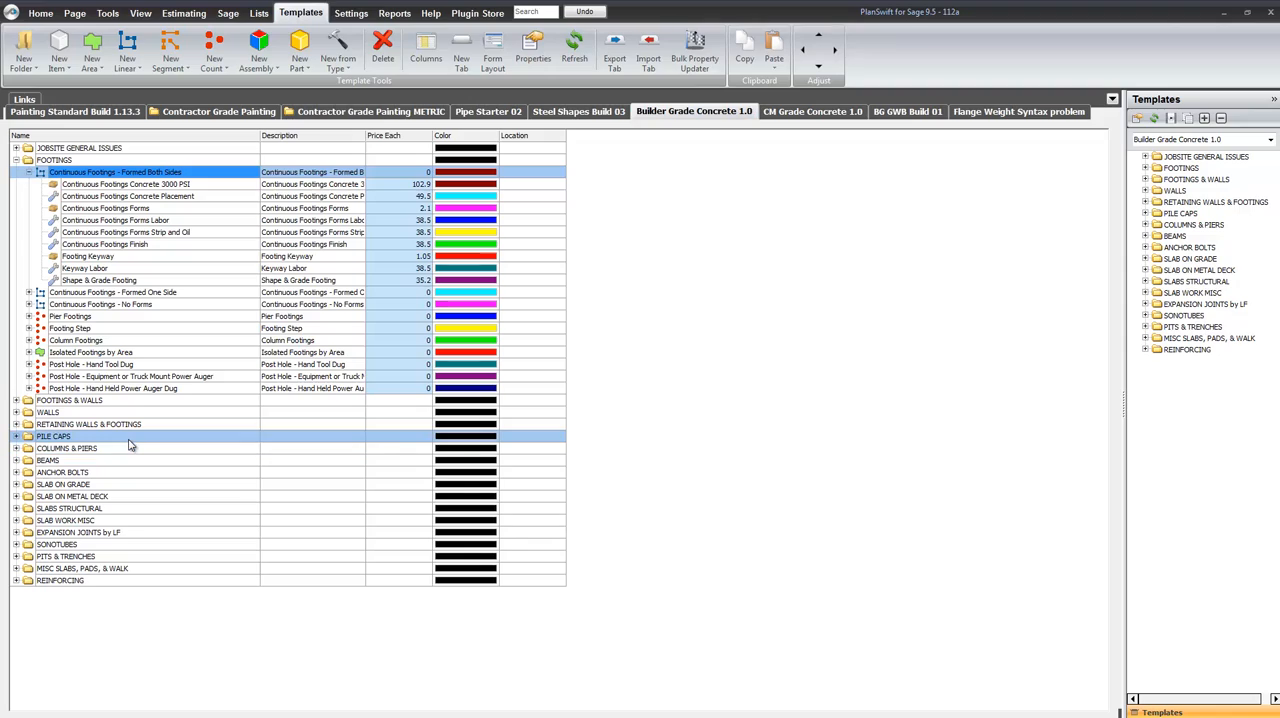
{"action": "left_click", "coordinate": [70, 328]}
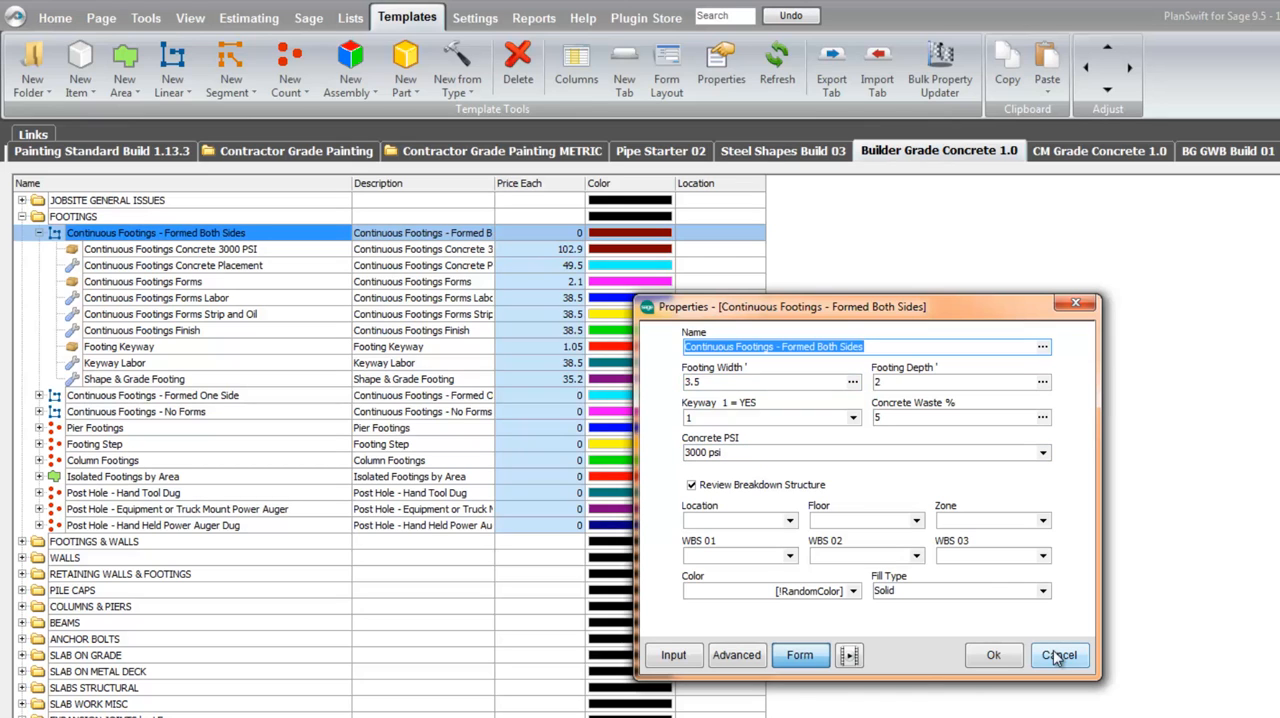
{"action": "left_click", "coordinate": [1058, 656]}
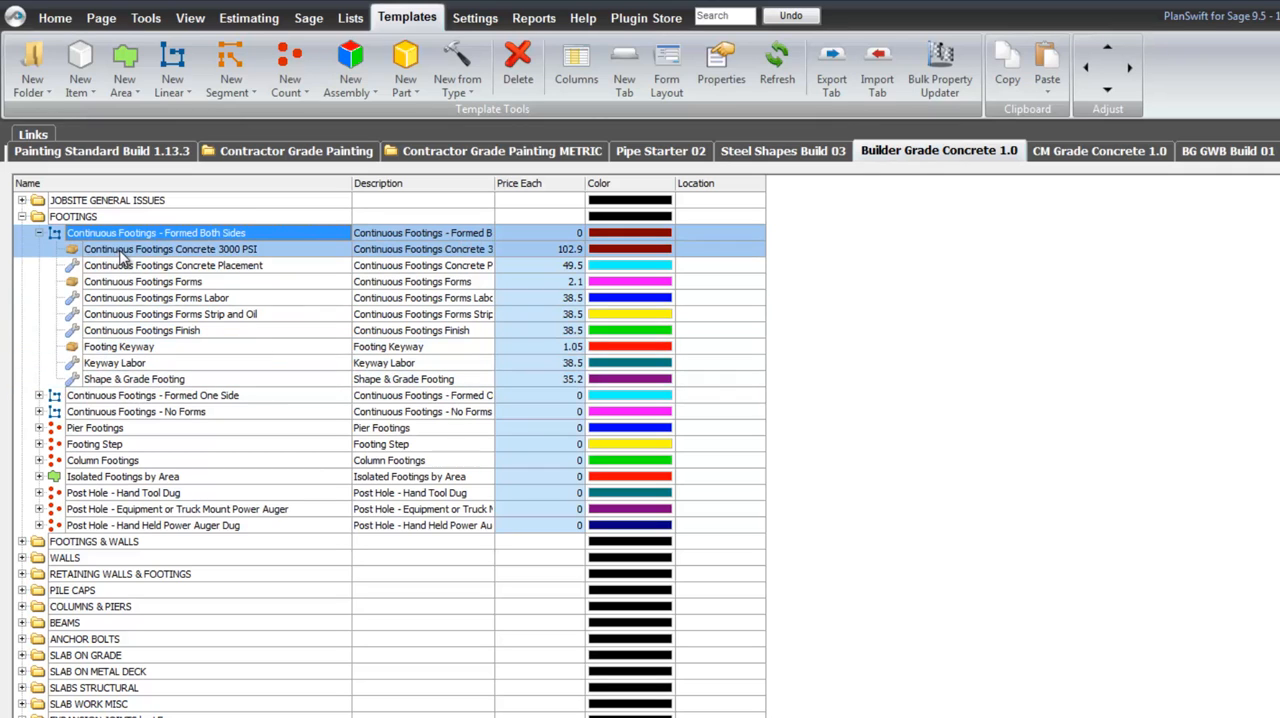
Review the Concrete 3000 PSI part's advanced properties, scrolling through its inherited width, depth and division fields.
{"action": "double_click", "coordinate": [170, 248]}
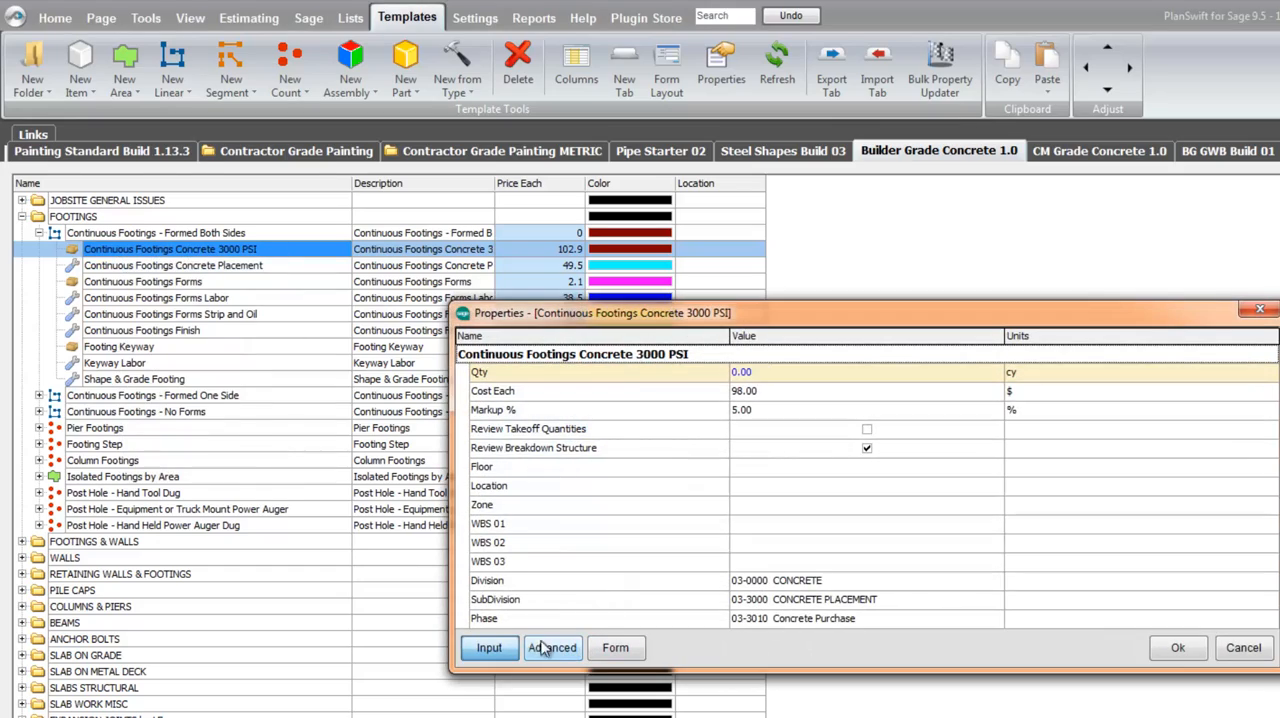
{"action": "left_click", "coordinate": [552, 648]}
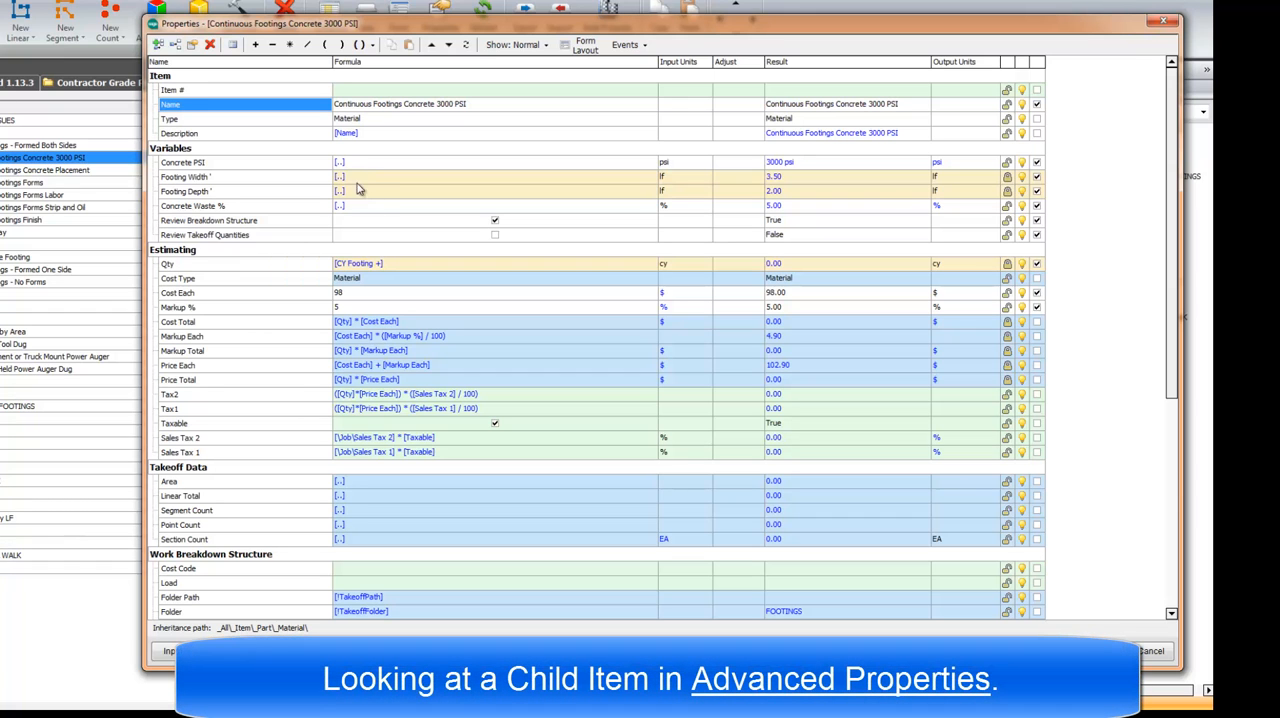
{"action": "mouse_move", "coordinate": [358, 190]}
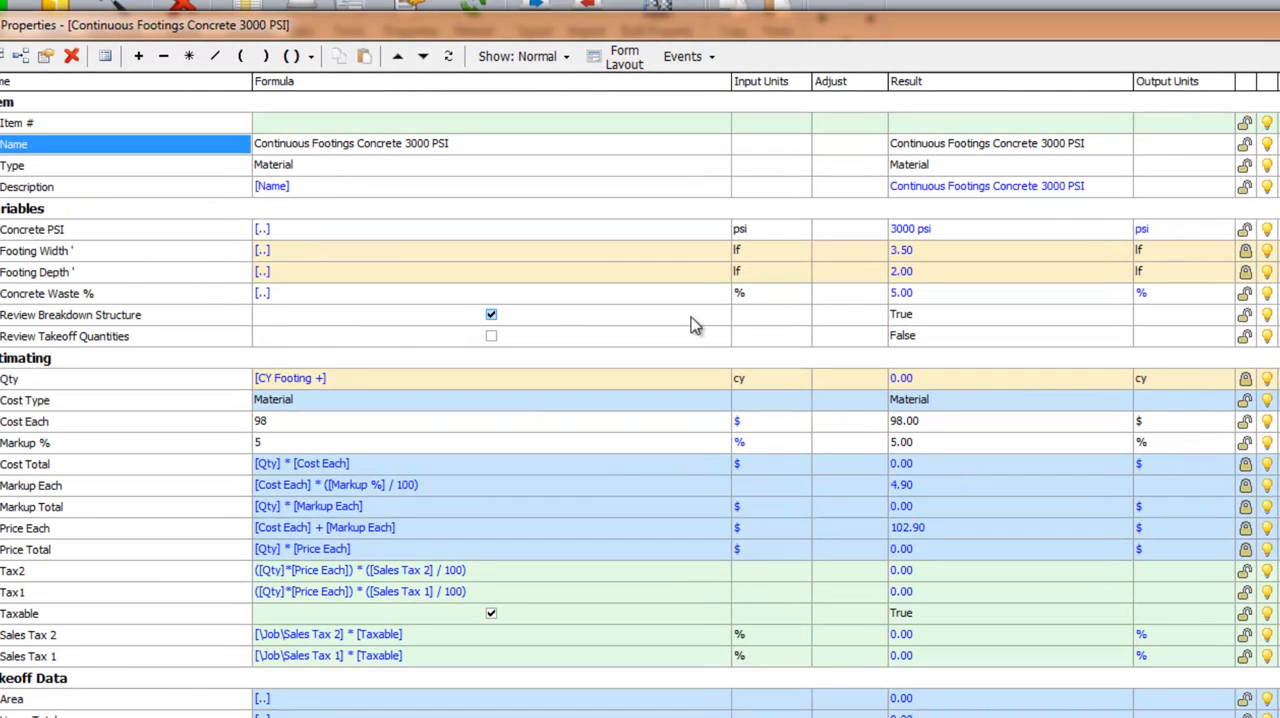
{"action": "mouse_move", "coordinate": [936, 244]}
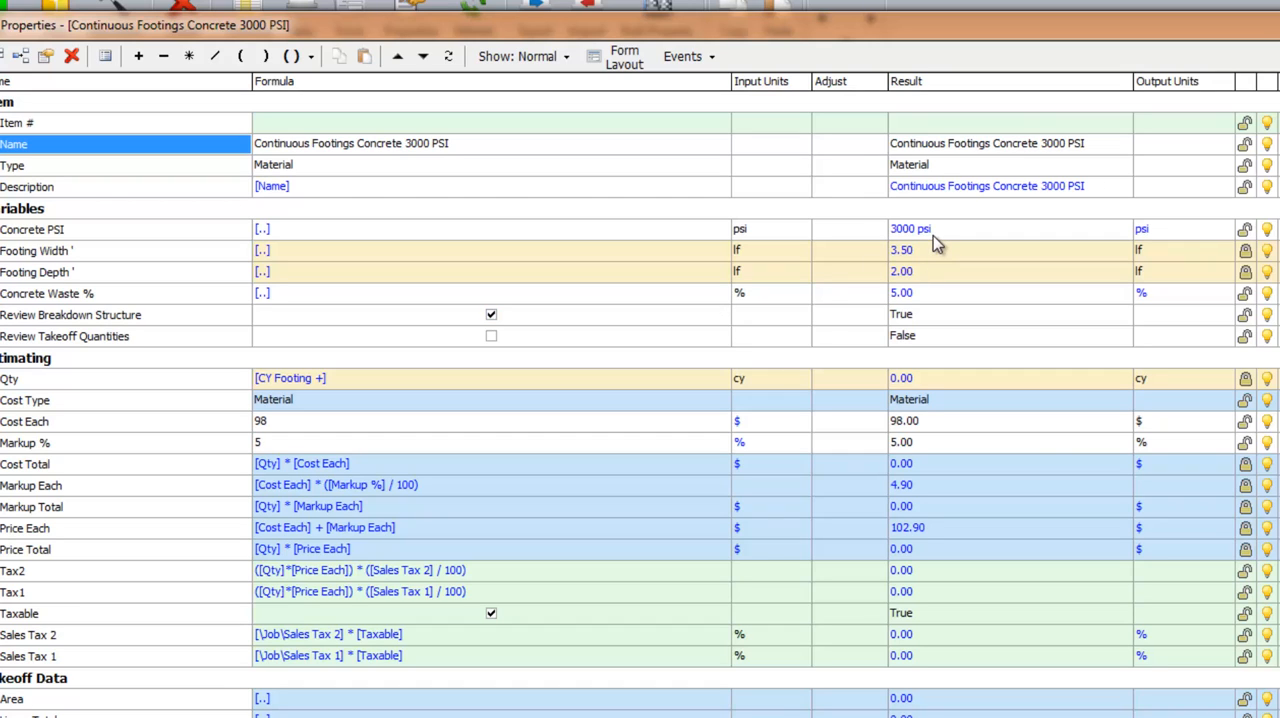
{"action": "mouse_move", "coordinate": [938, 242]}
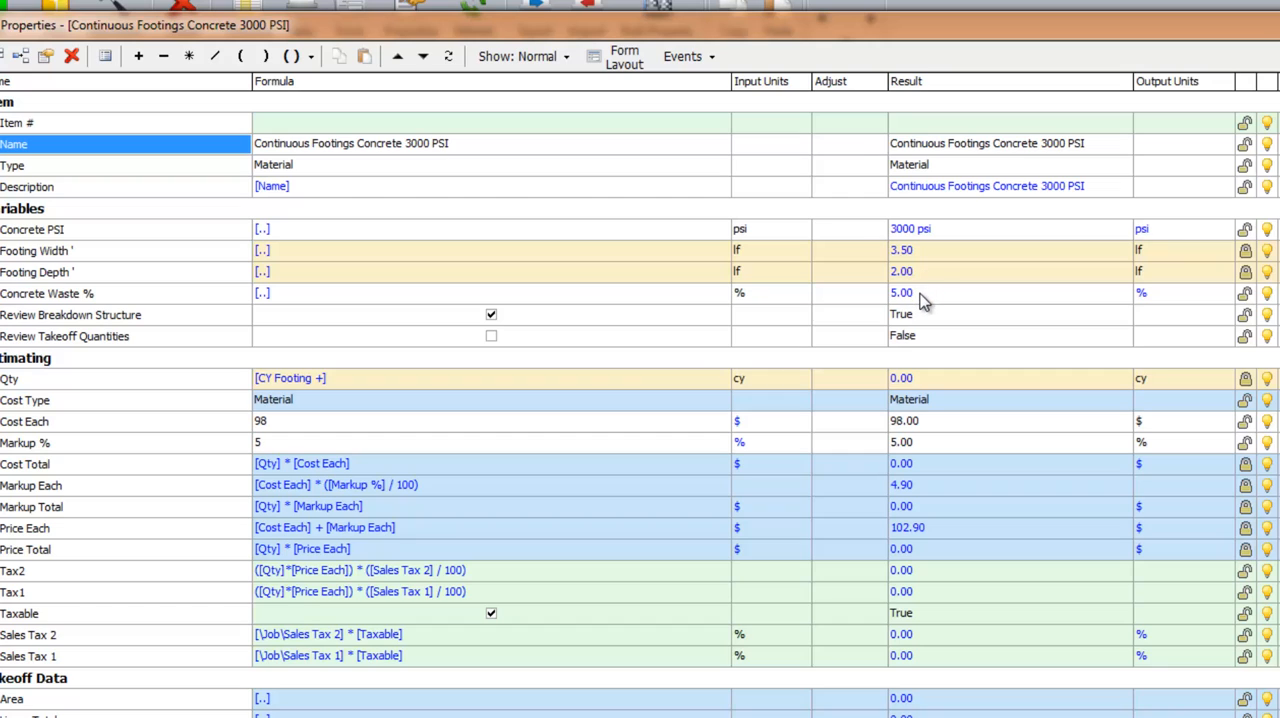
{"action": "mouse_move", "coordinate": [170, 304]}
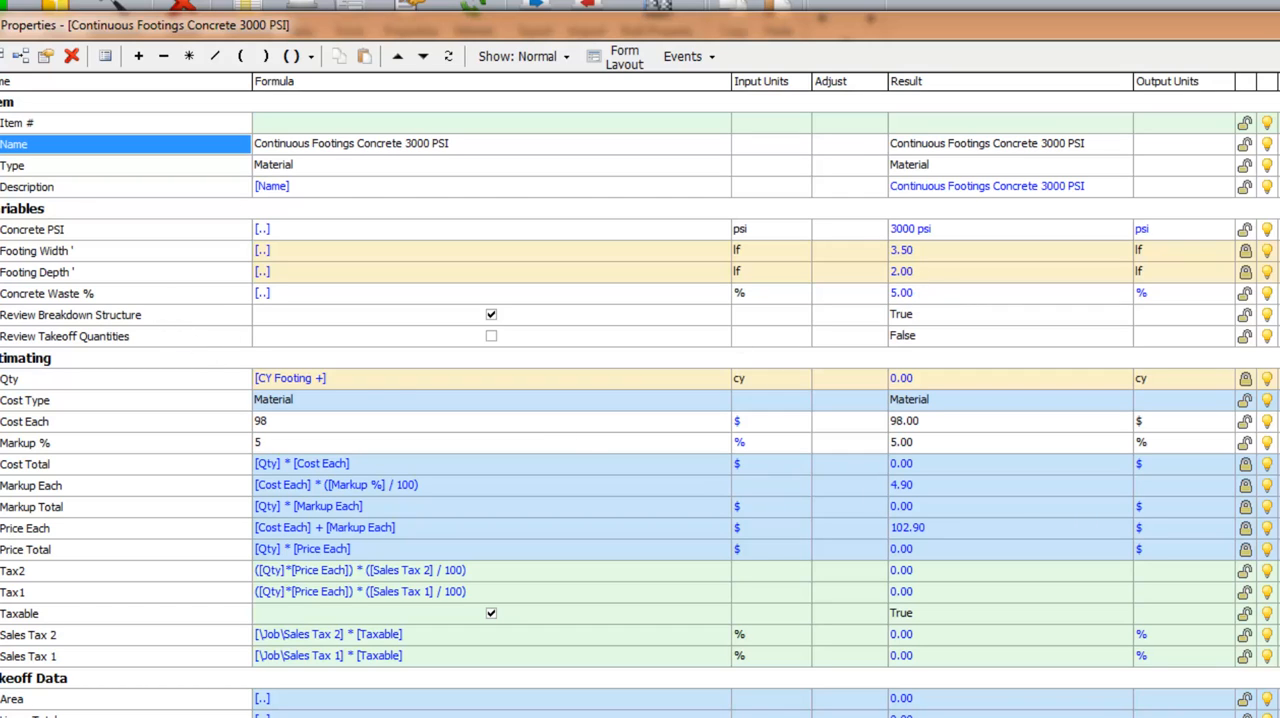
{"action": "scroll", "scroll_direction": "down", "scroll_amount": 3}
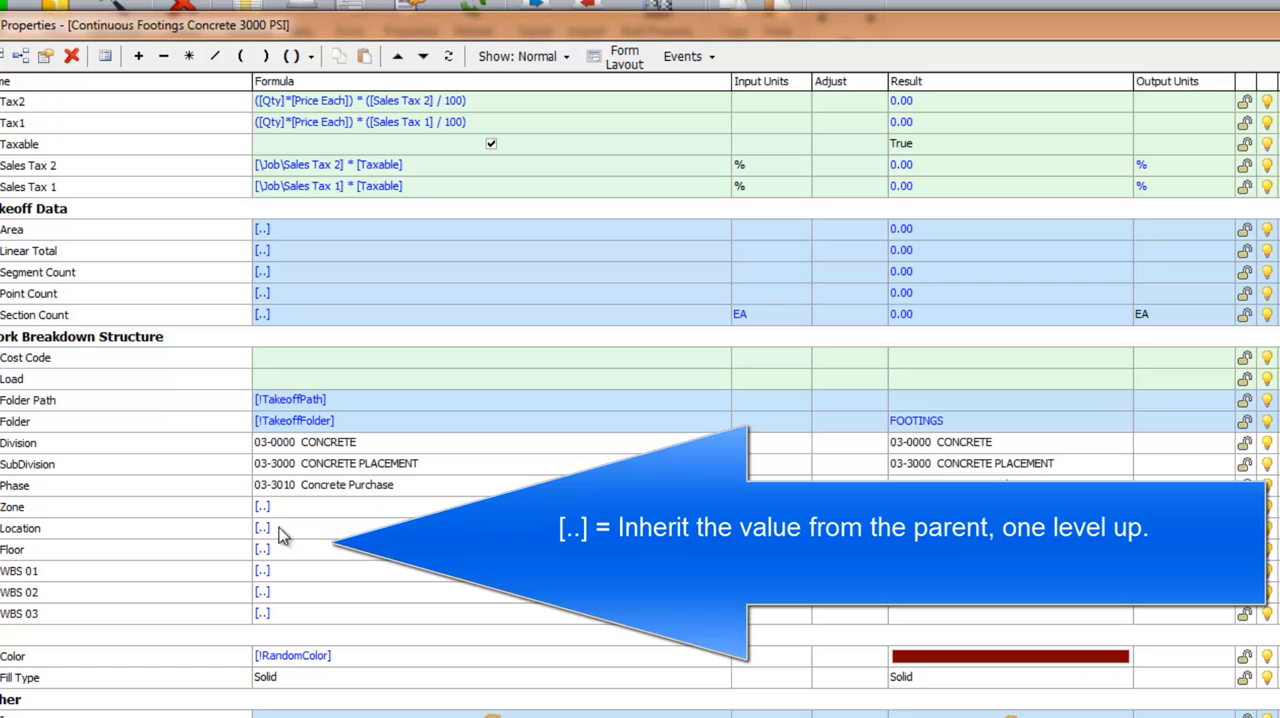
{"action": "mouse_move", "coordinate": [946, 634]}
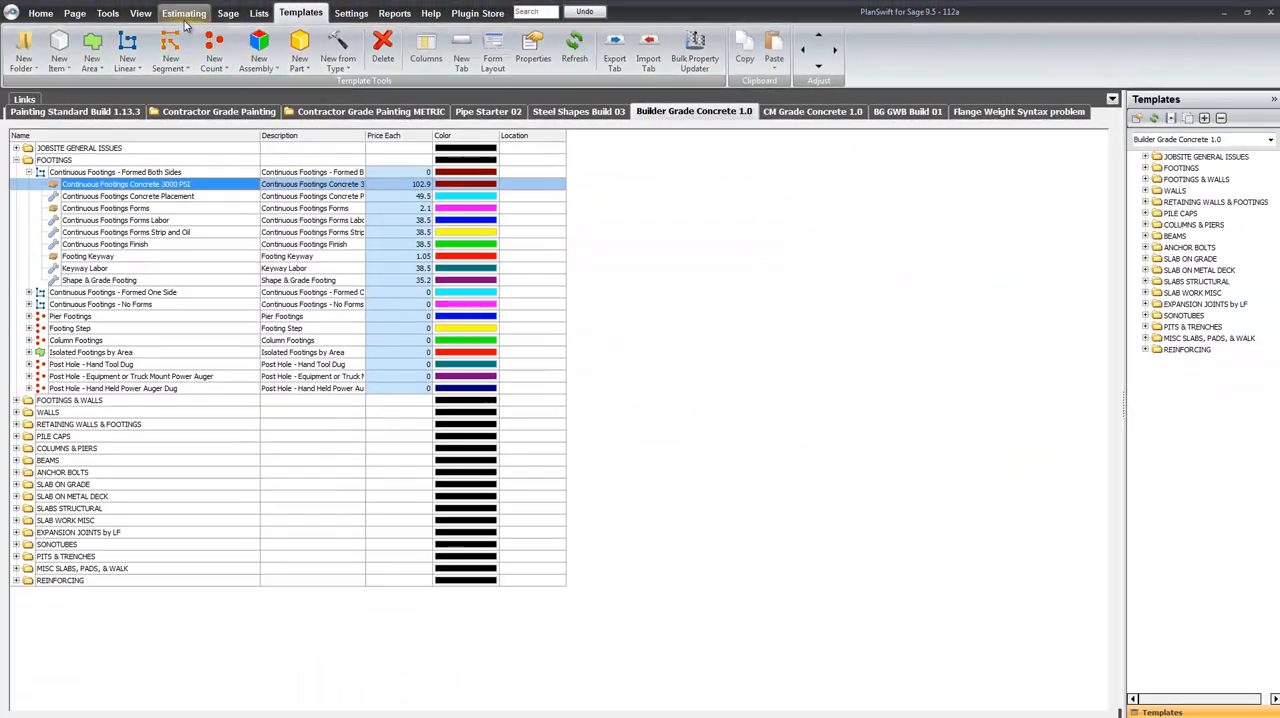
In the job's Estimating list, review and close the 3000 PSI concrete item's properties.
{"action": "left_click", "coordinate": [184, 12]}
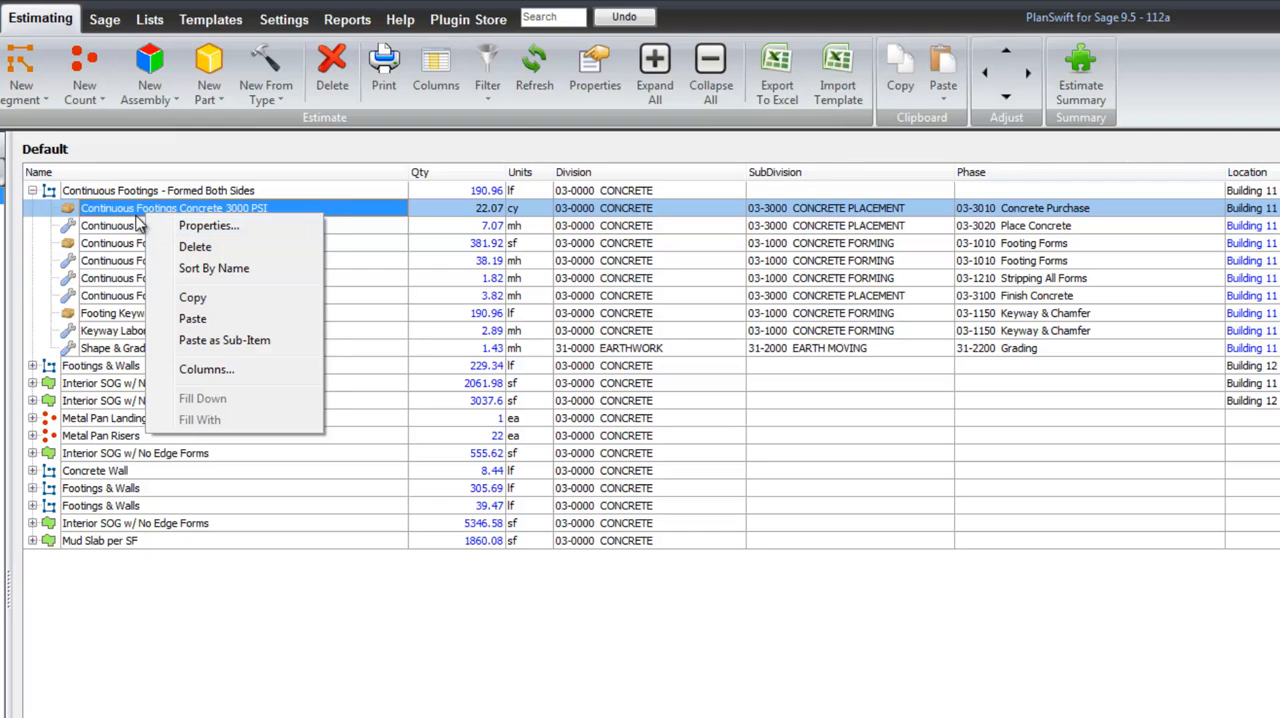
{"action": "left_click", "coordinate": [468, 156]}
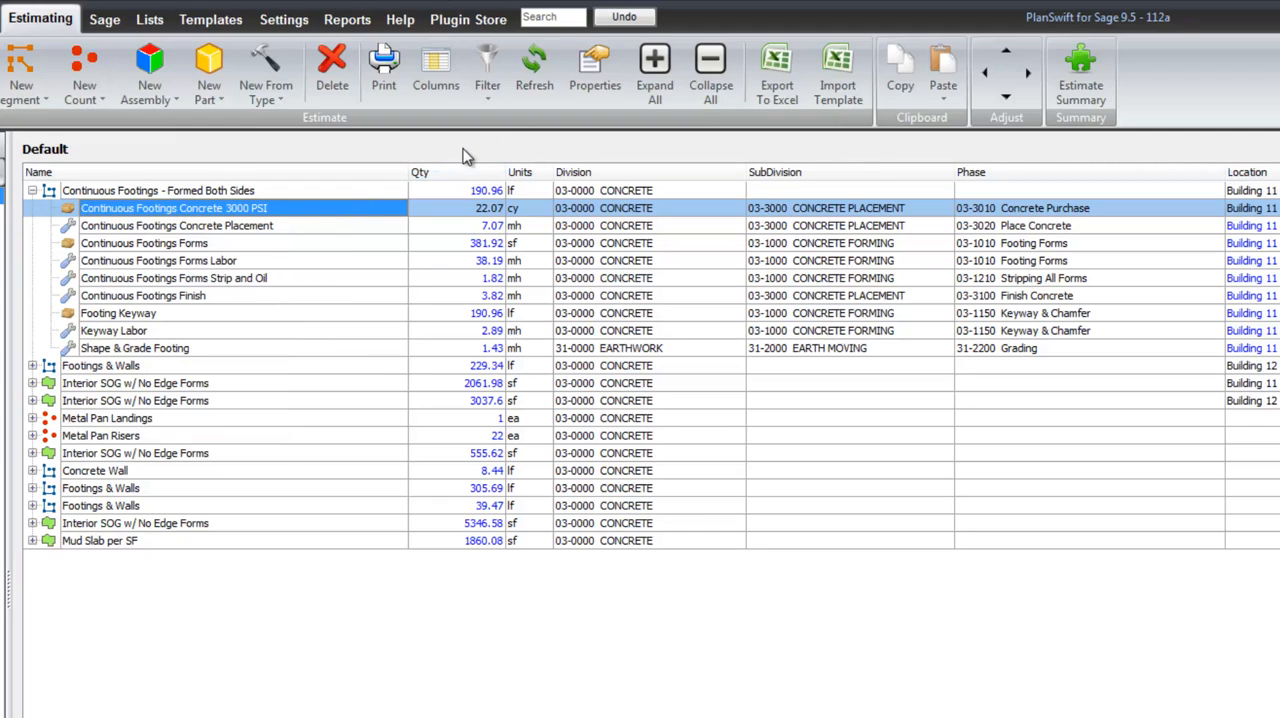
{"action": "mouse_move", "coordinate": [230, 216]}
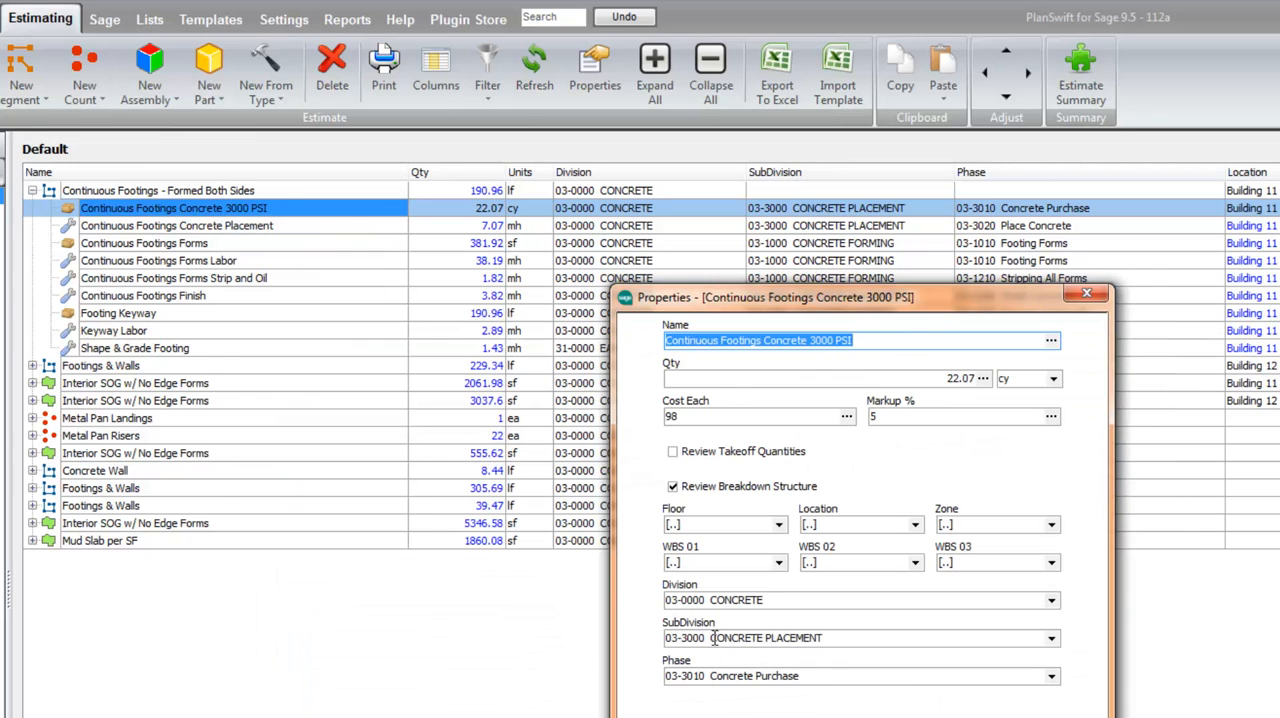
{"action": "mouse_move", "coordinate": [252, 288]}
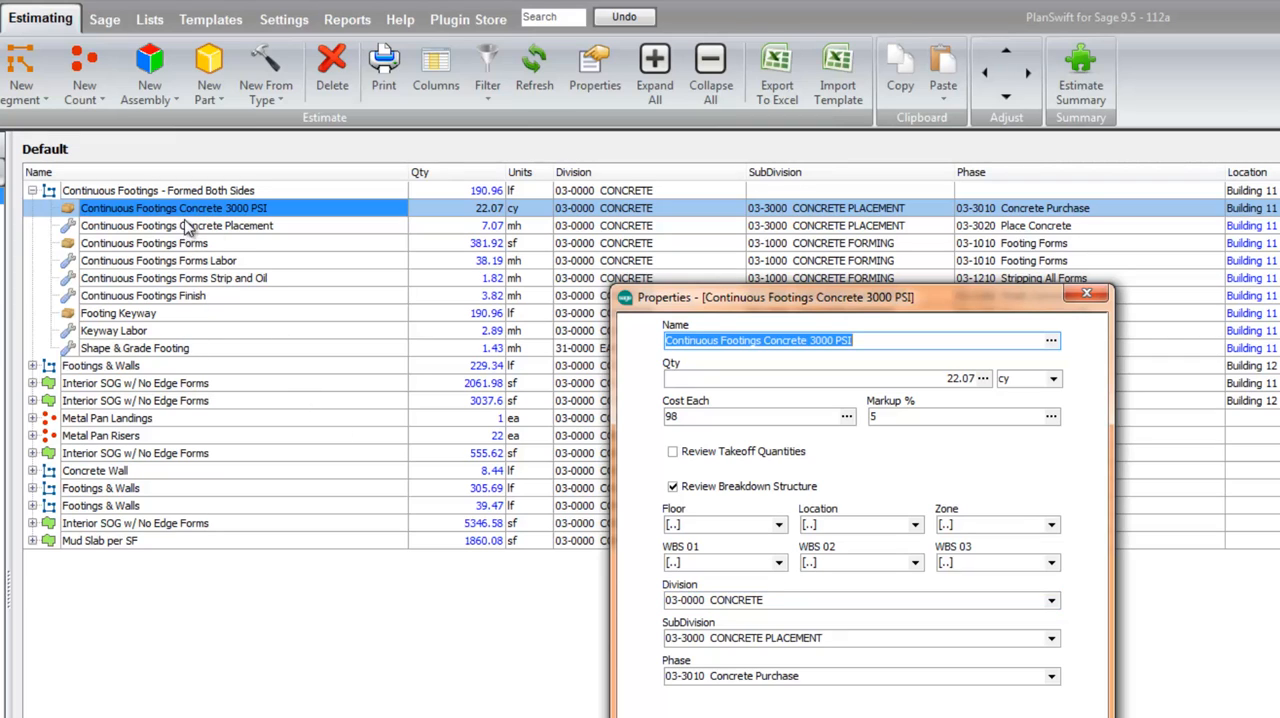
{"action": "left_click", "coordinate": [860, 600]}
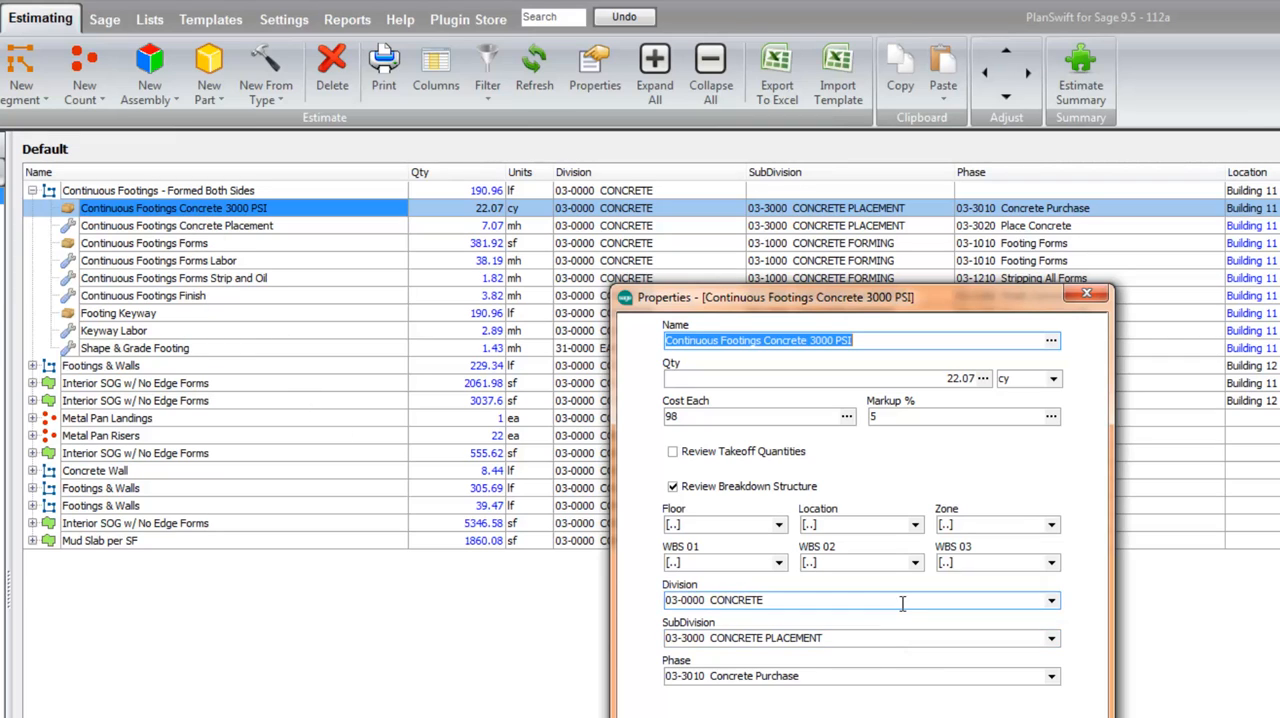
{"action": "mouse_move", "coordinate": [724, 636]}
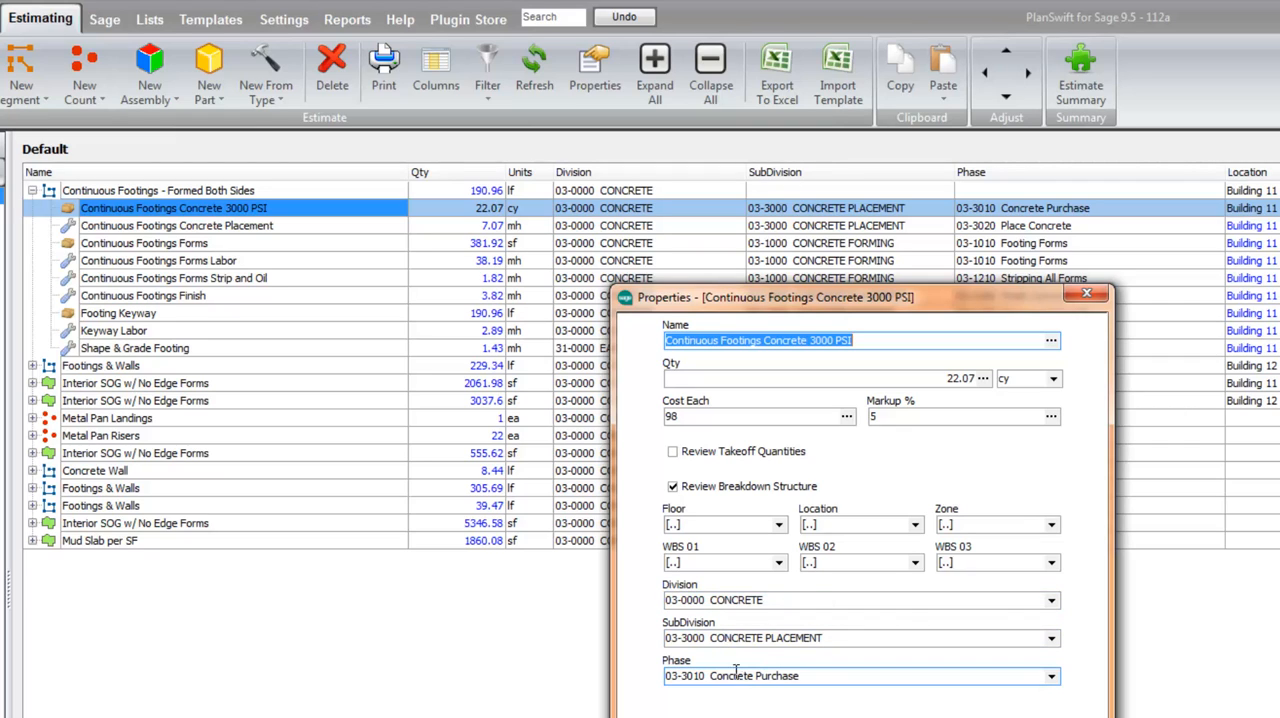
{"action": "left_click", "coordinate": [1086, 292]}
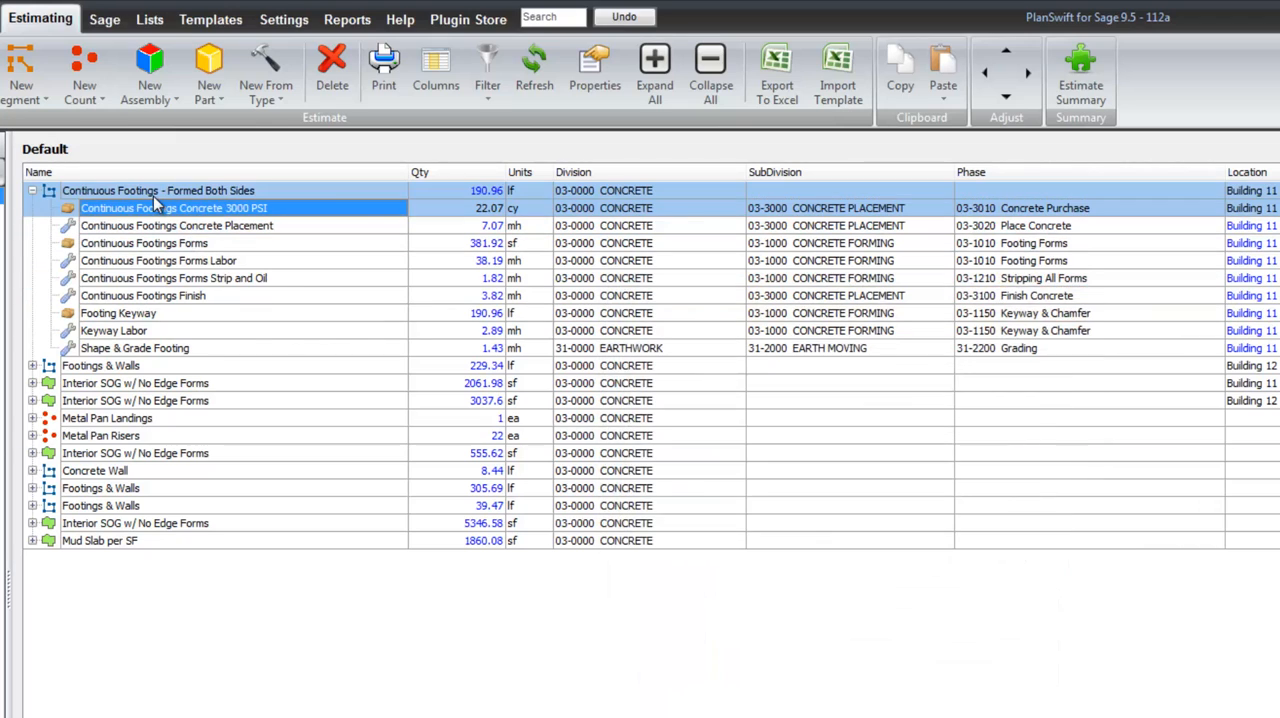
Review the parent Formed Both Sides takeoff's properties, cancel, and select its Keyway and Forms Labor child rows.
{"action": "left_click", "coordinate": [158, 190]}
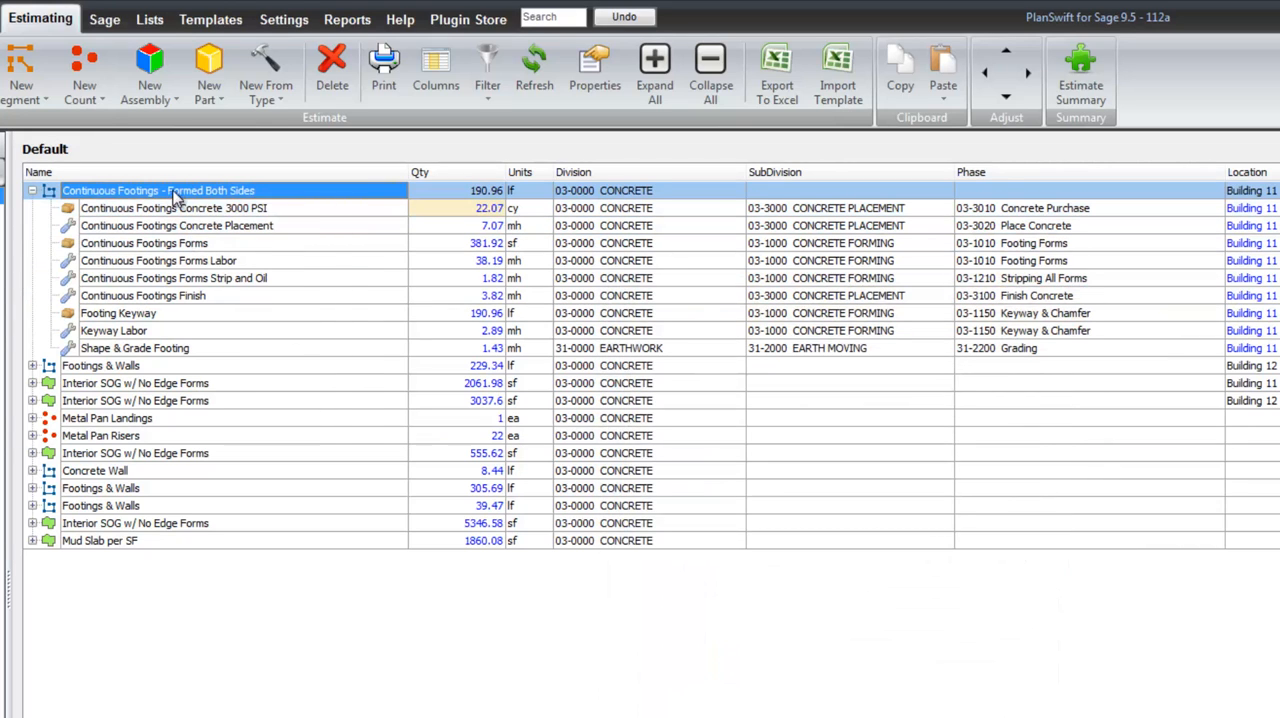
{"action": "left_click", "coordinate": [594, 70]}
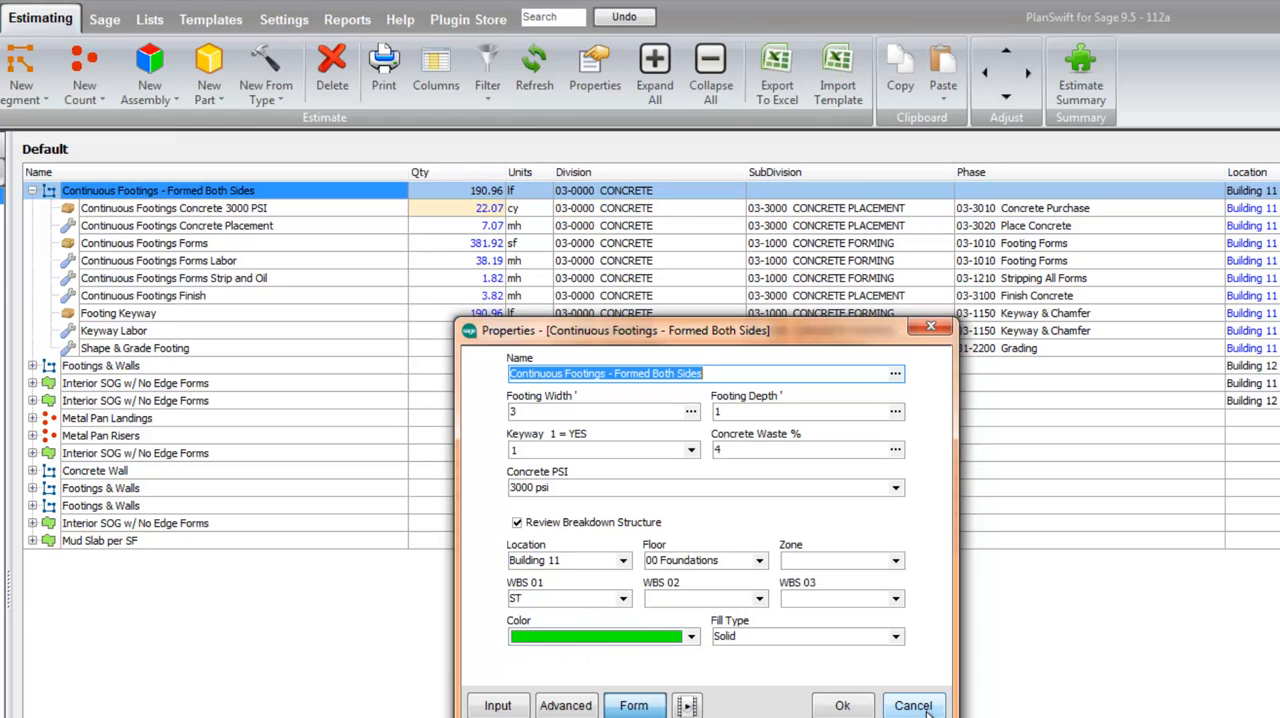
{"action": "left_click", "coordinate": [912, 704]}
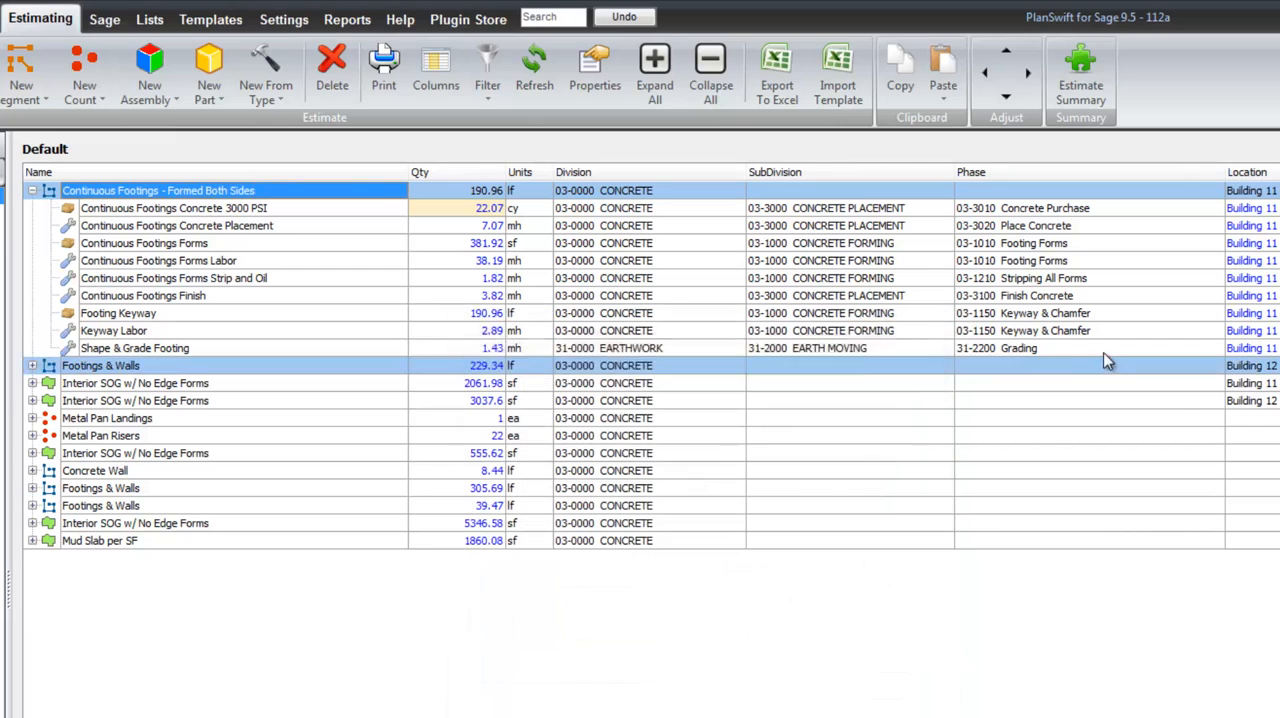
{"action": "left_click", "coordinate": [144, 244]}
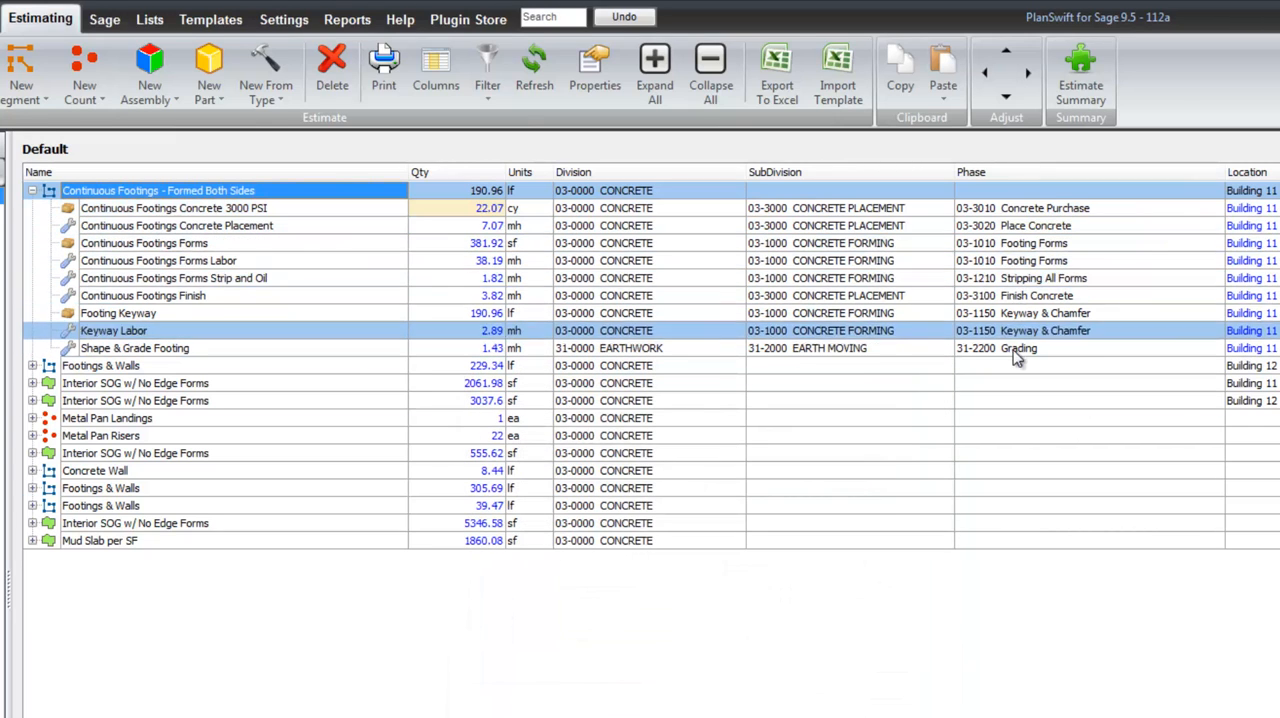
{"action": "left_click", "coordinate": [158, 260]}
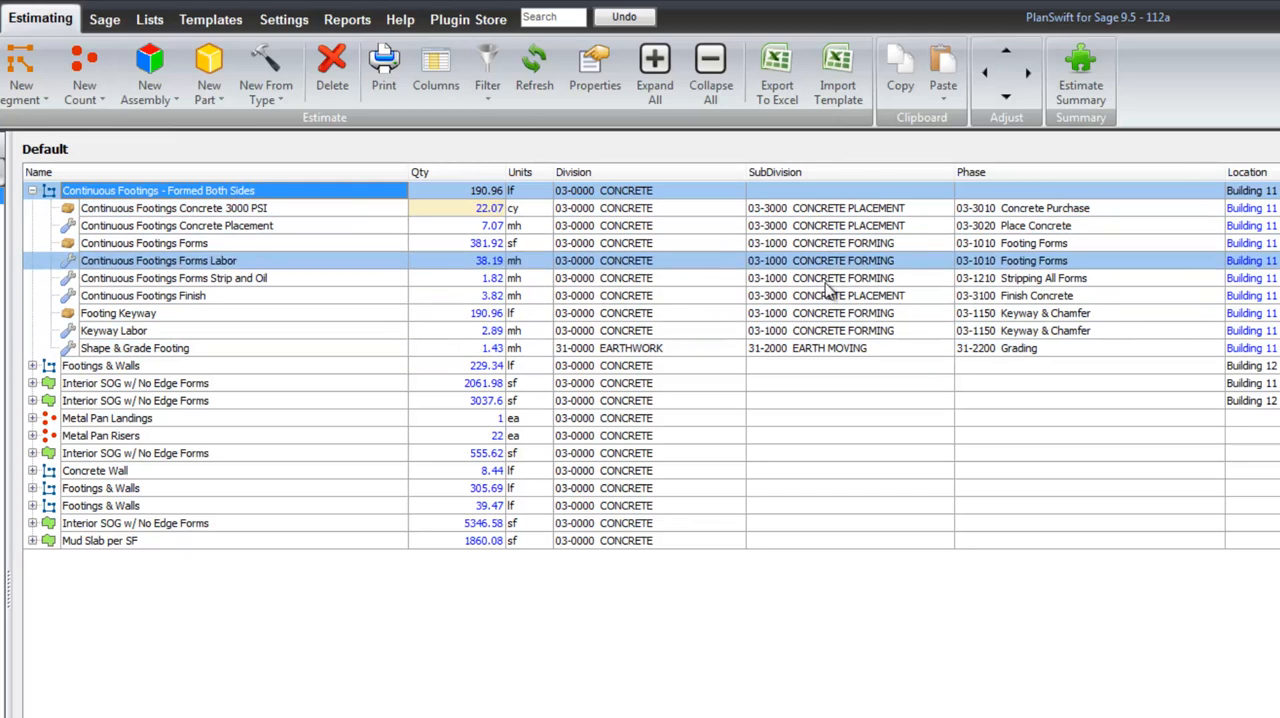
{"action": "left_click", "coordinate": [118, 312]}
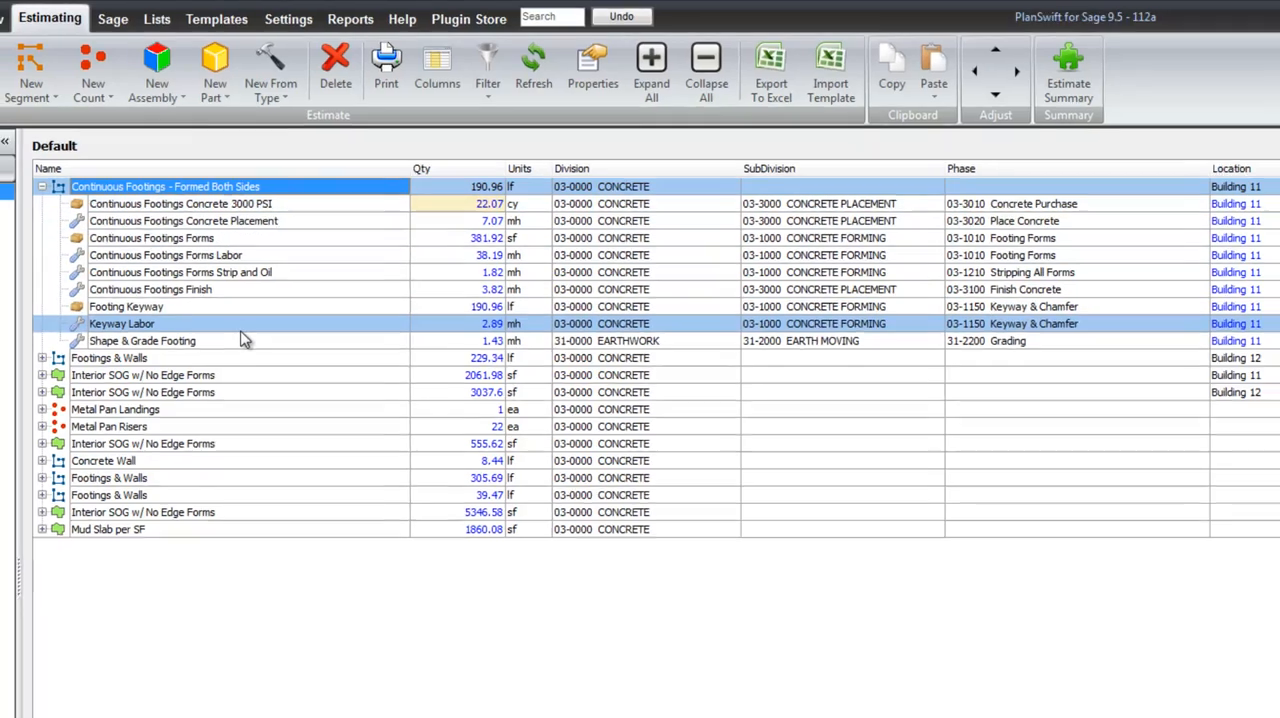
From the Templates list, review the Concrete 3000 PSI part's advanced work breakdown structure settings.
{"action": "left_click", "coordinate": [300, 12]}
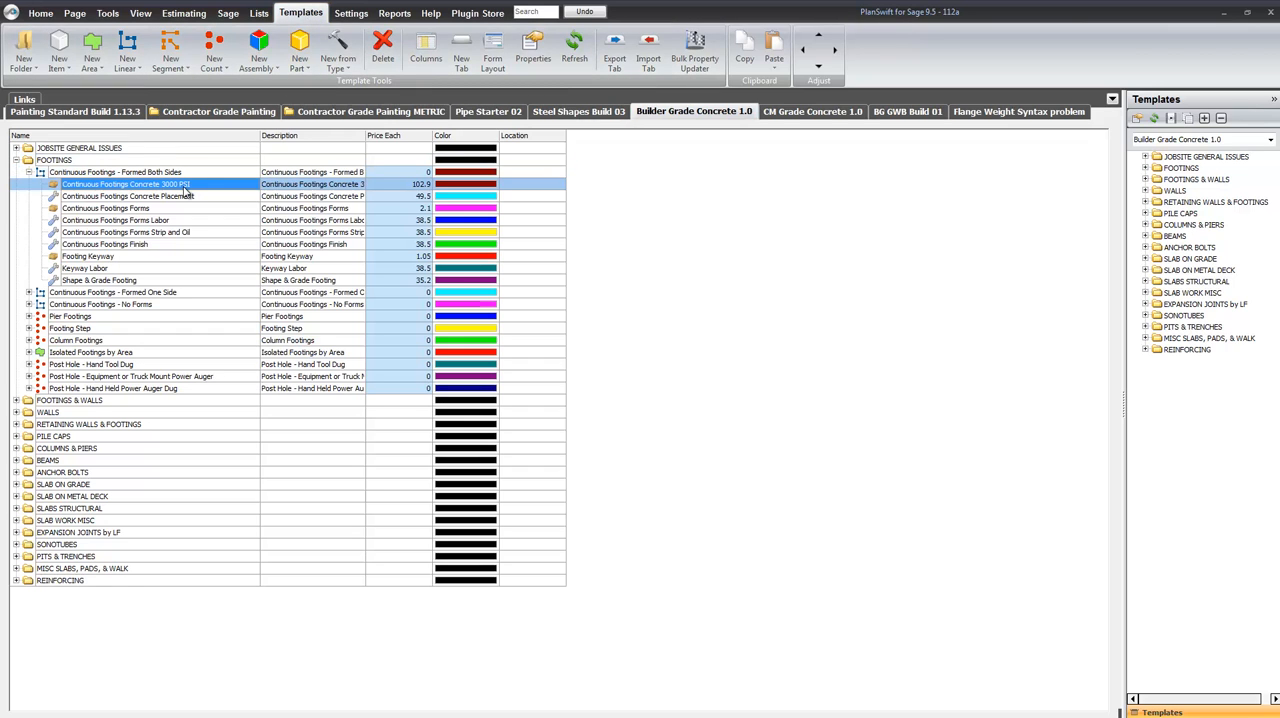
{"action": "double_click", "coordinate": [124, 184]}
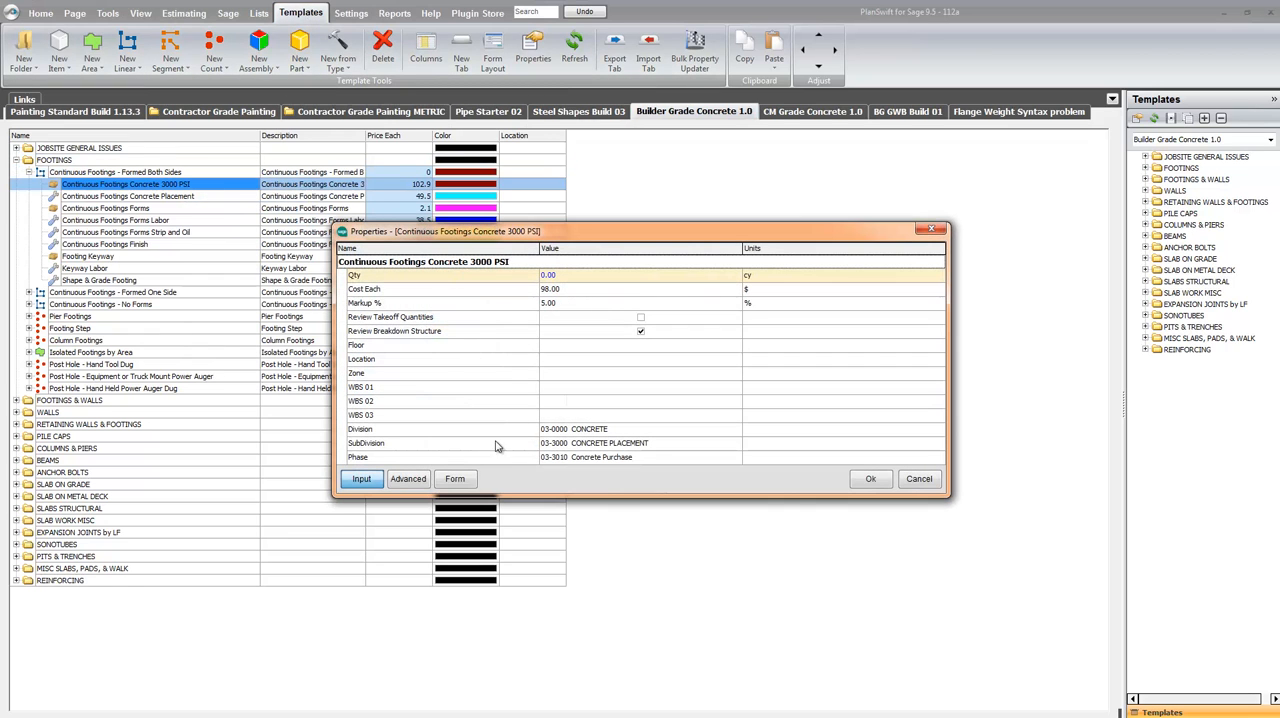
{"action": "left_click", "coordinate": [408, 478]}
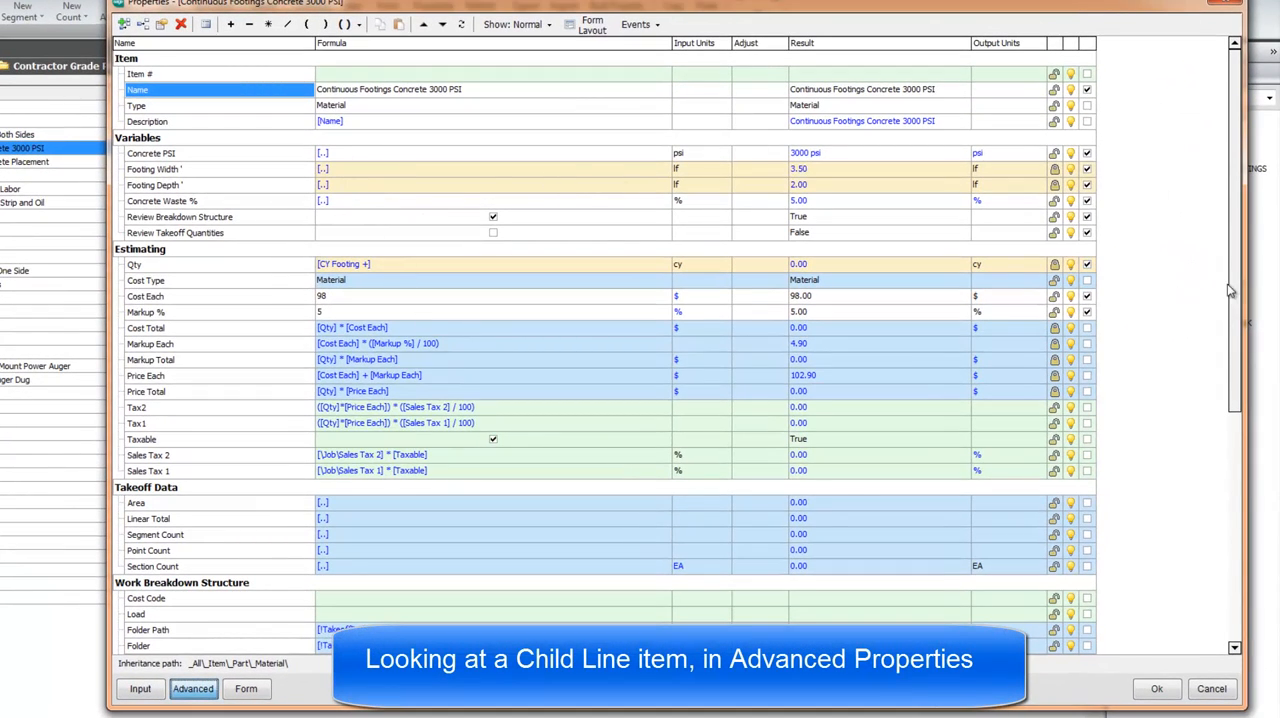
{"action": "scroll", "scroll_direction": "down", "scroll_amount": 3}
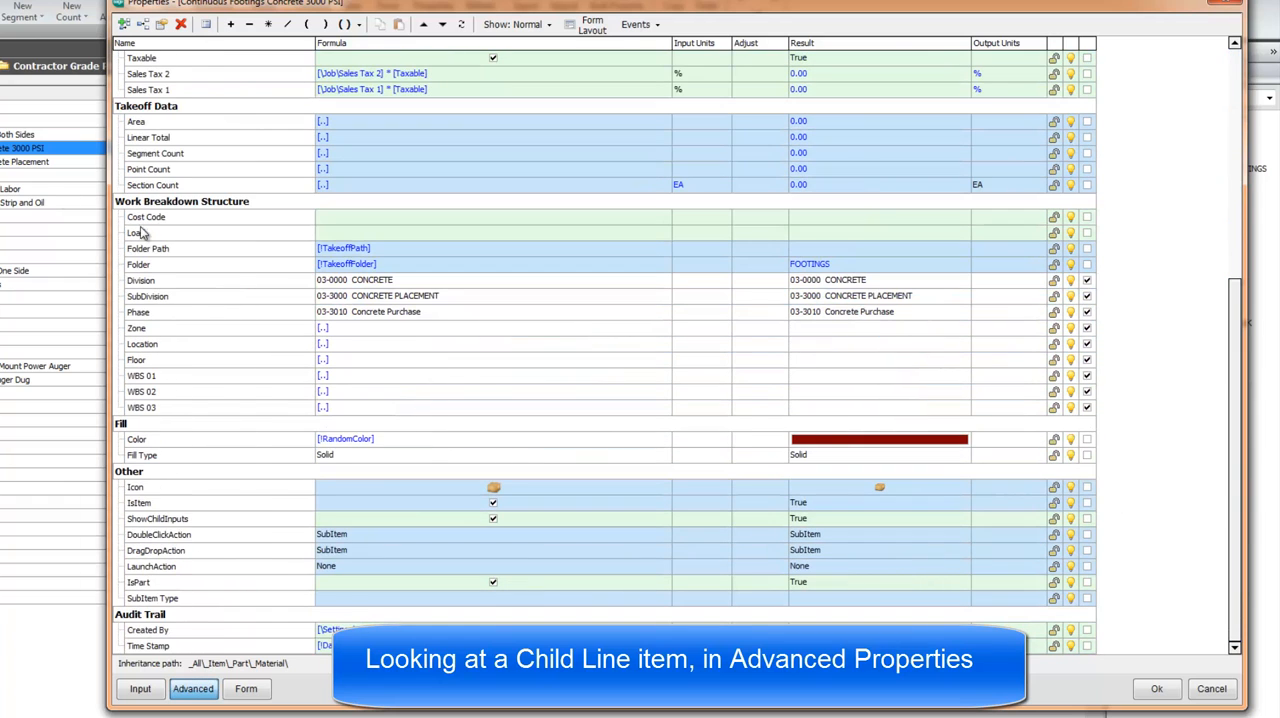
{"action": "mouse_move", "coordinate": [230, 304]}
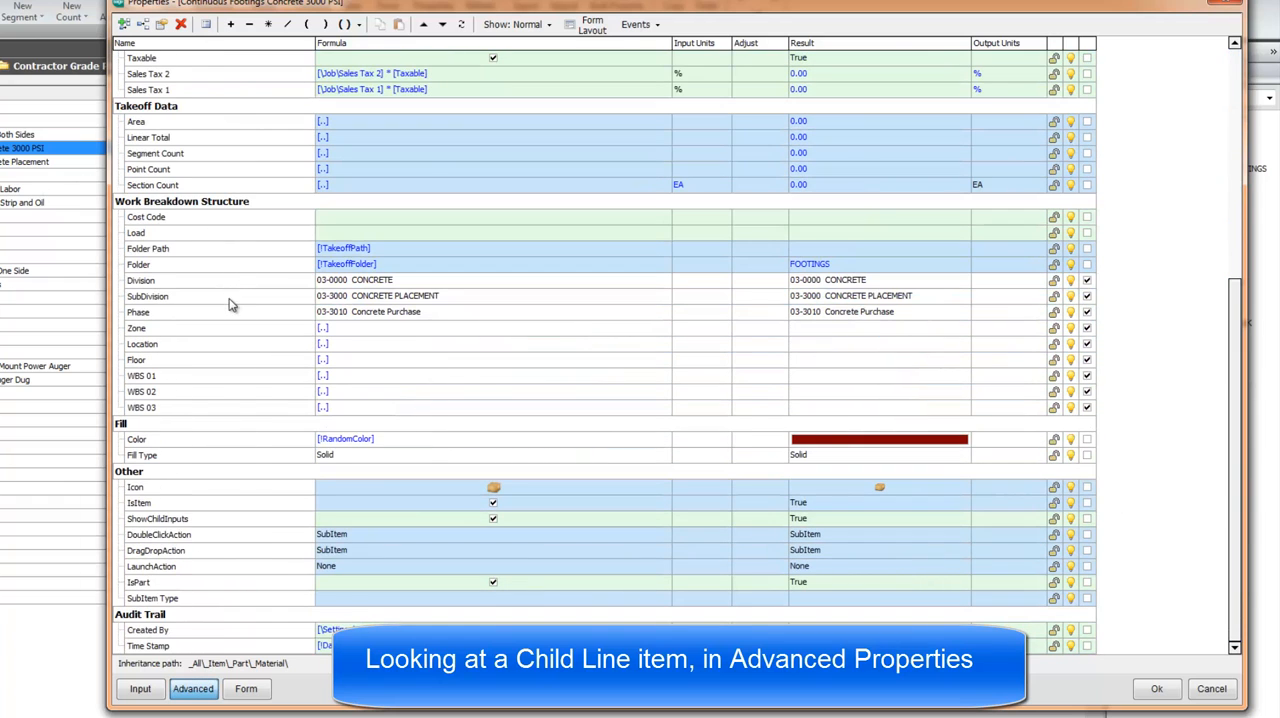
{"action": "mouse_move", "coordinate": [366, 340]}
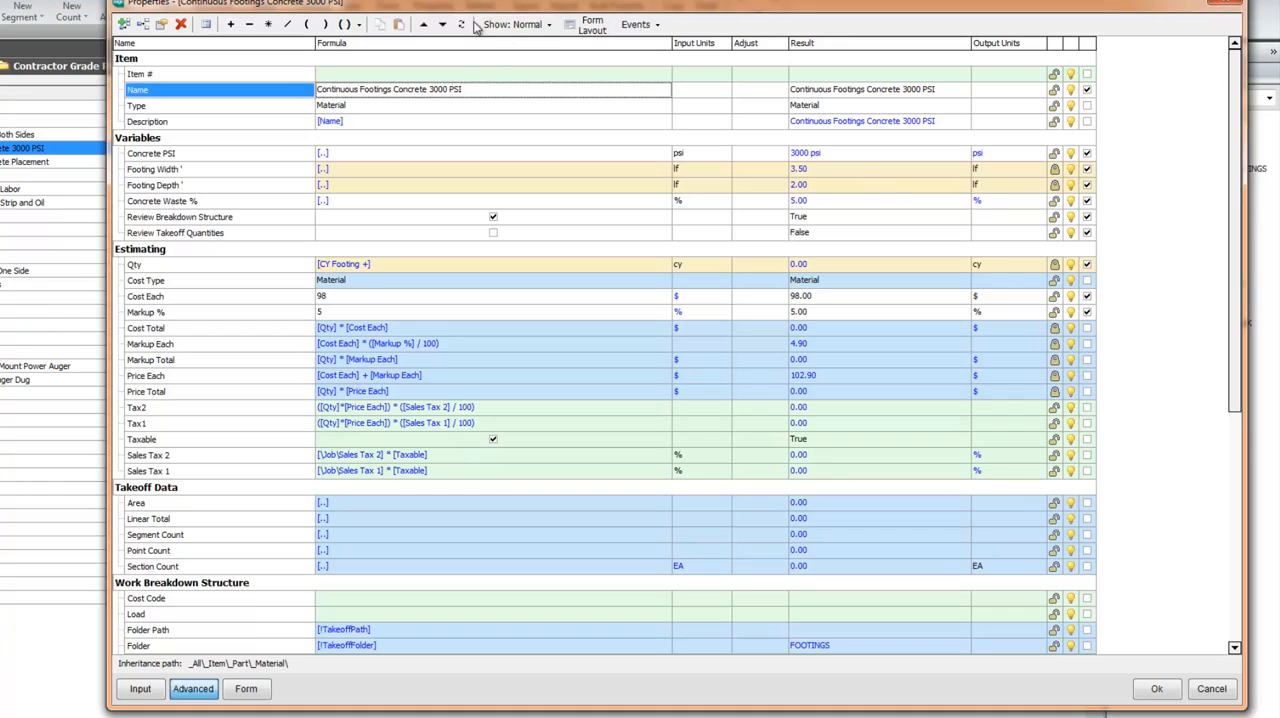
{"action": "mouse_move", "coordinate": [530, 24]}
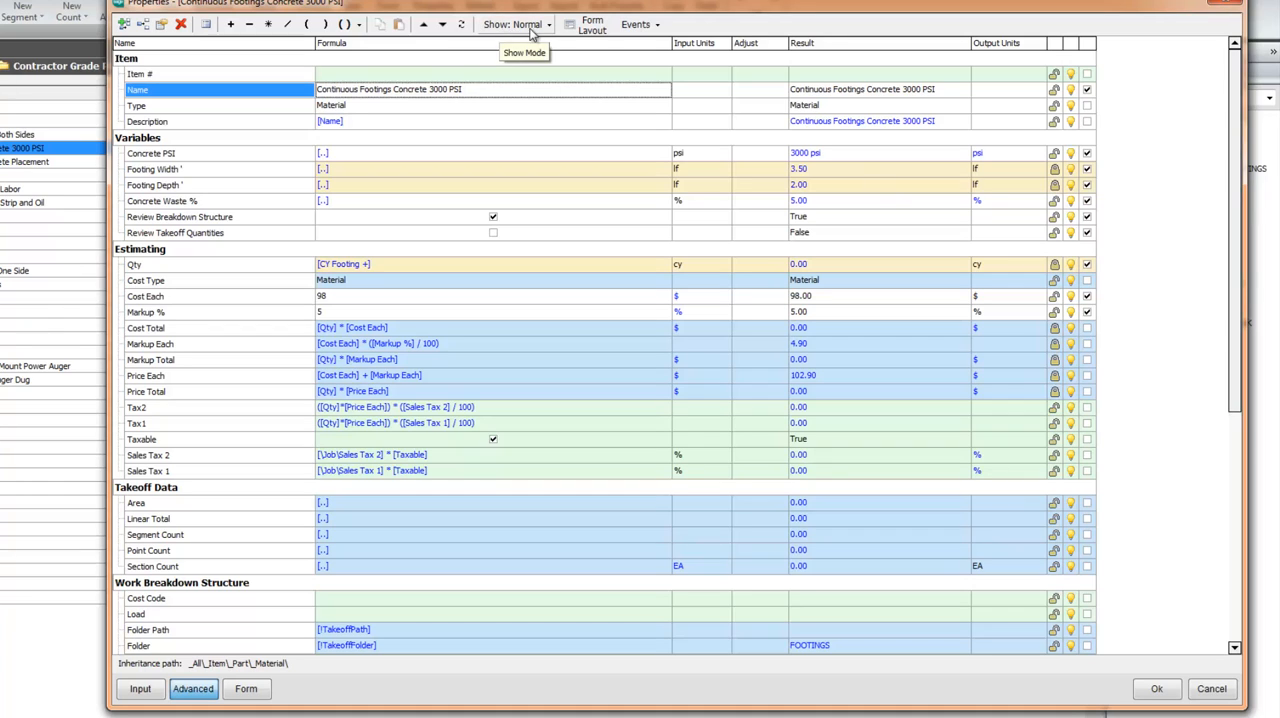
{"action": "left_click", "coordinate": [544, 24]}
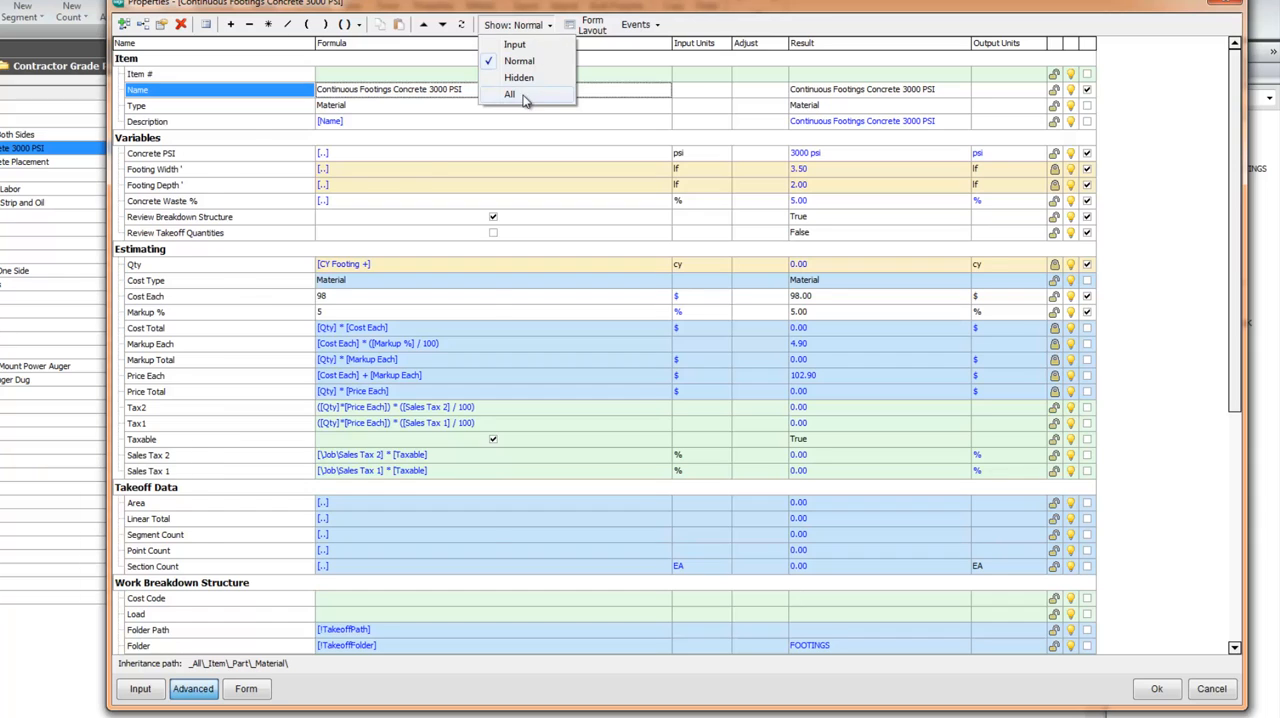
{"action": "left_click", "coordinate": [510, 92]}
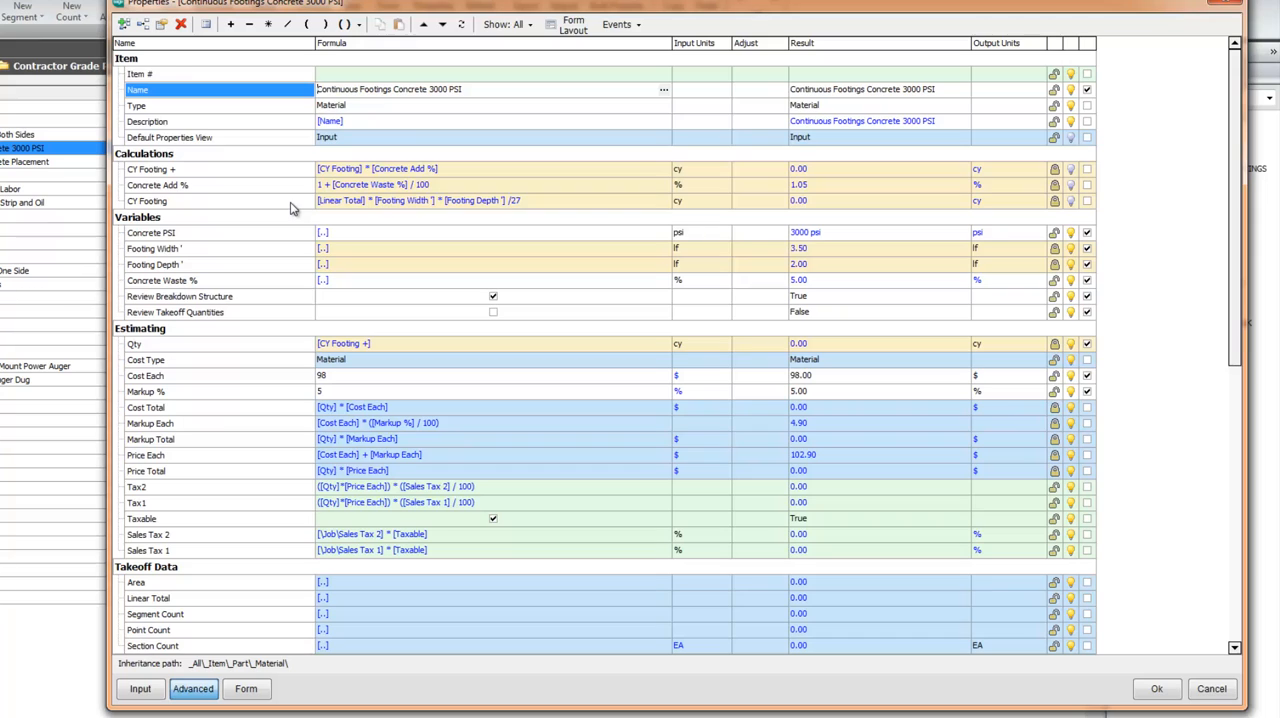
{"action": "left_click", "coordinate": [148, 200]}
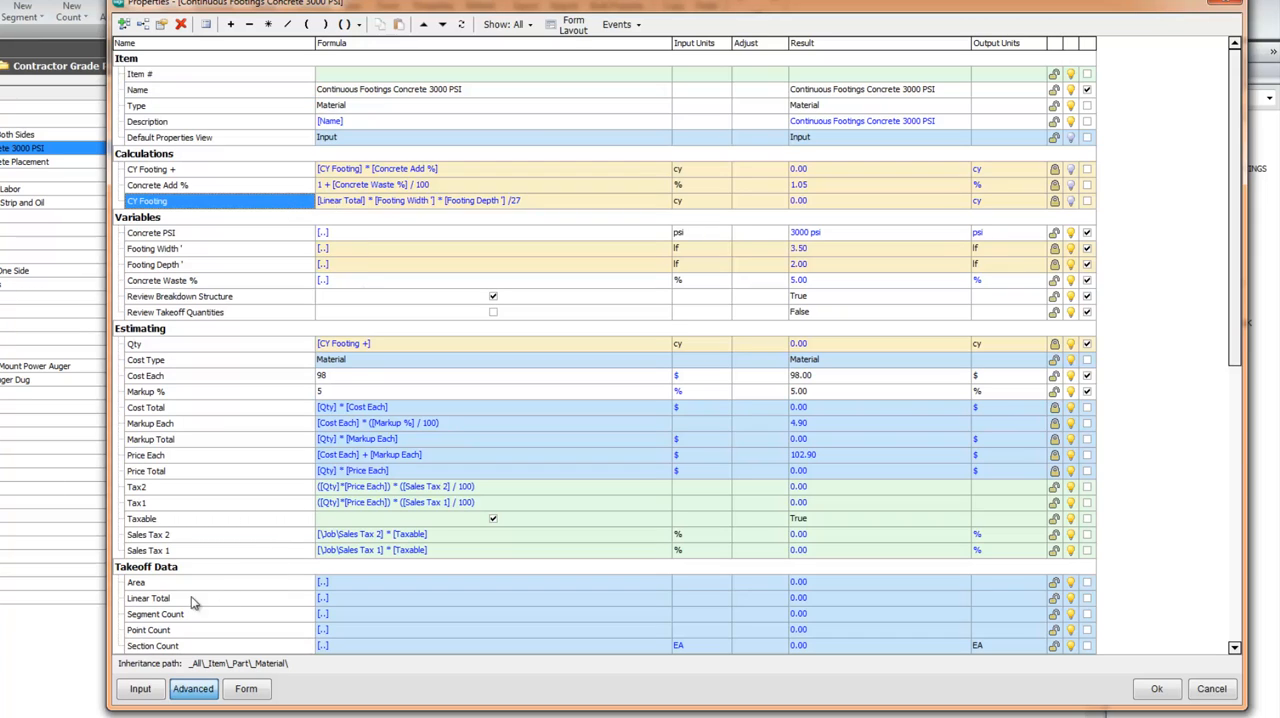
{"action": "mouse_move", "coordinate": [340, 610]}
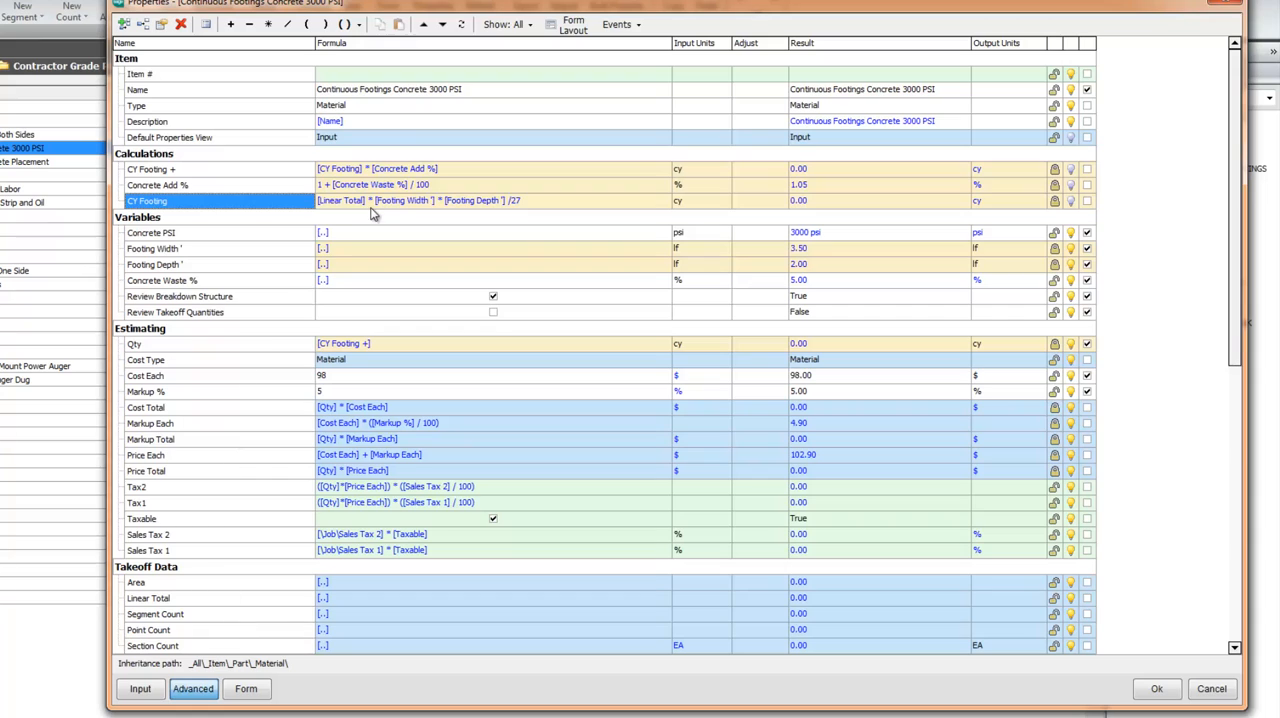
{"action": "mouse_move", "coordinate": [430, 206]}
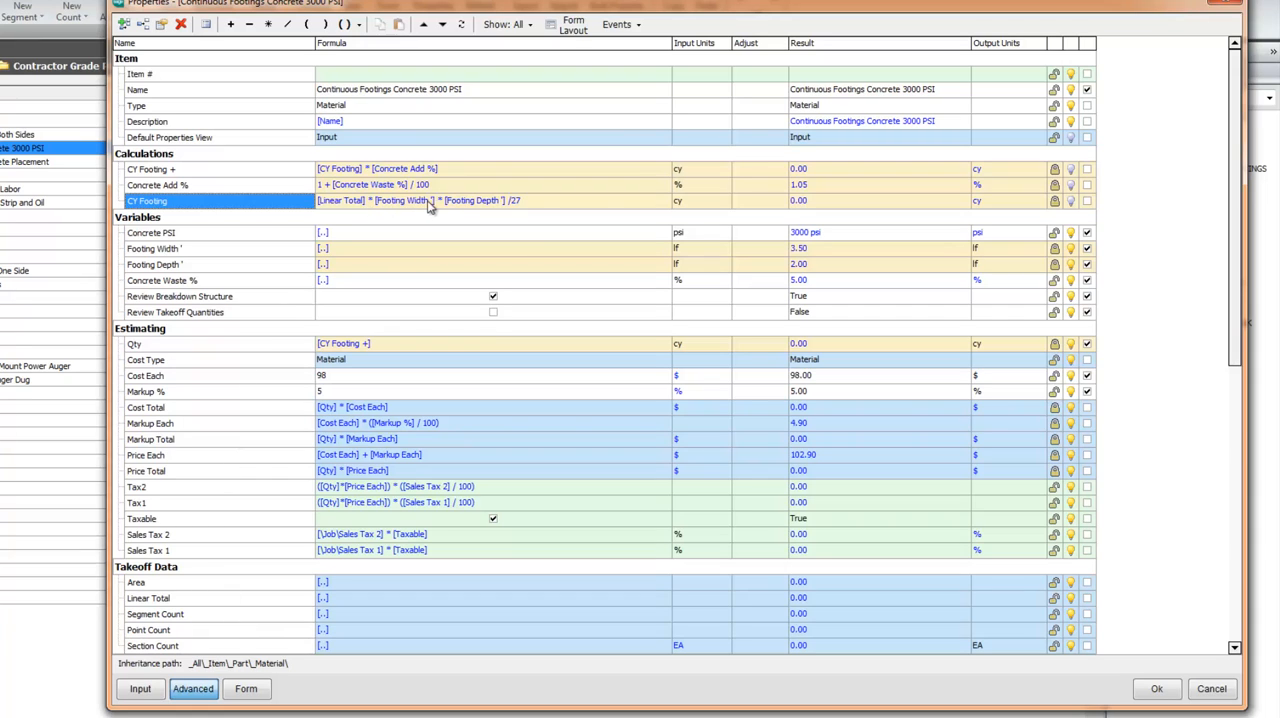
{"action": "mouse_move", "coordinate": [468, 204]}
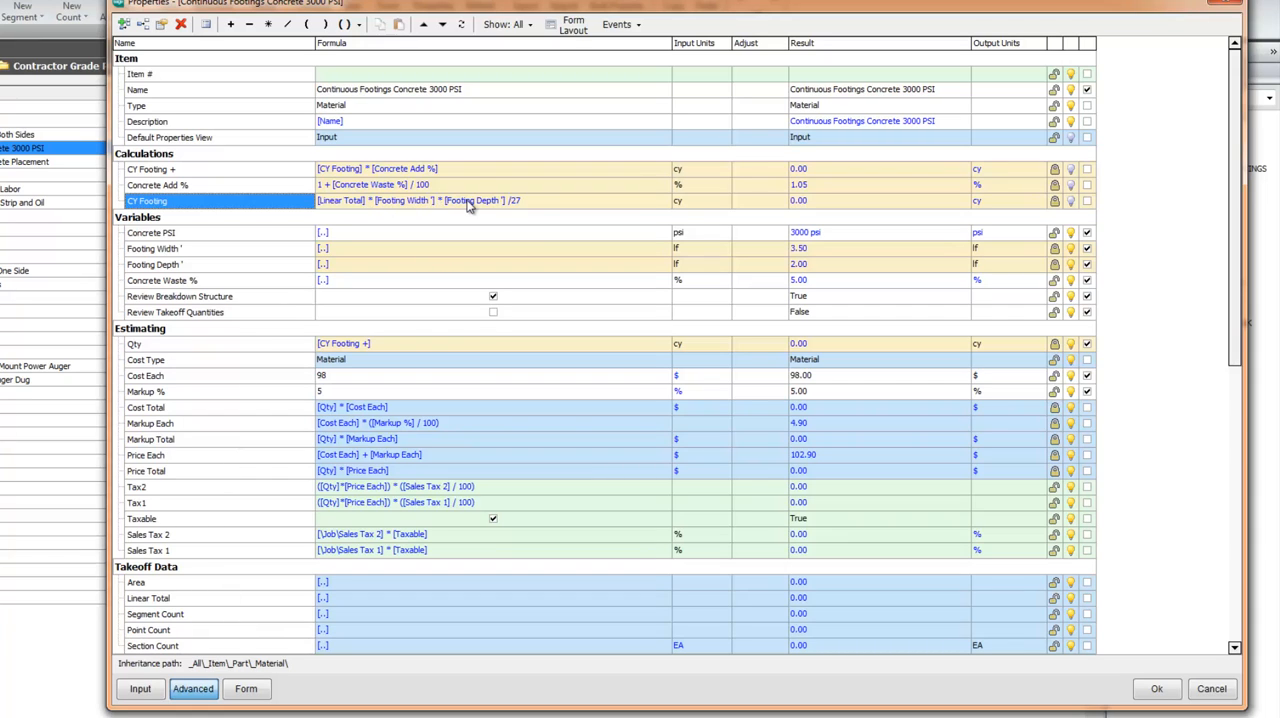
{"action": "mouse_move", "coordinate": [520, 206]}
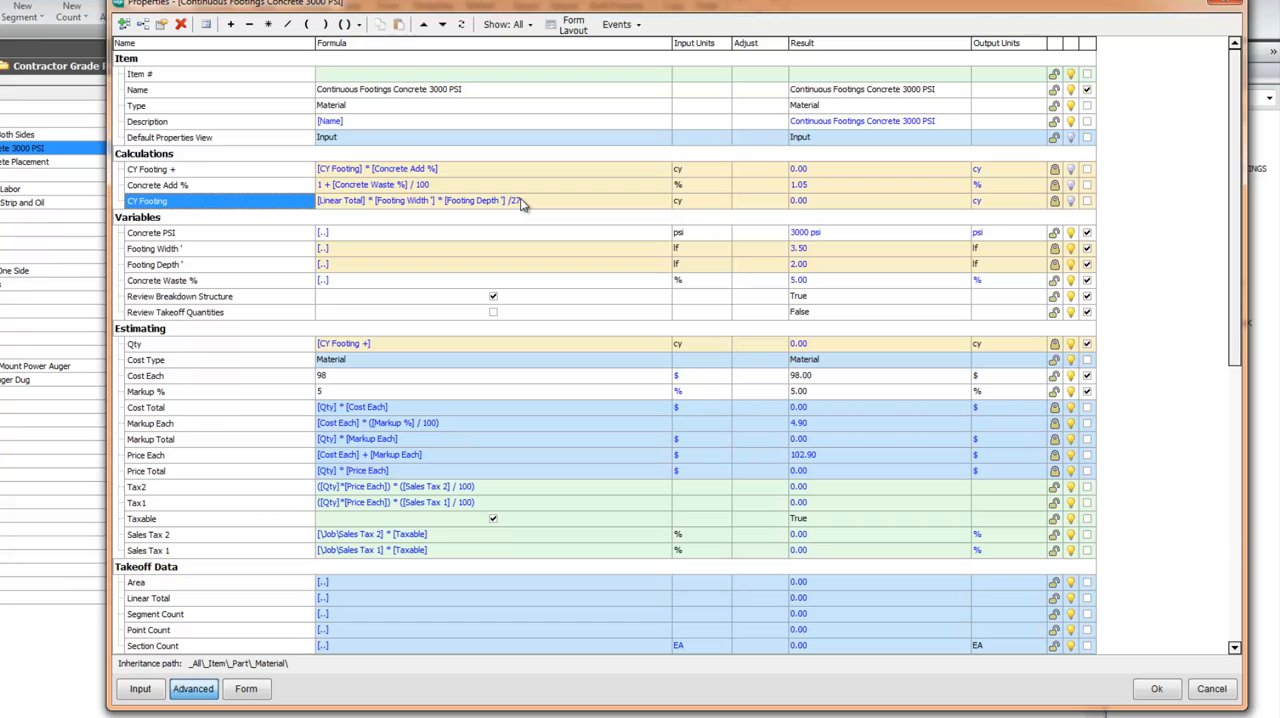
{"action": "mouse_move", "coordinate": [190, 198]}
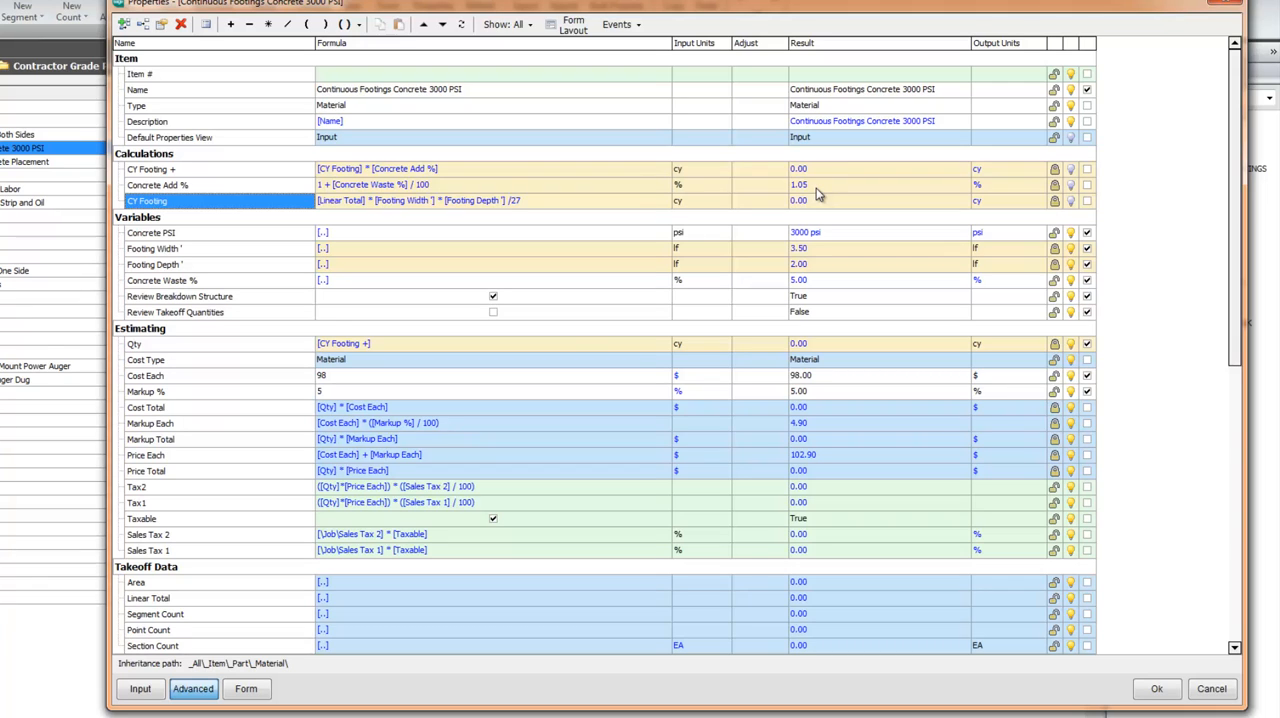
{"action": "mouse_move", "coordinate": [812, 198]}
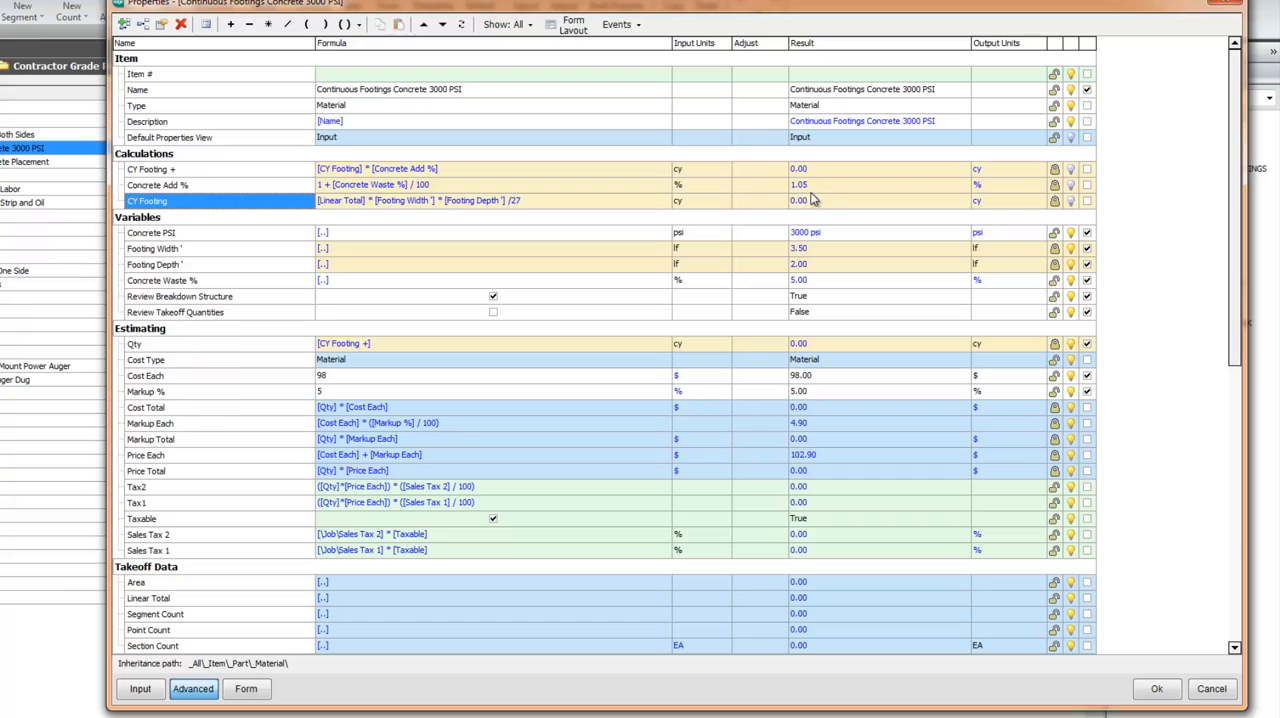
{"action": "mouse_move", "coordinate": [170, 184]}
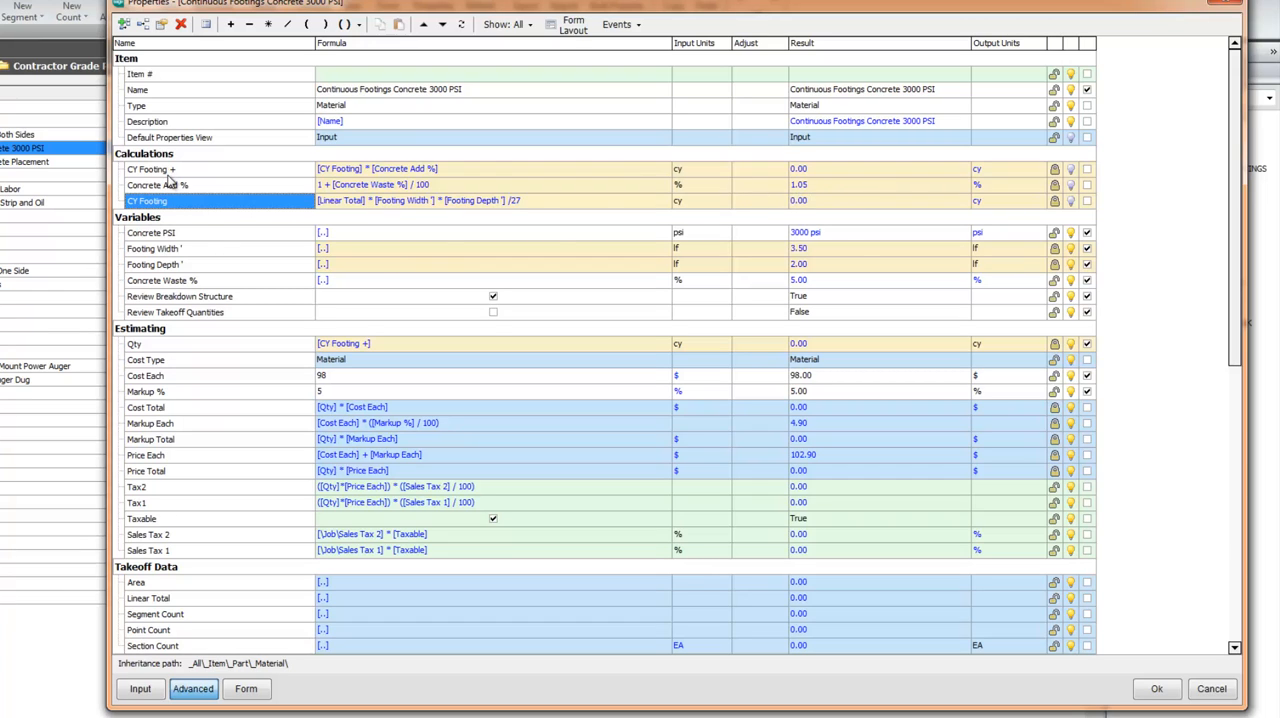
{"action": "mouse_move", "coordinate": [180, 216]}
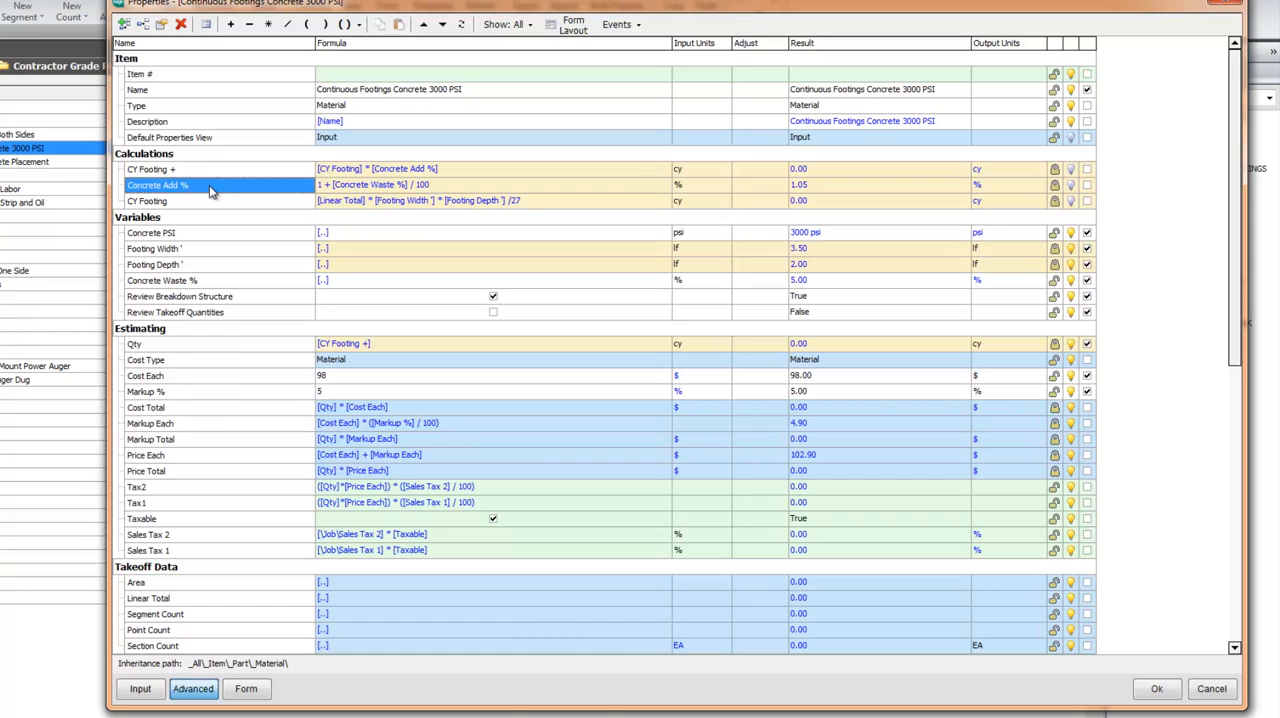
{"action": "left_click", "coordinate": [160, 168]}
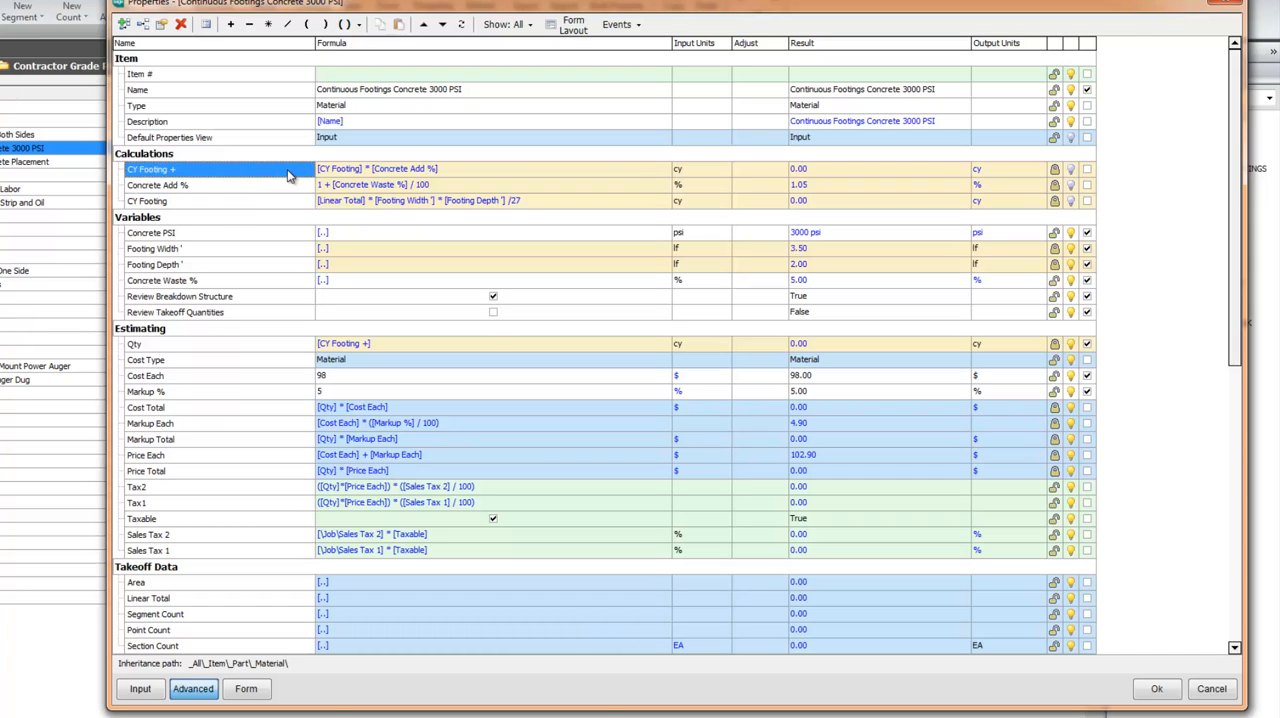
{"action": "left_click", "coordinate": [136, 344]}
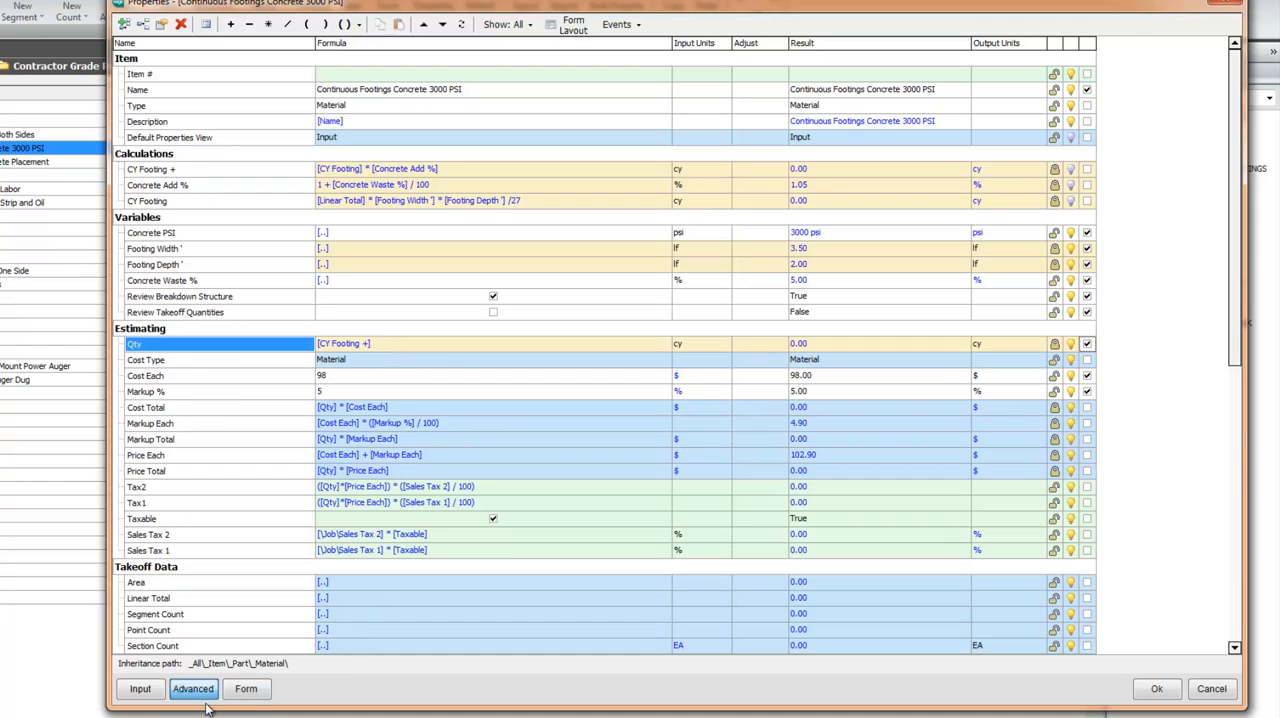
Switch to the Form view showing Qty as CY Footing +, cancel, and select Continuous Footings Concrete Placement.
{"action": "left_click", "coordinate": [246, 688]}
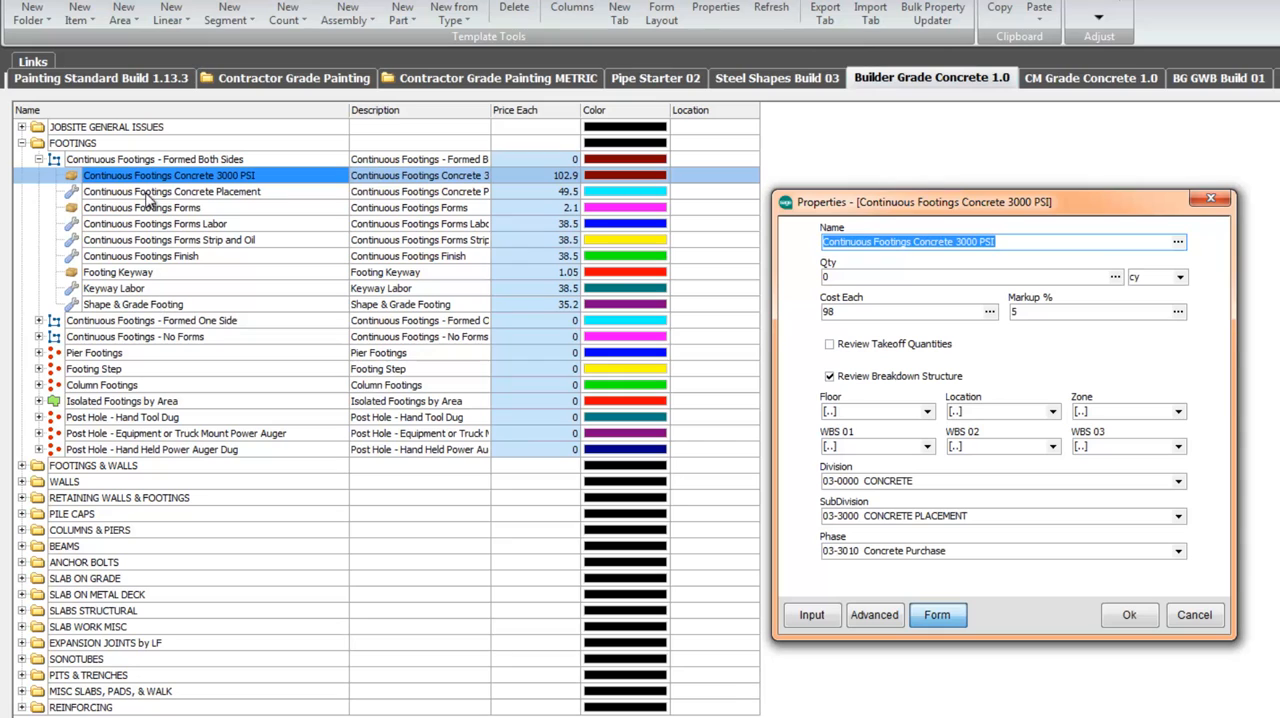
{"action": "left_click", "coordinate": [904, 312]}
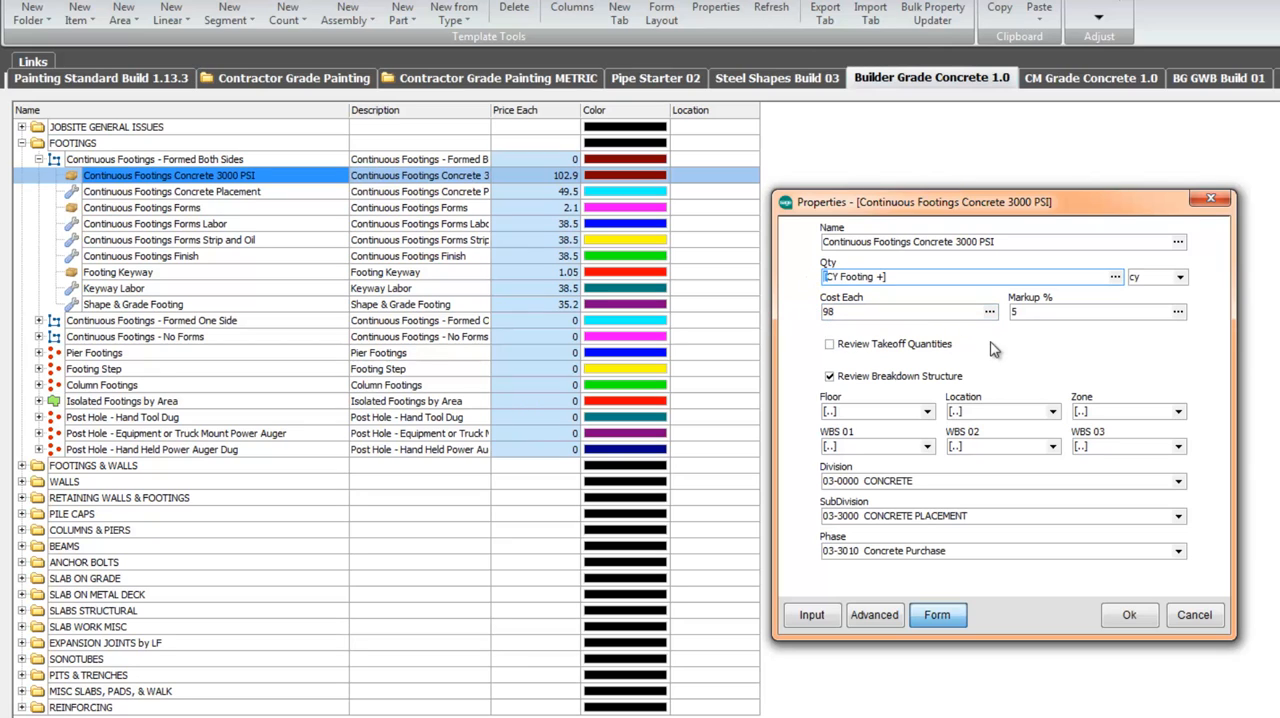
{"action": "left_click", "coordinate": [1194, 614]}
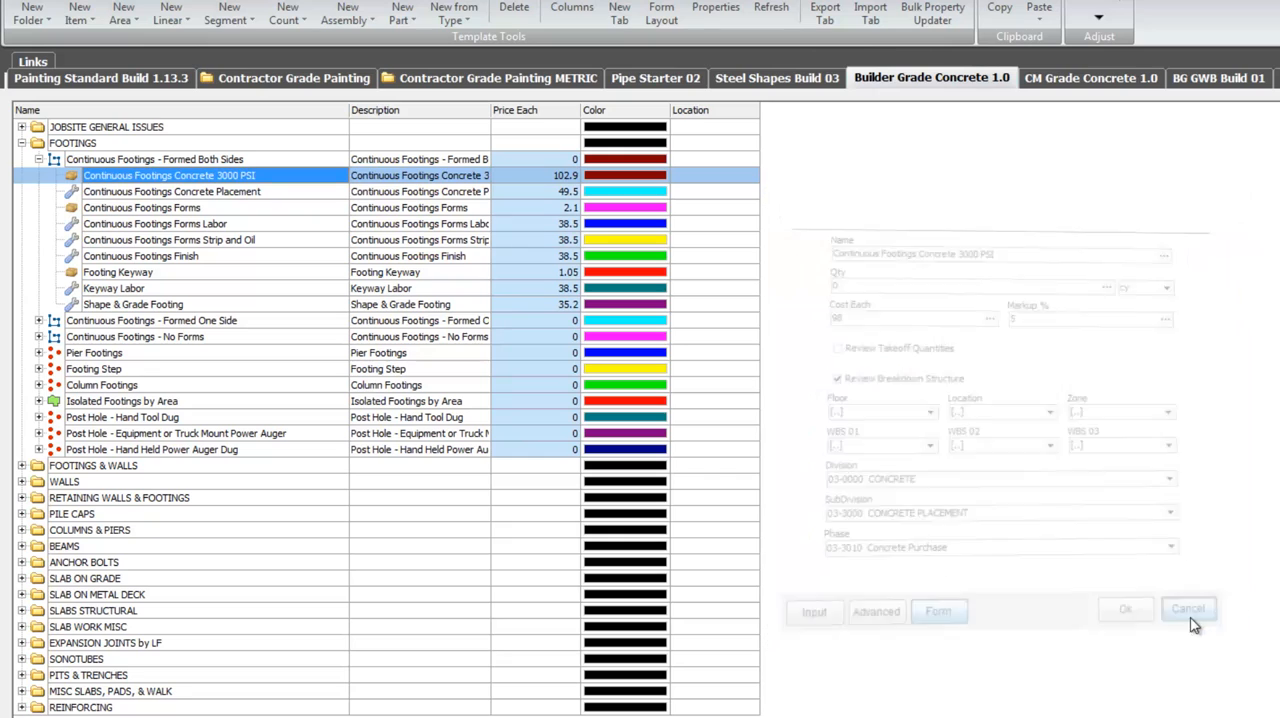
{"action": "left_click", "coordinate": [1188, 608]}
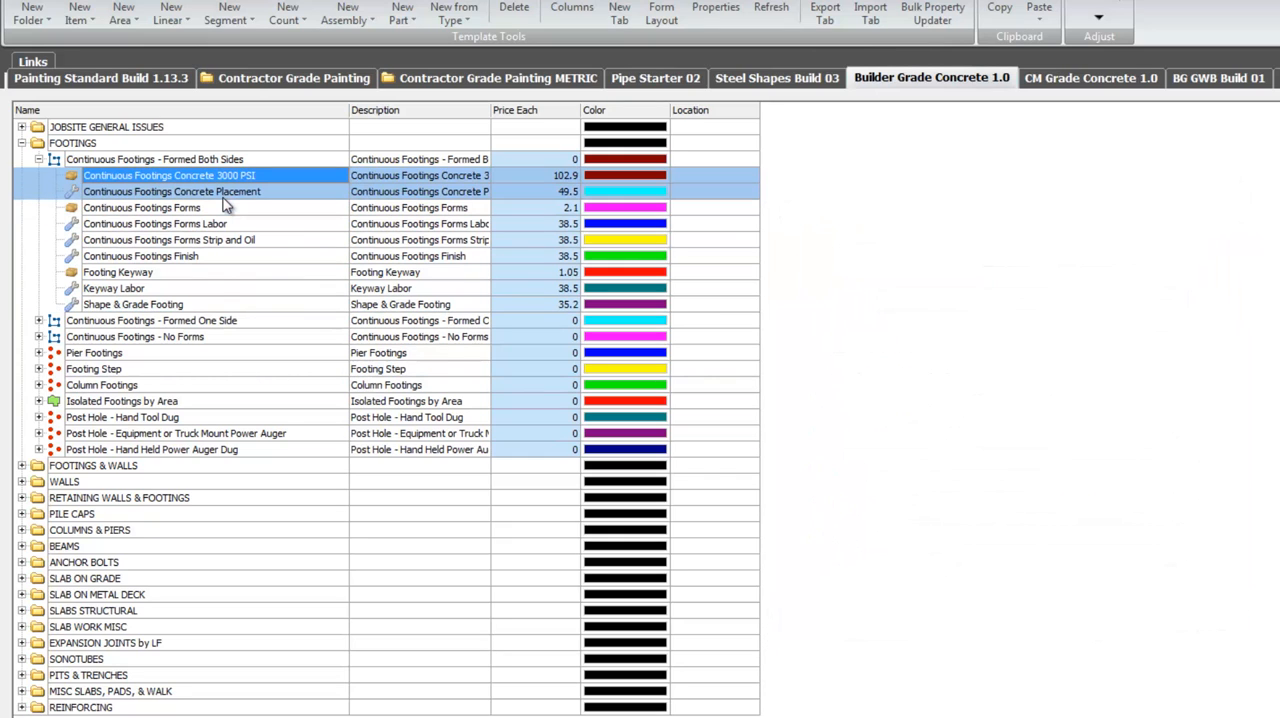
Change the Concrete Placement template's CY per MH for Placement from 3 to 4 and save it.
{"action": "left_click", "coordinate": [170, 176]}
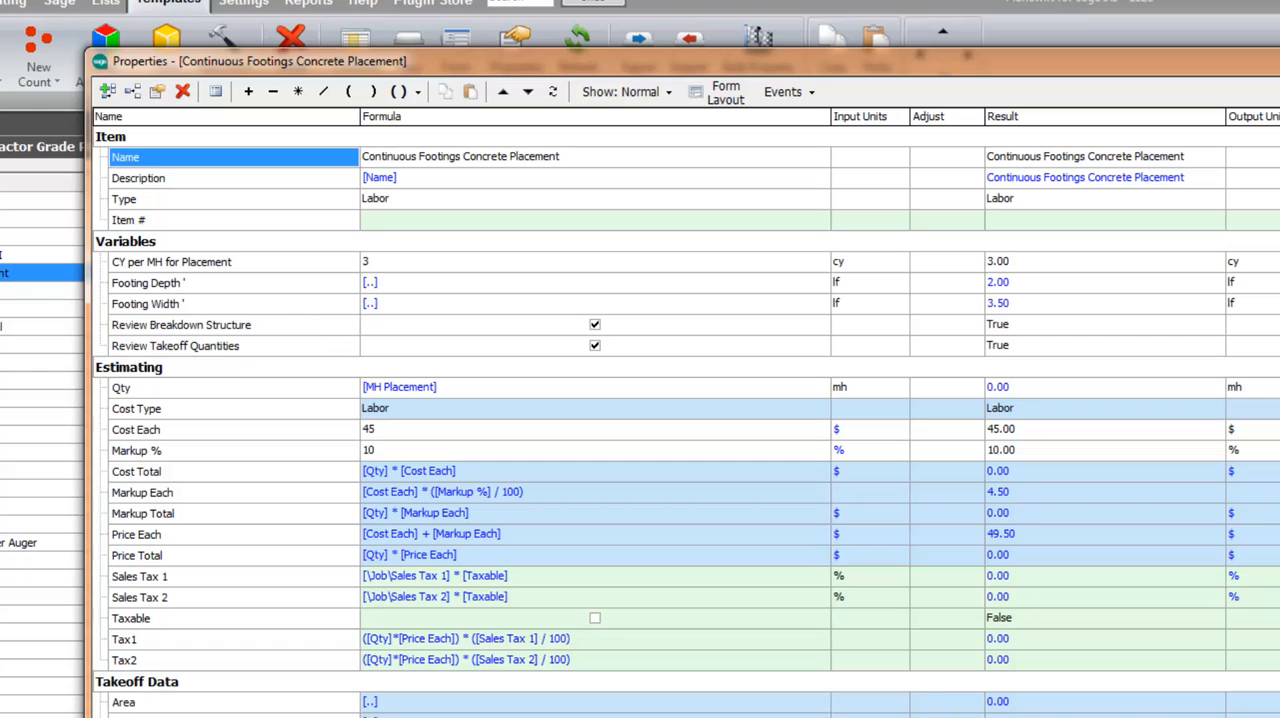
{"action": "mouse_move", "coordinate": [190, 296]}
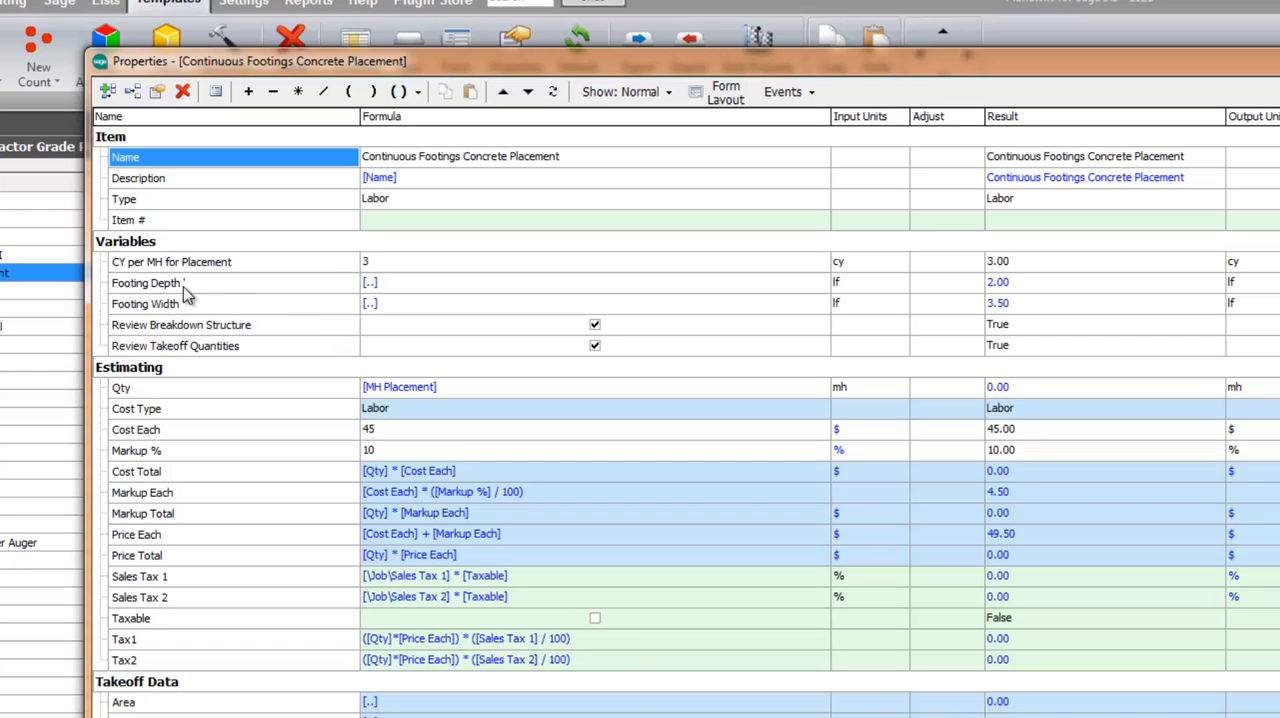
{"action": "mouse_move", "coordinate": [232, 292]}
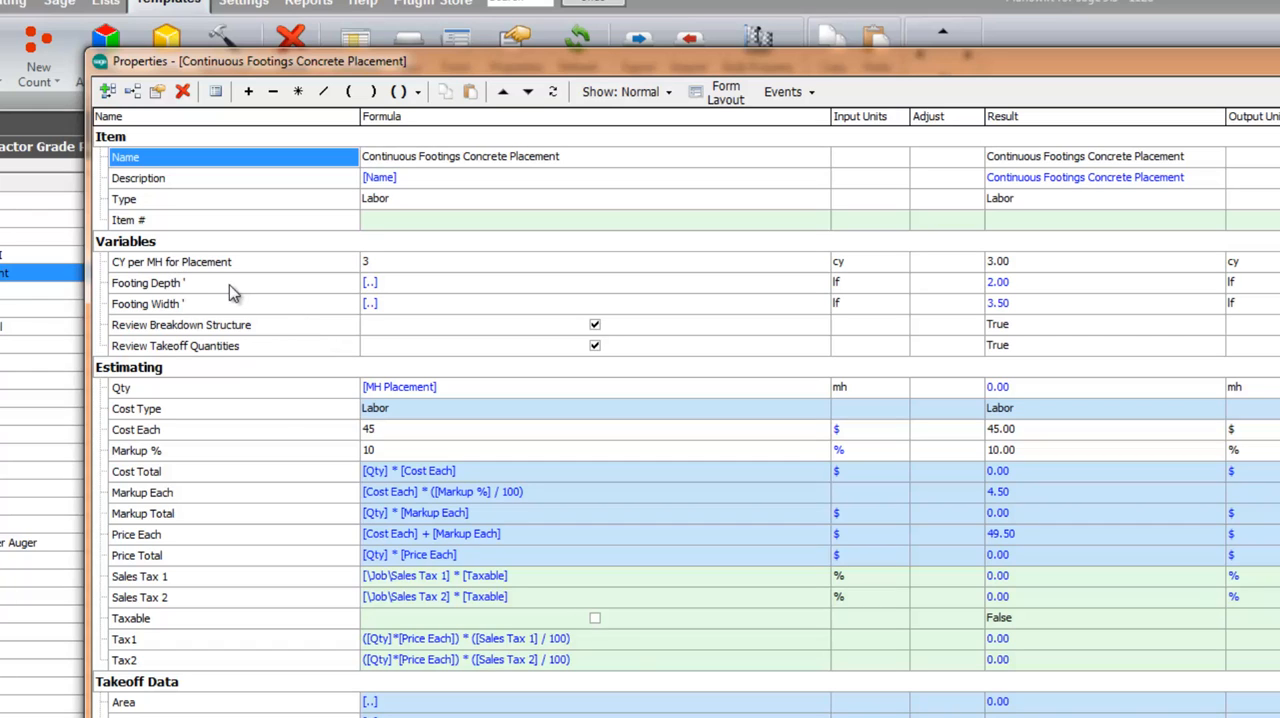
{"action": "mouse_move", "coordinate": [392, 276]}
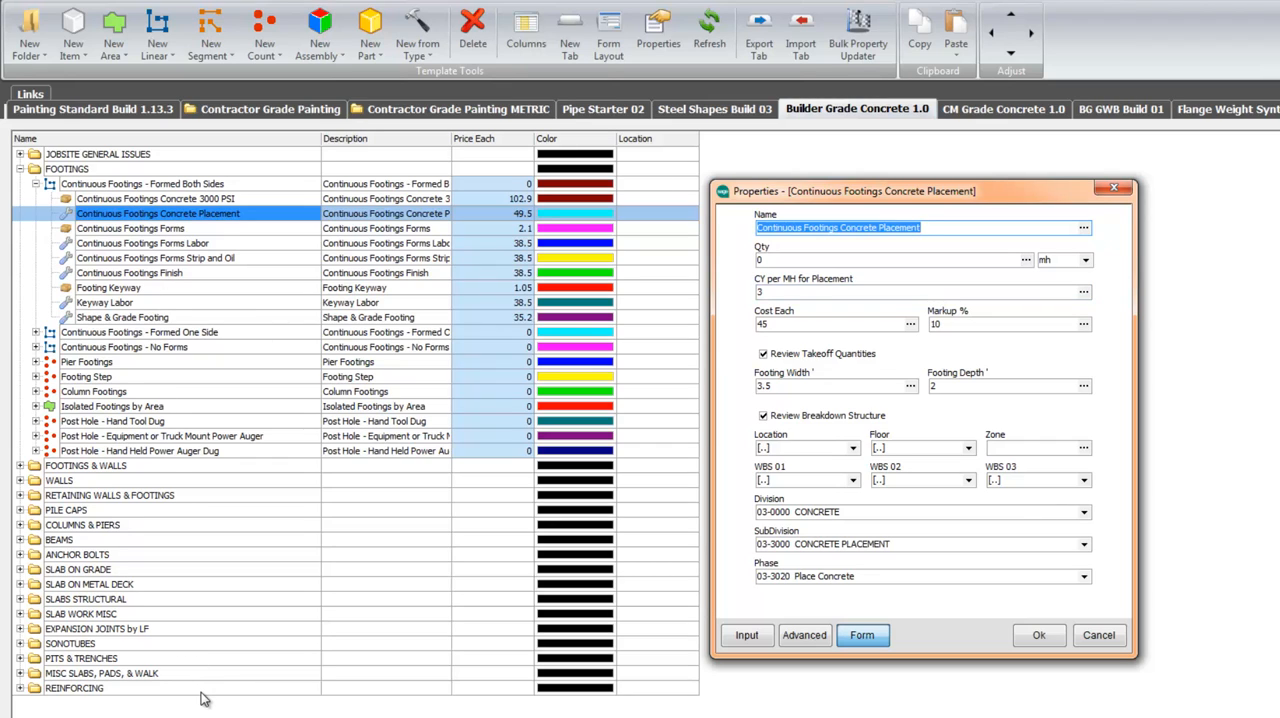
{"action": "mouse_move", "coordinate": [752, 304]}
{"action": "type", "text": "4"}
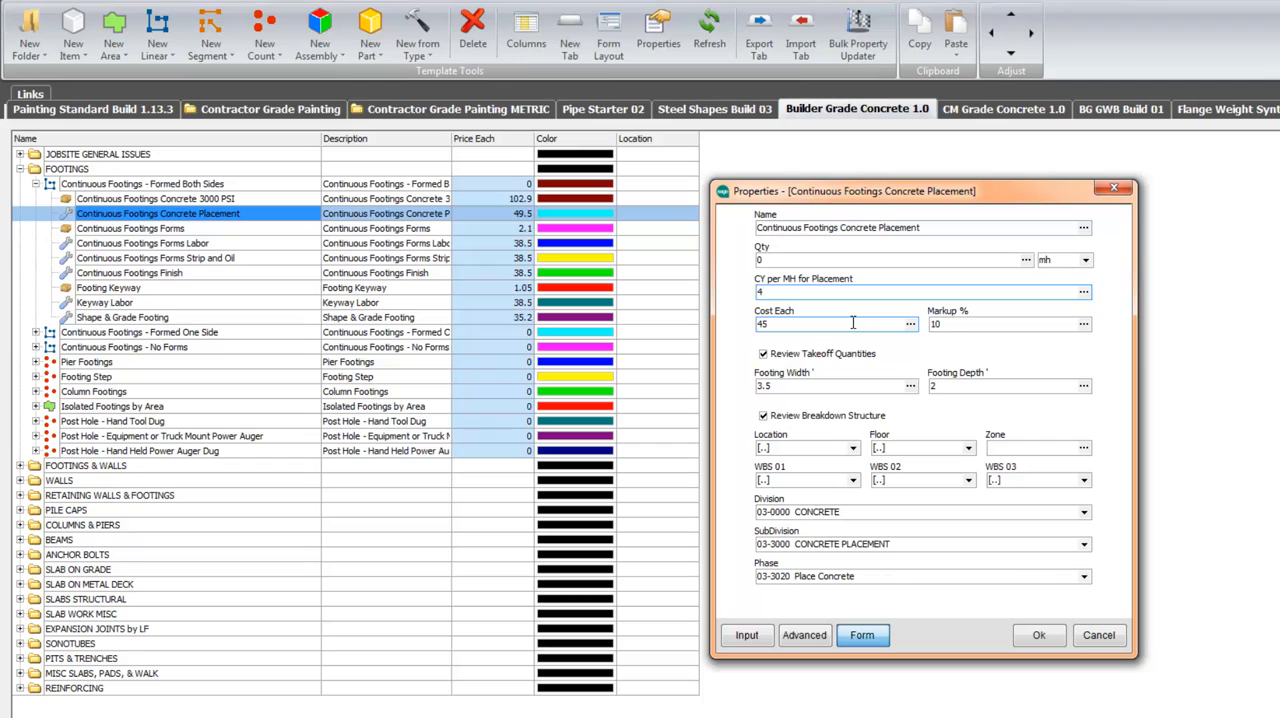
{"action": "left_click", "coordinate": [850, 292]}
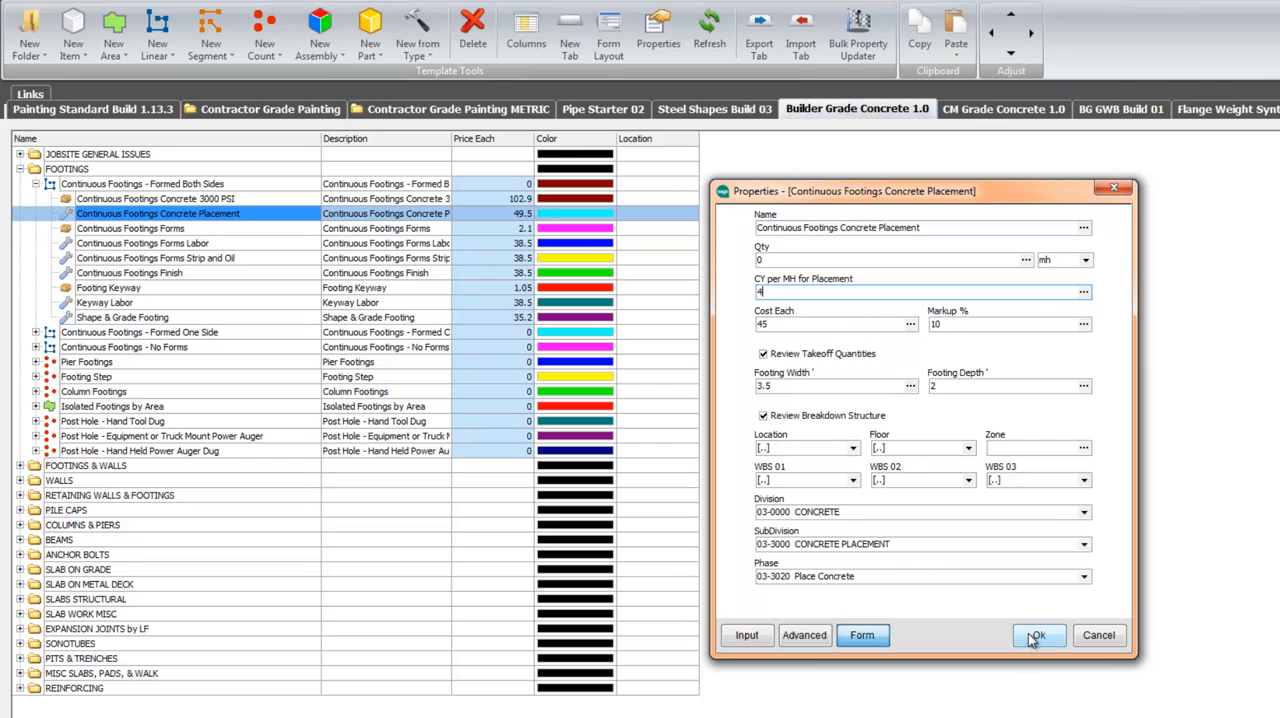
{"action": "left_click", "coordinate": [1038, 636]}
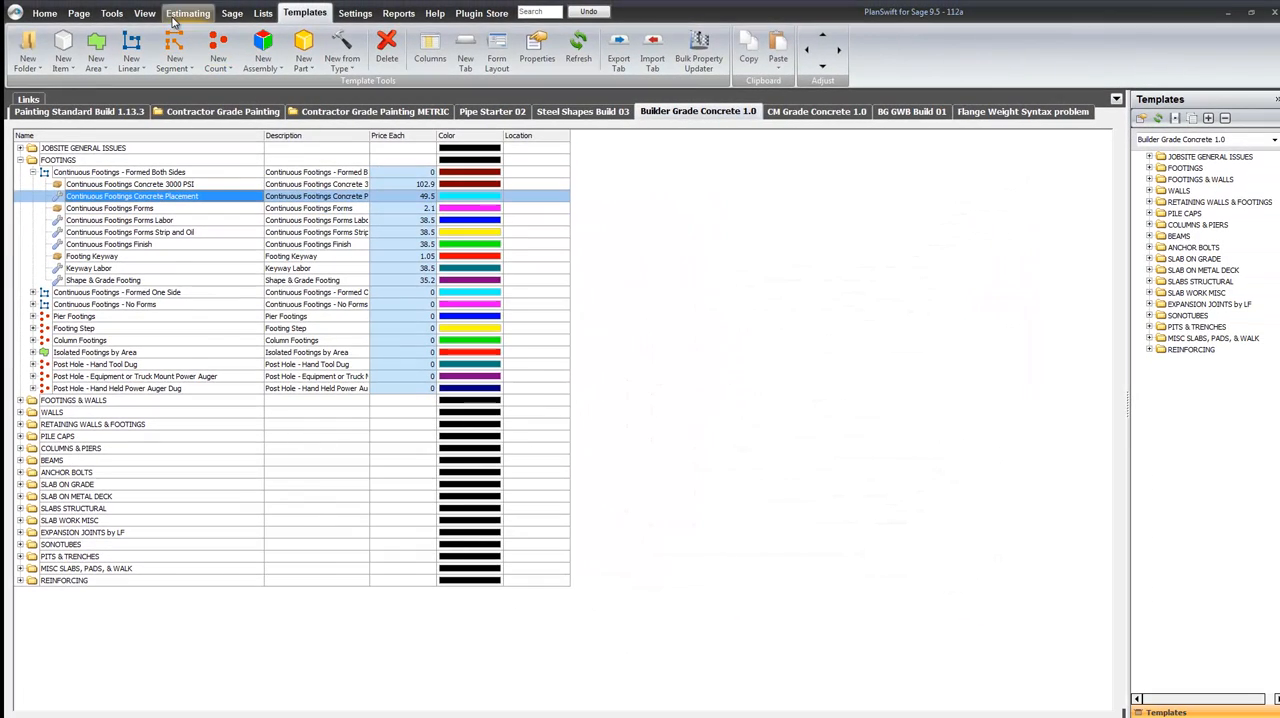
Set the estimate's Concrete Placement item to 4 CY per MH, cutting labor to 5.3 mh, and return to Templates.
{"action": "left_click", "coordinate": [188, 12]}
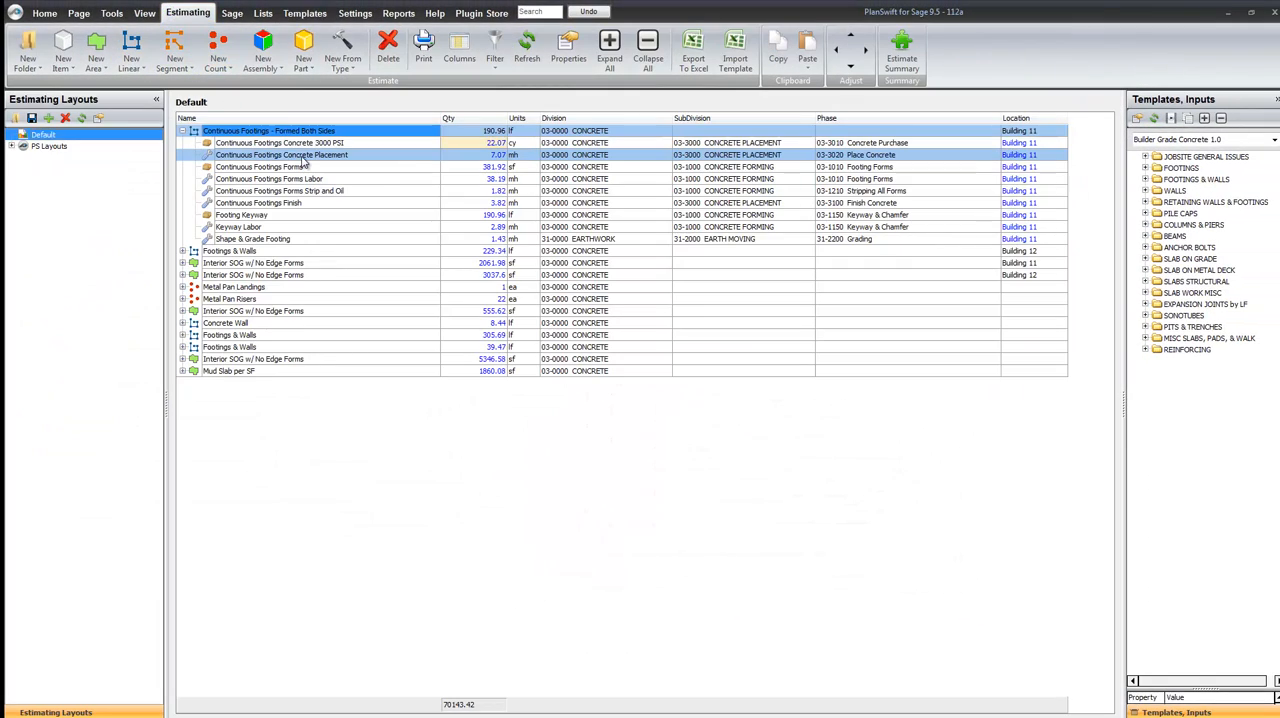
{"action": "right_click", "coordinate": [280, 156]}
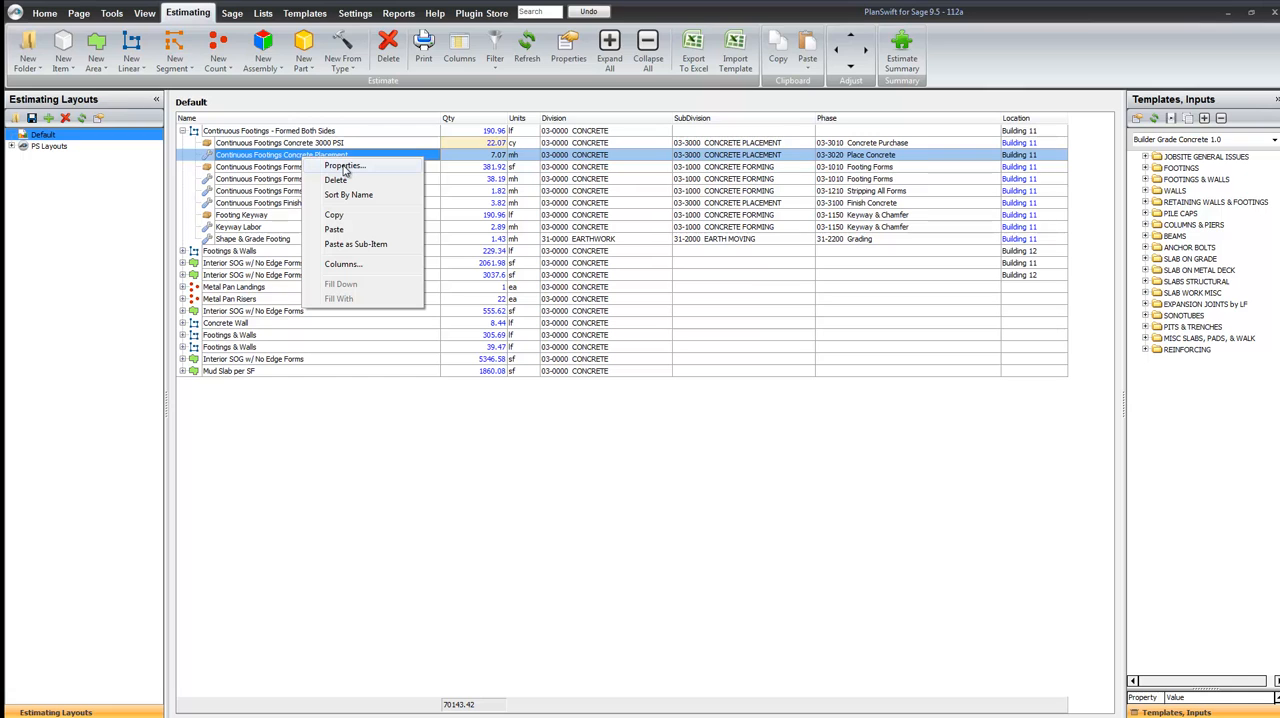
{"action": "left_click", "coordinate": [344, 164]}
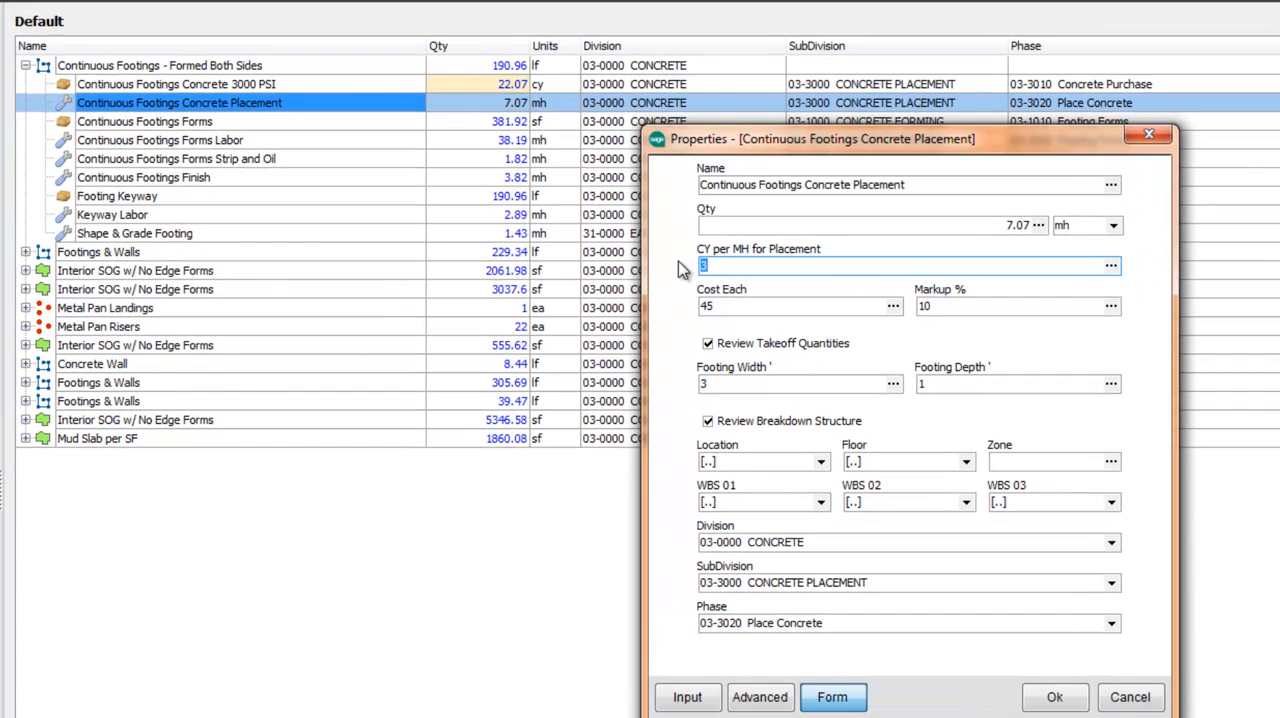
{"action": "type", "text": "4"}
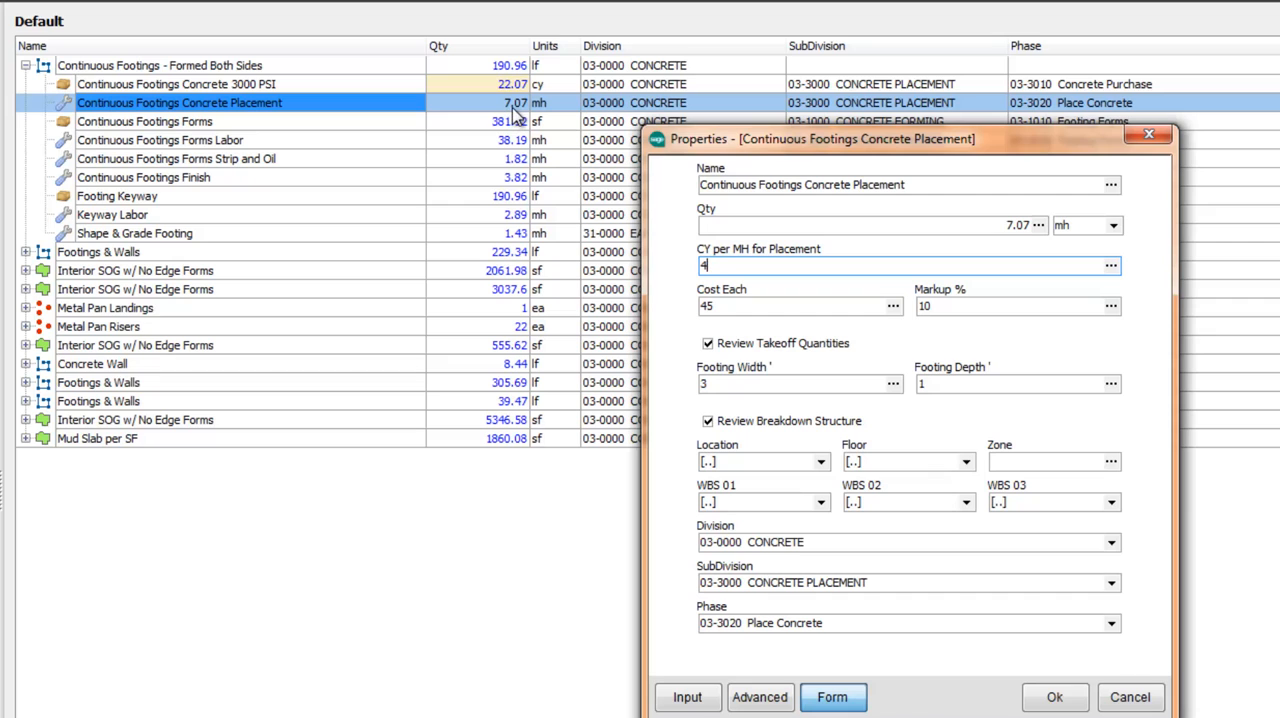
{"action": "left_click", "coordinate": [1054, 696]}
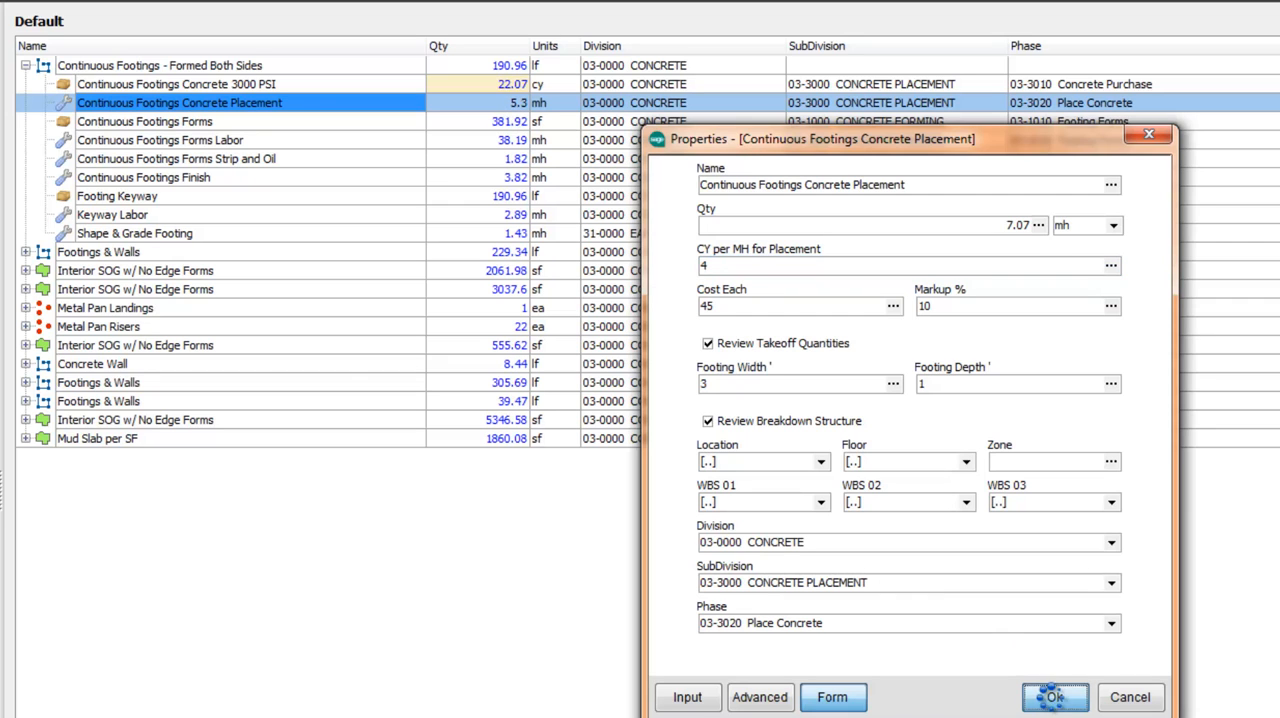
{"action": "left_click", "coordinate": [1054, 696]}
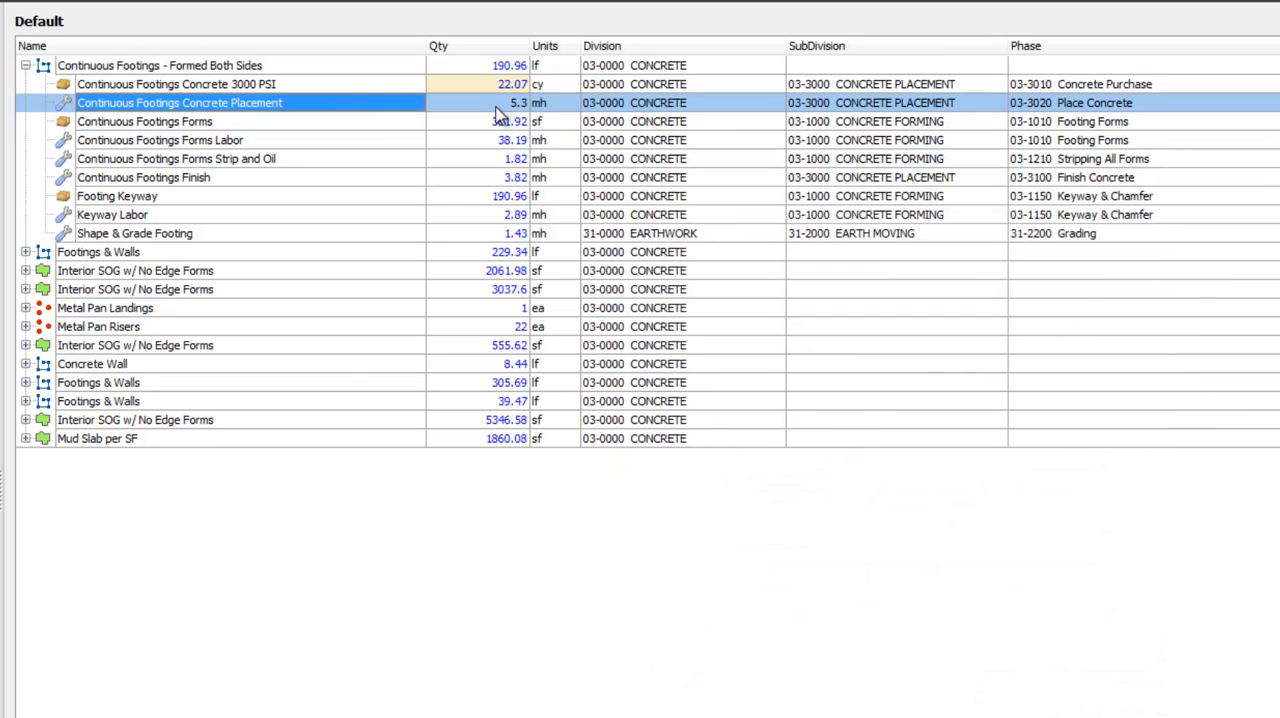
{"action": "left_click", "coordinate": [984, 94]}
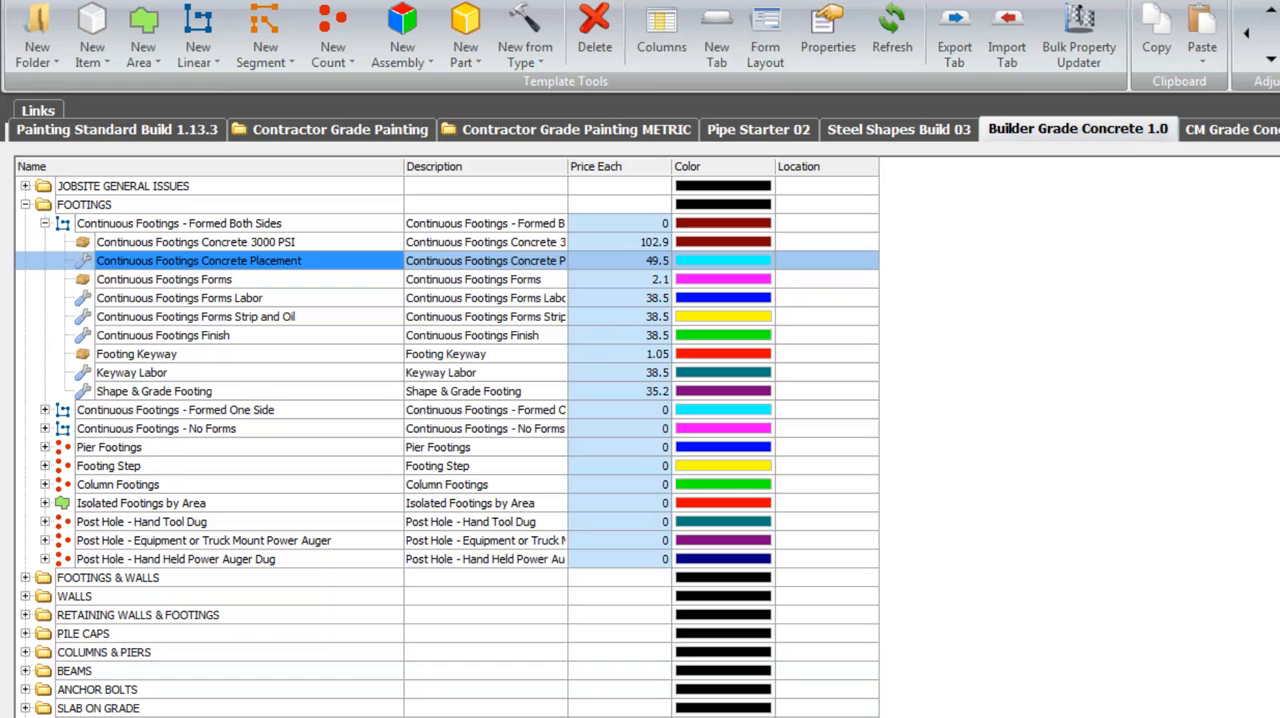
Select the Formed Both Sides assembly and its Concrete 3000 PSI child, then collapse the assembly to hide its children.
{"action": "left_click", "coordinate": [180, 222]}
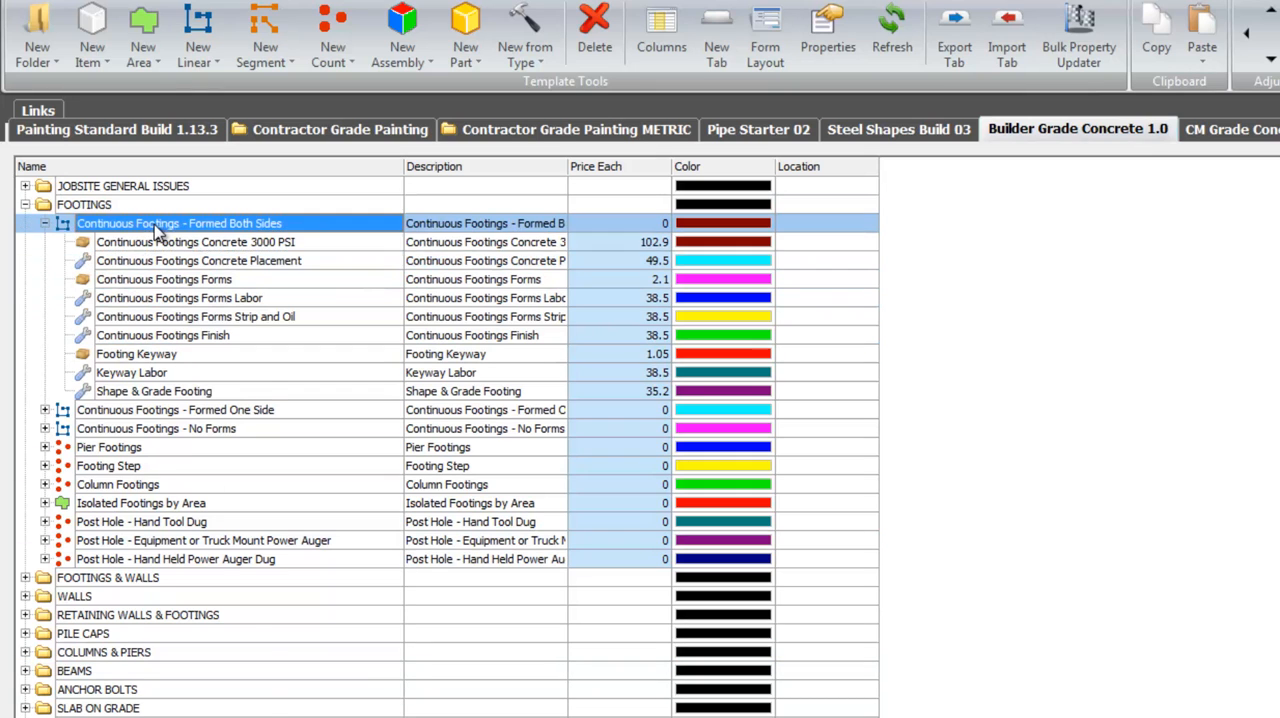
{"action": "left_click", "coordinate": [154, 392]}
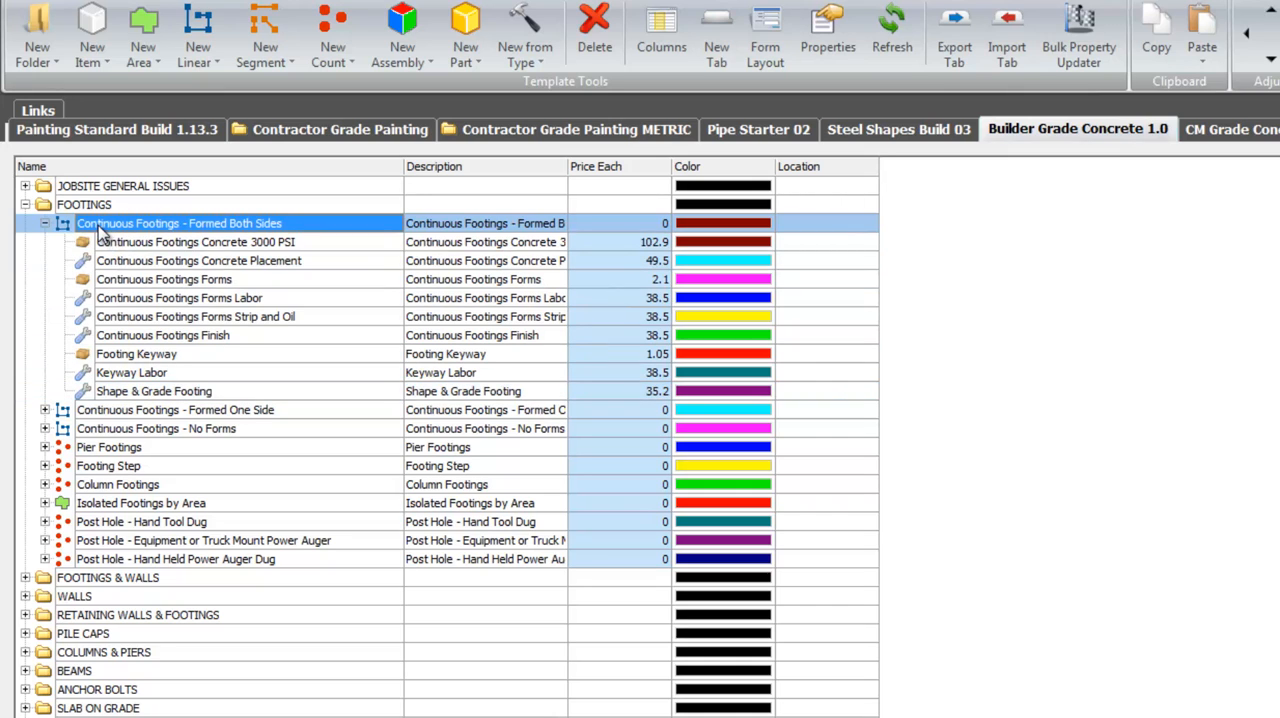
{"action": "left_click", "coordinate": [136, 352]}
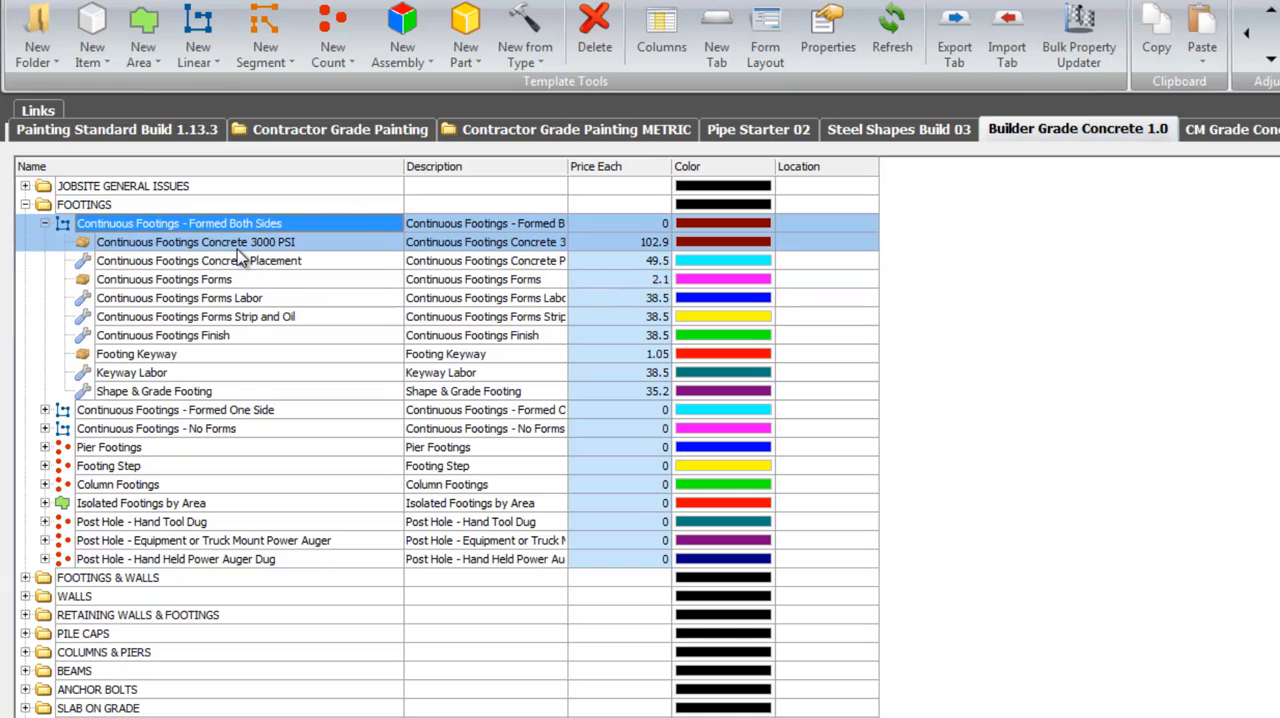
{"action": "left_click", "coordinate": [154, 392]}
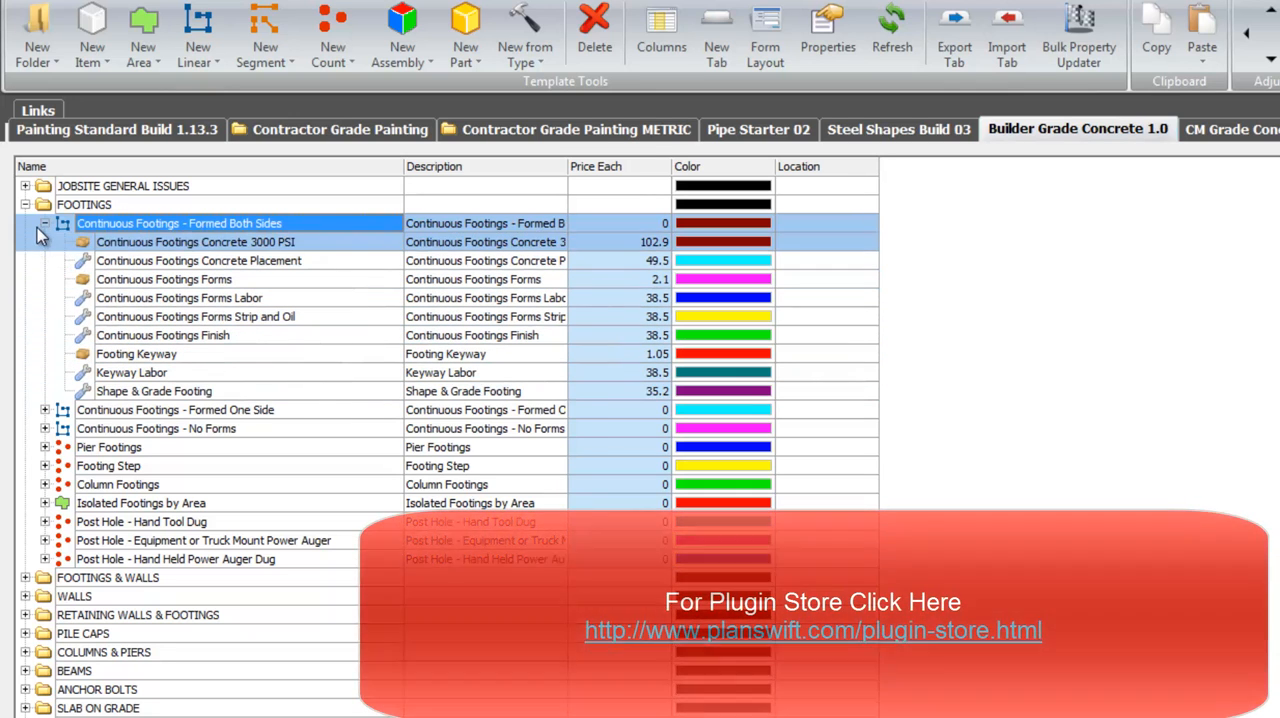
{"action": "left_click", "coordinate": [44, 222]}
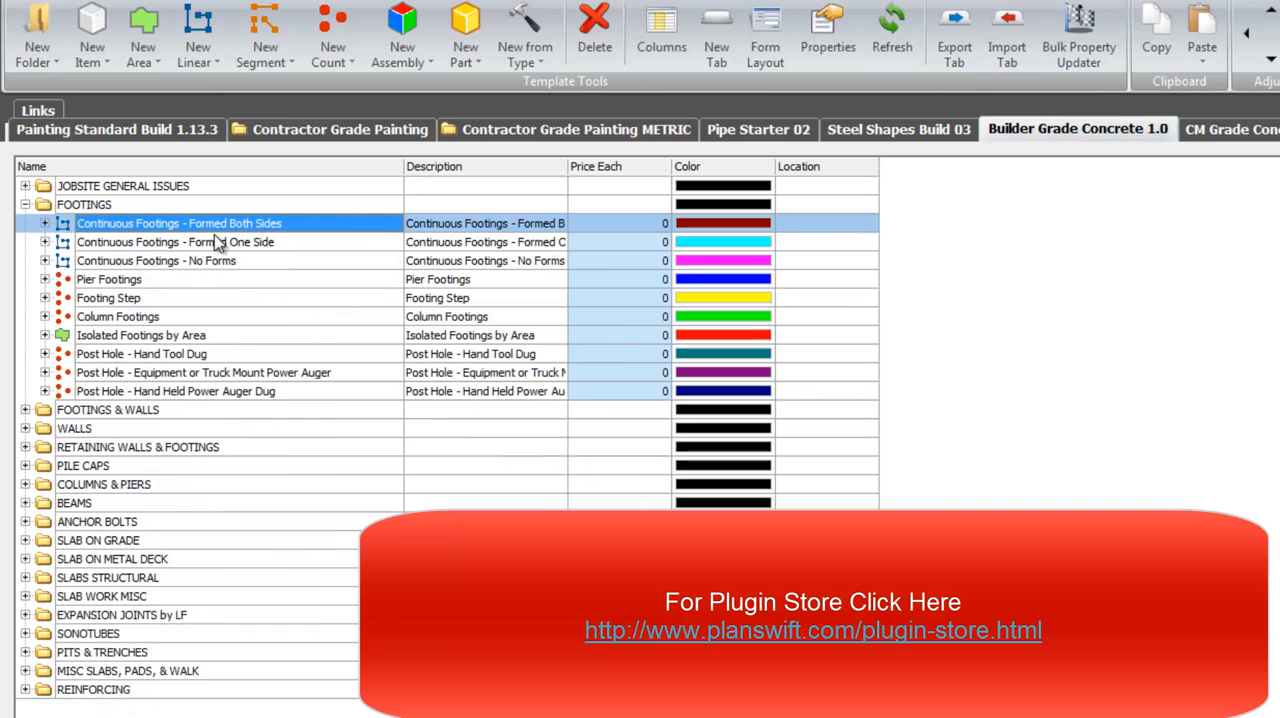